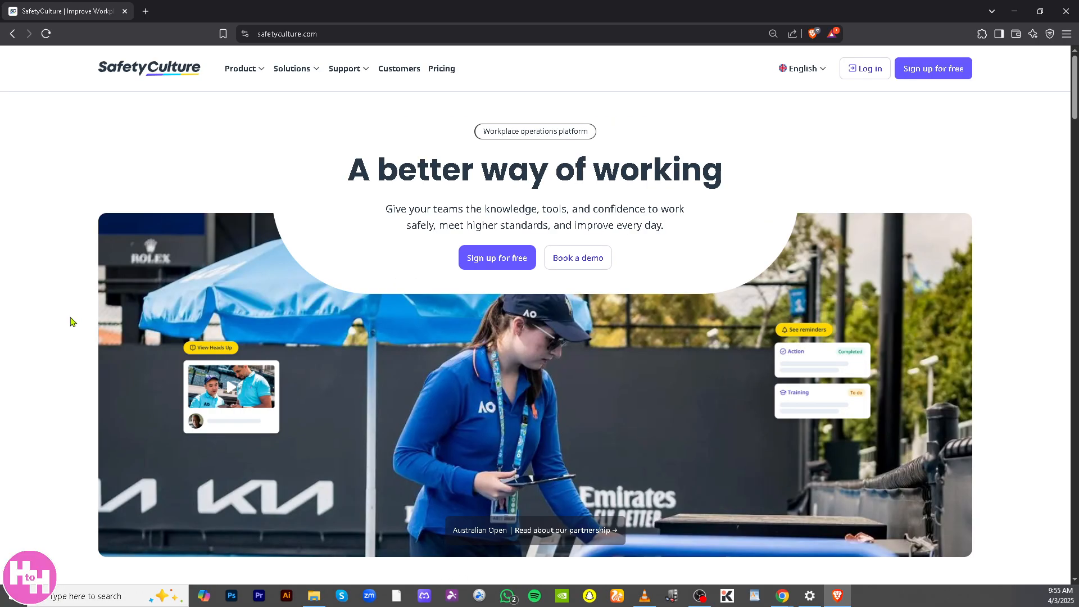
# - Go full screen and start signing up for a free SafetyCulture account
pyautogui.press('F11')
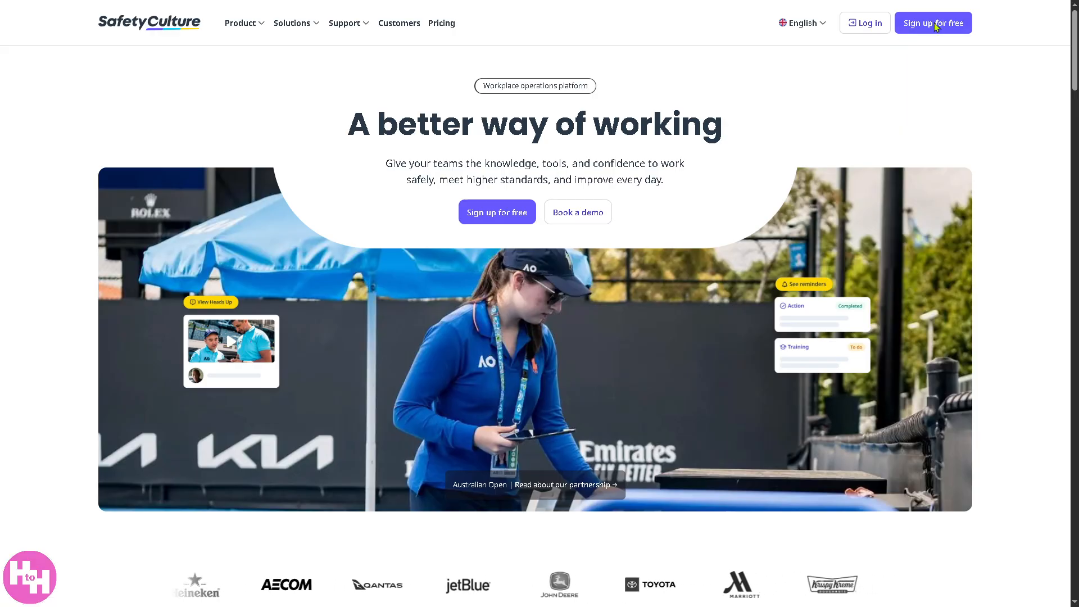
pyautogui.click(933, 22)
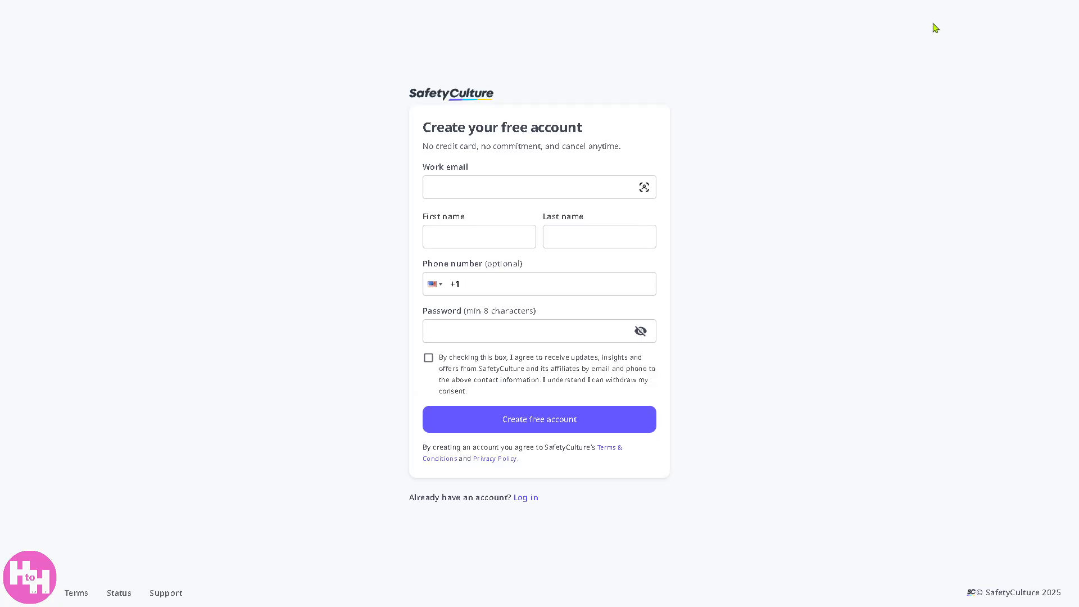
pyautogui.moveTo(831, 78)
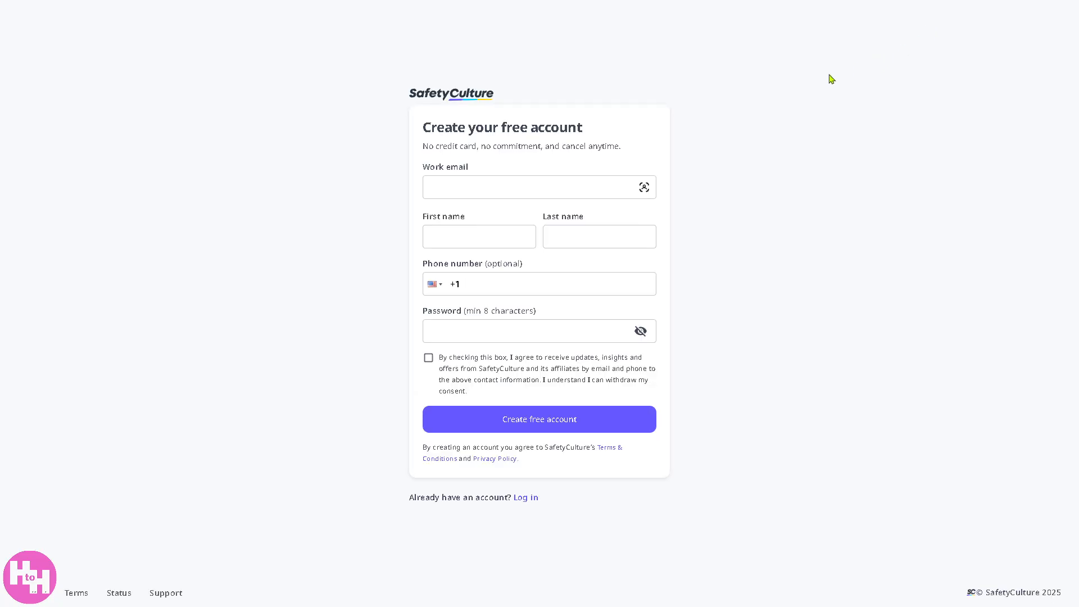
pyautogui.moveTo(719, 112)
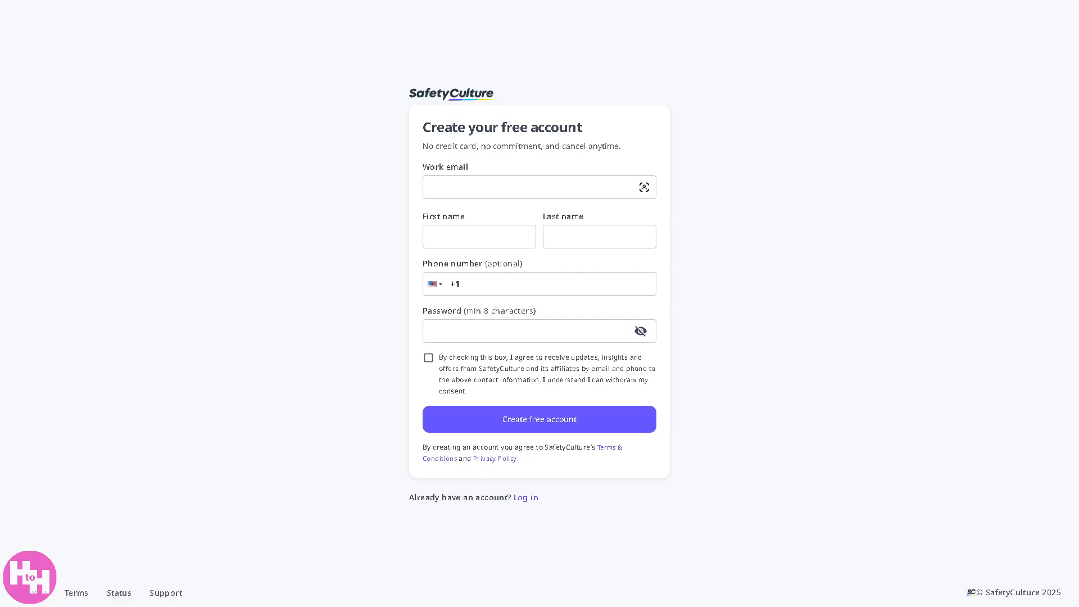
# - Create the free account and land on the Home dashboard
pyautogui.click(538, 418)
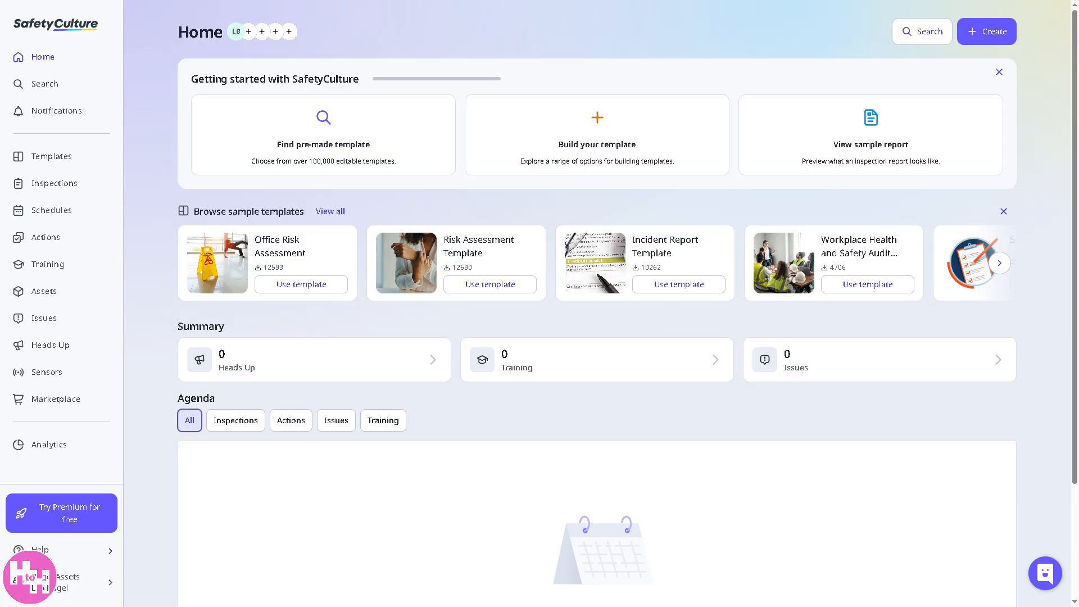
pyautogui.moveTo(224, 312)
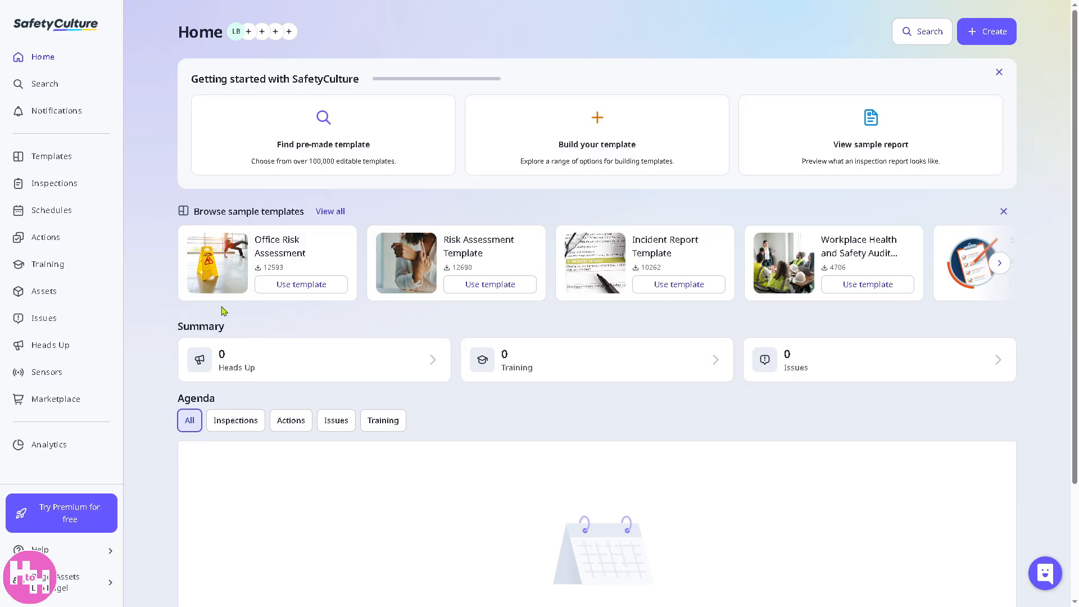
pyautogui.moveTo(222, 323)
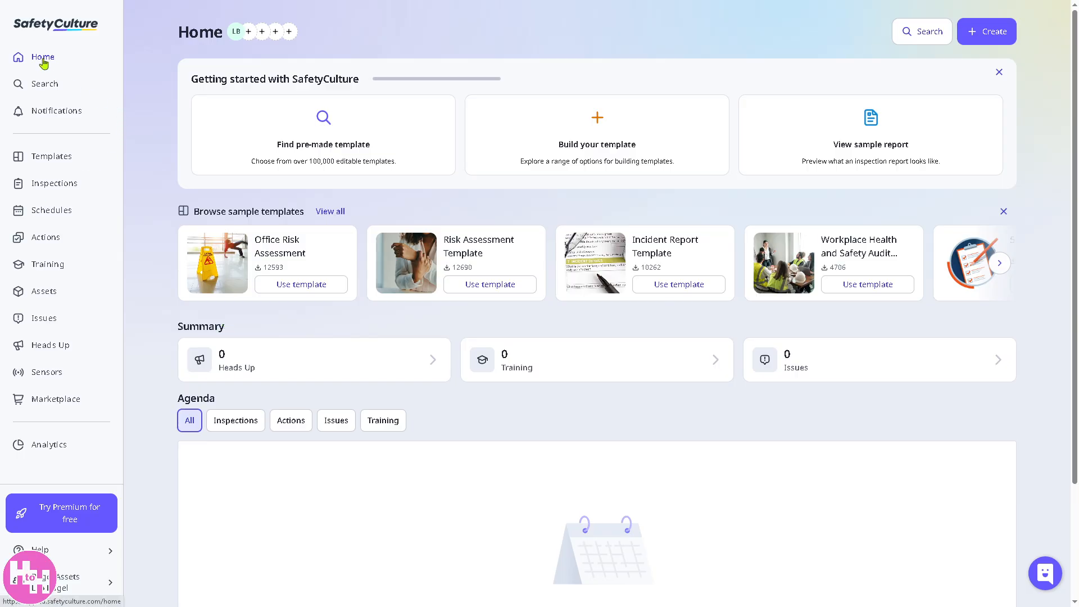
pyautogui.moveTo(152, 159)
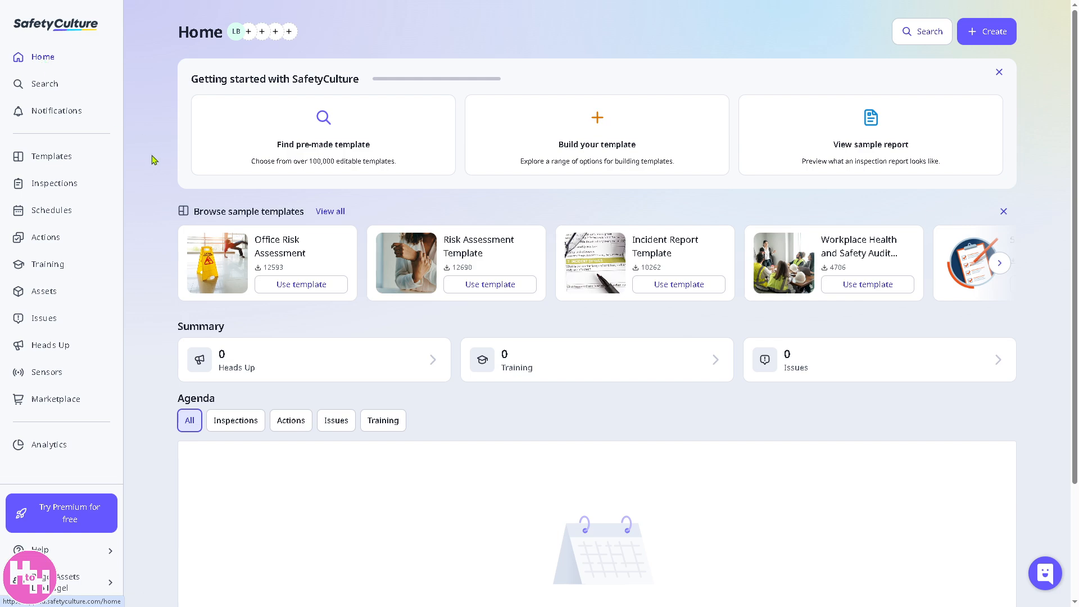
pyautogui.moveTo(141, 187)
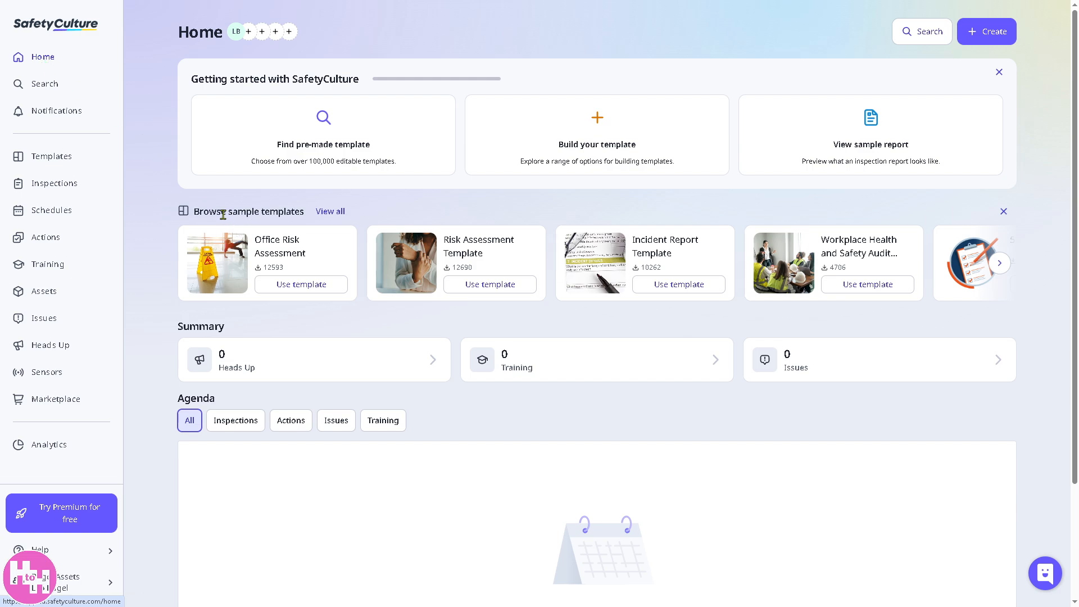
pyautogui.moveTo(632, 210)
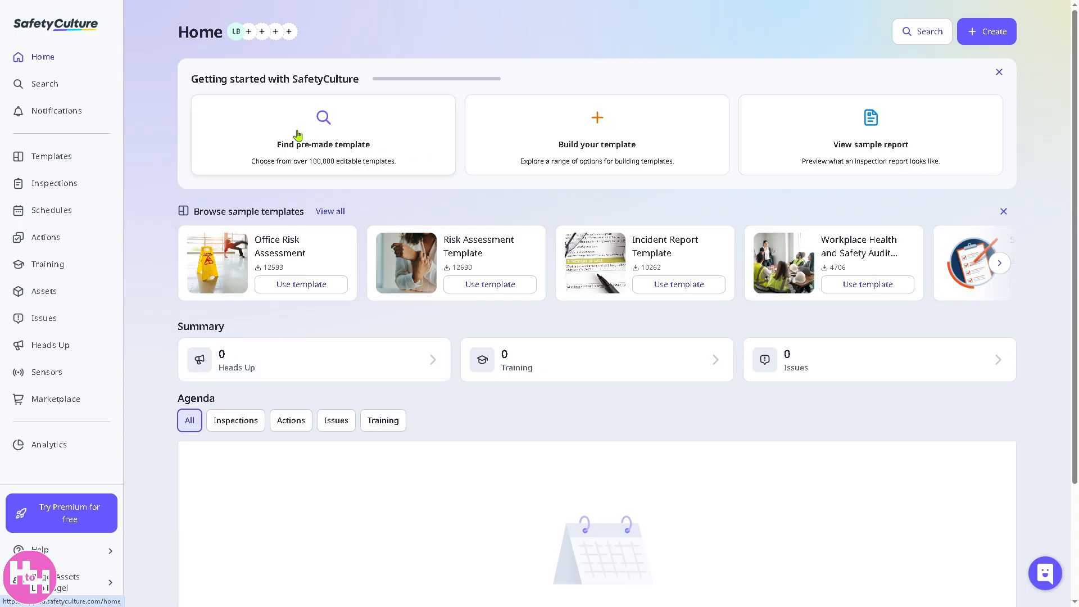
pyautogui.moveTo(603, 124)
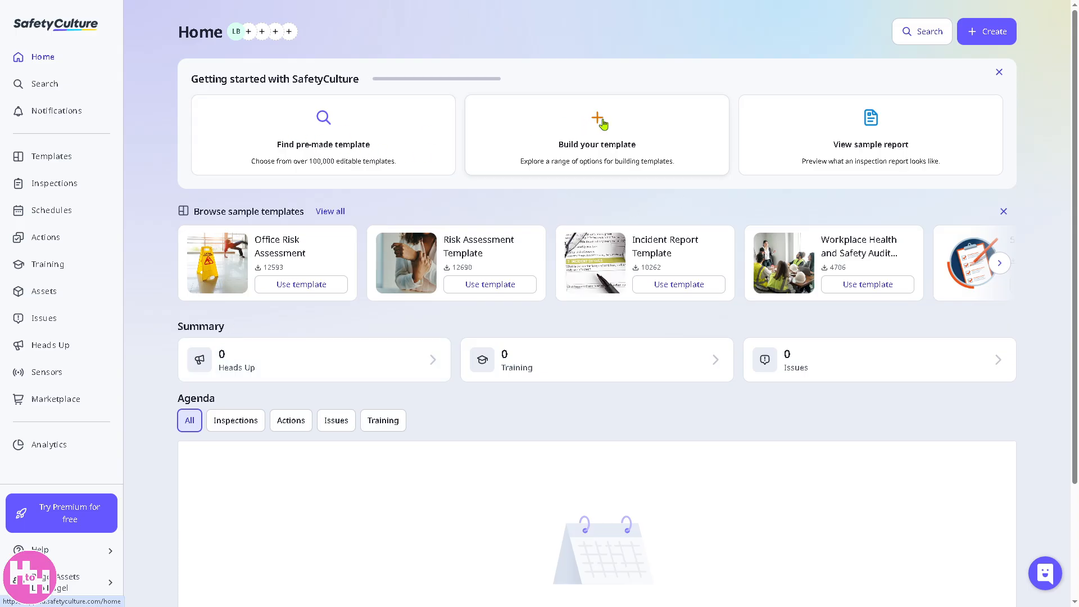
pyautogui.moveTo(824, 130)
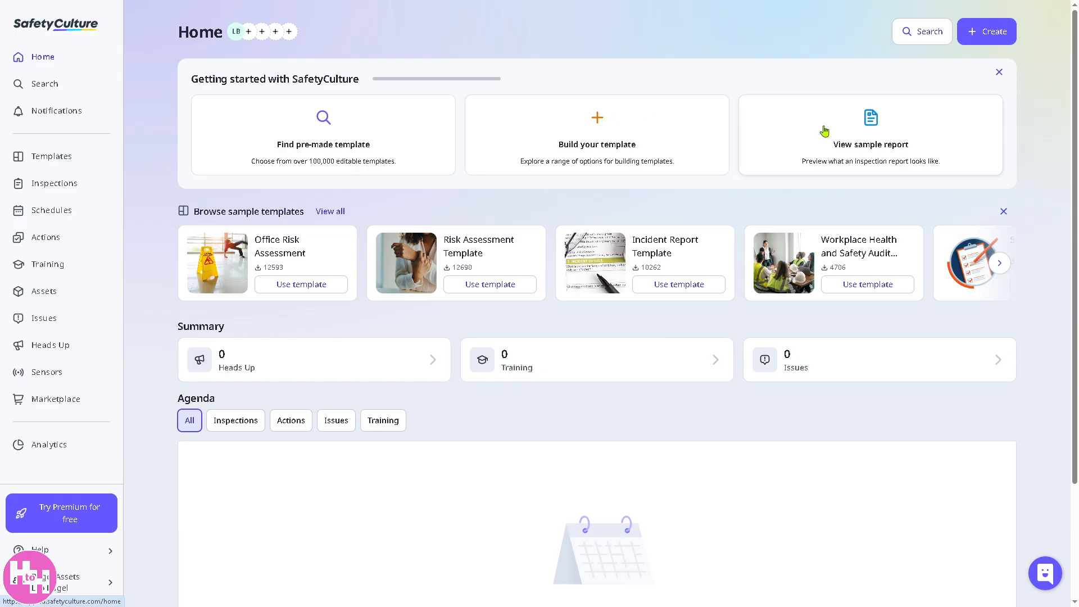
pyautogui.moveTo(43, 94)
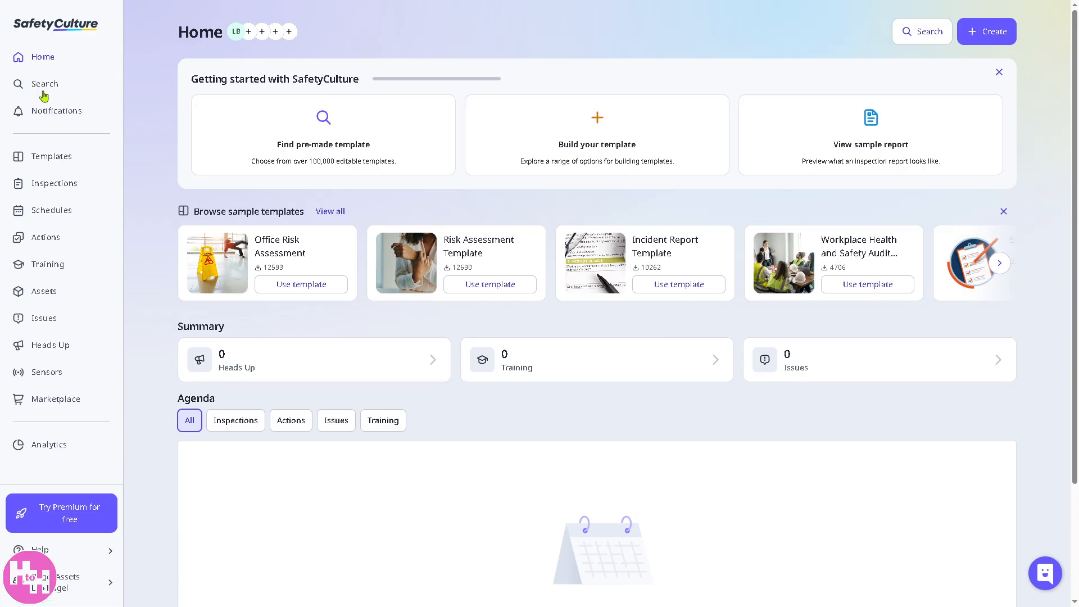
# - Search the workspace for 'Tem', then clear the search term to show the jump-to list
pyautogui.click(44, 83)
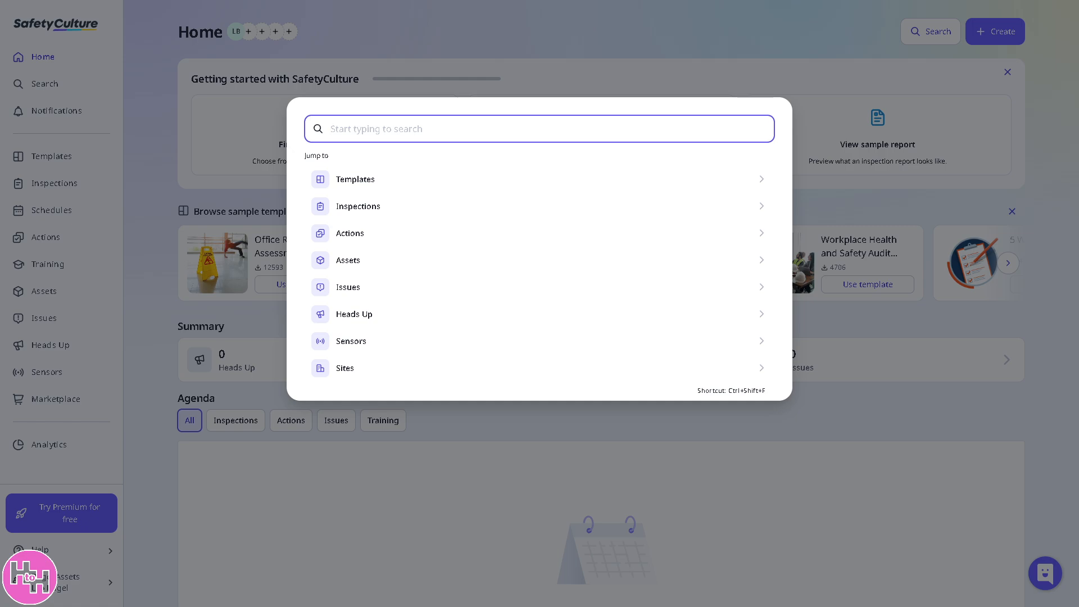
pyautogui.moveTo(352, 189)
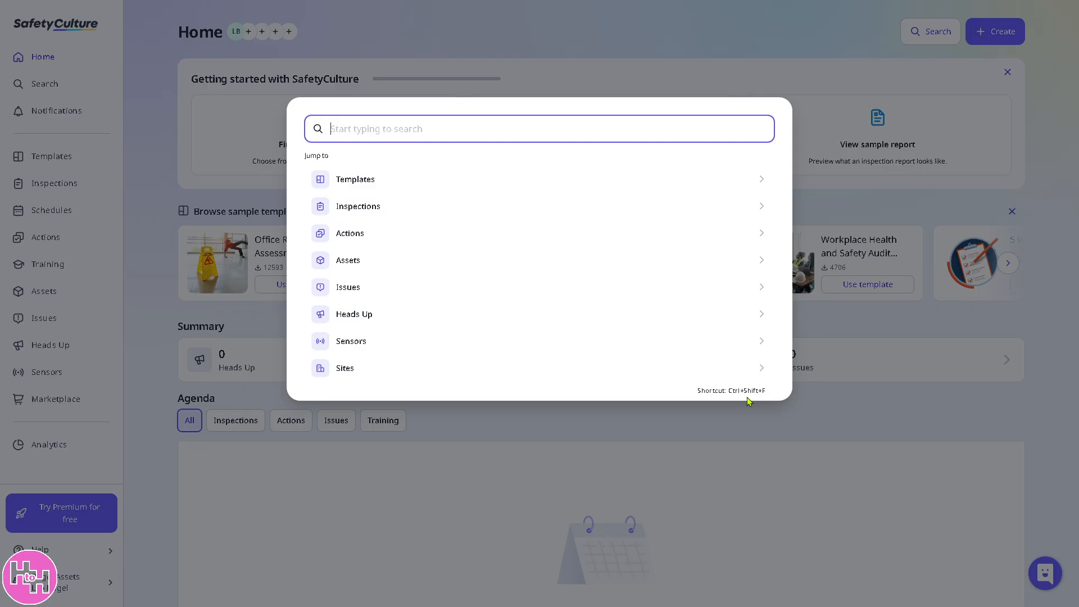
pyautogui.moveTo(762, 392)
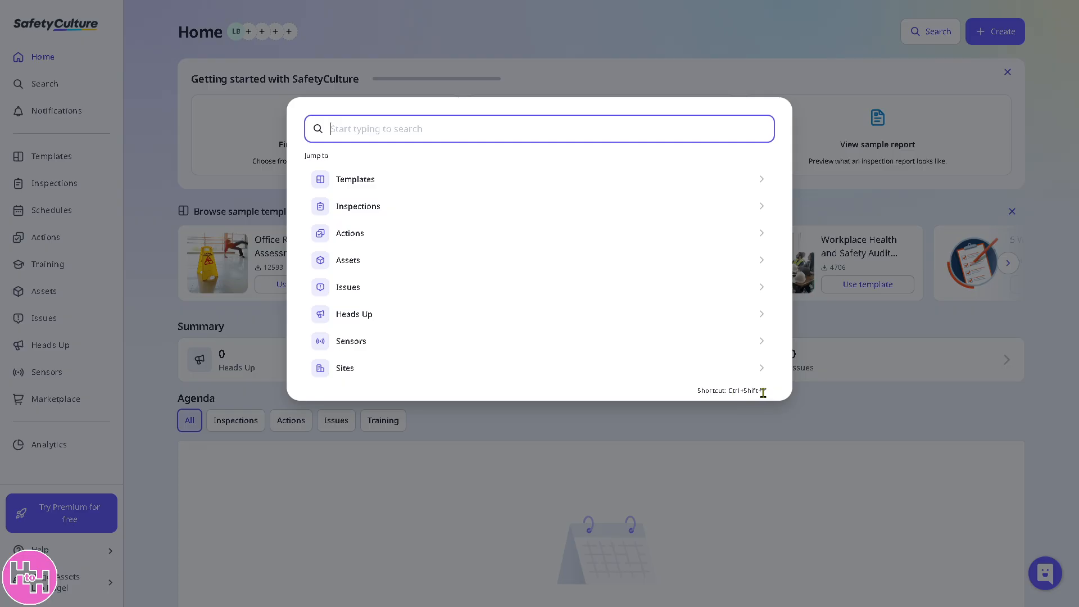
pyautogui.moveTo(468, 189)
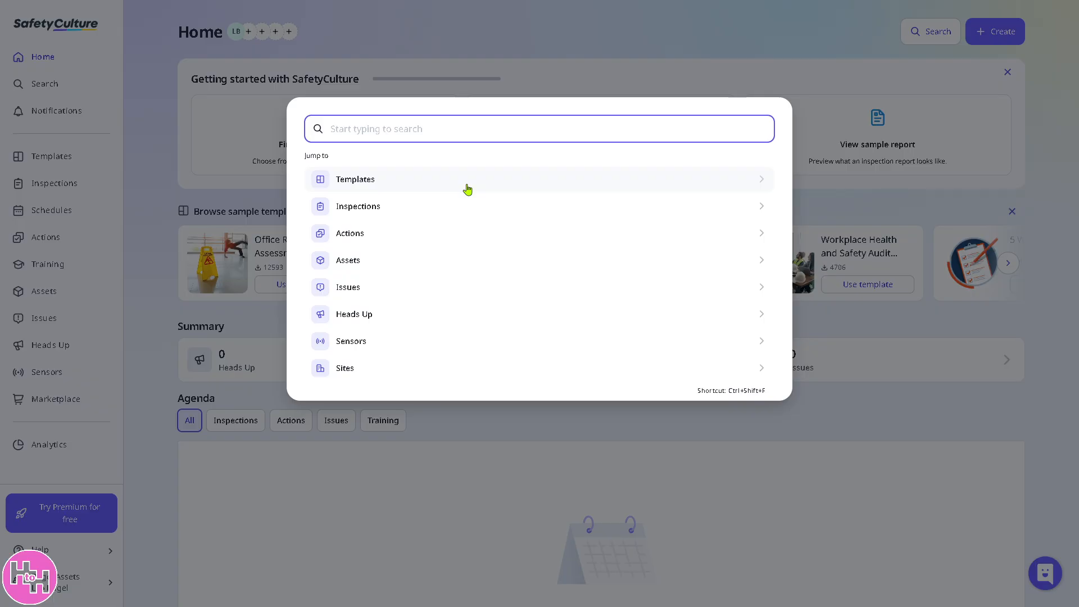
pyautogui.write('Templates')
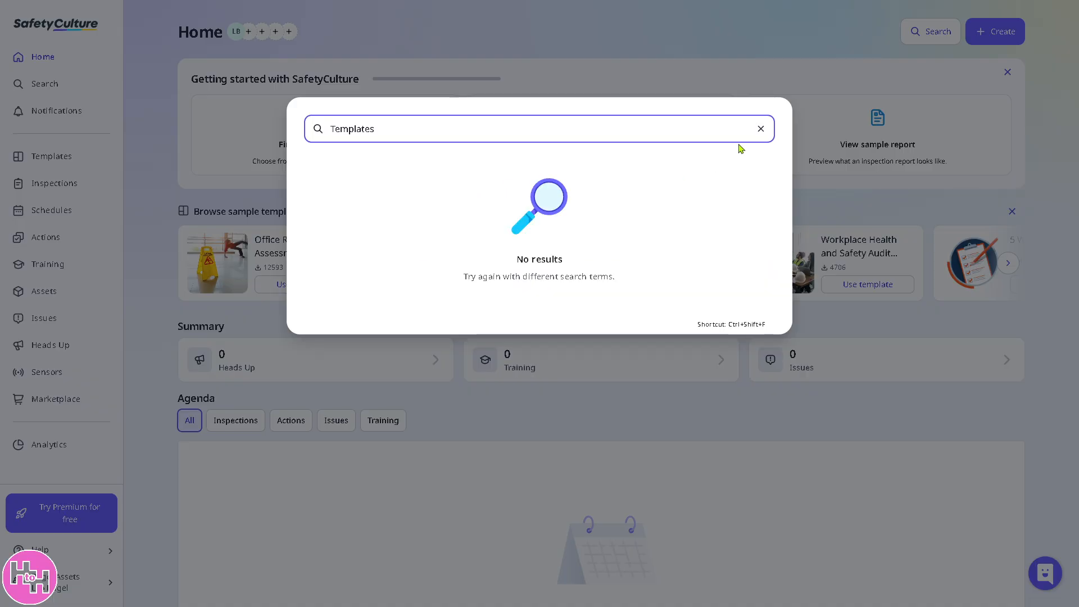
pyautogui.click(761, 128)
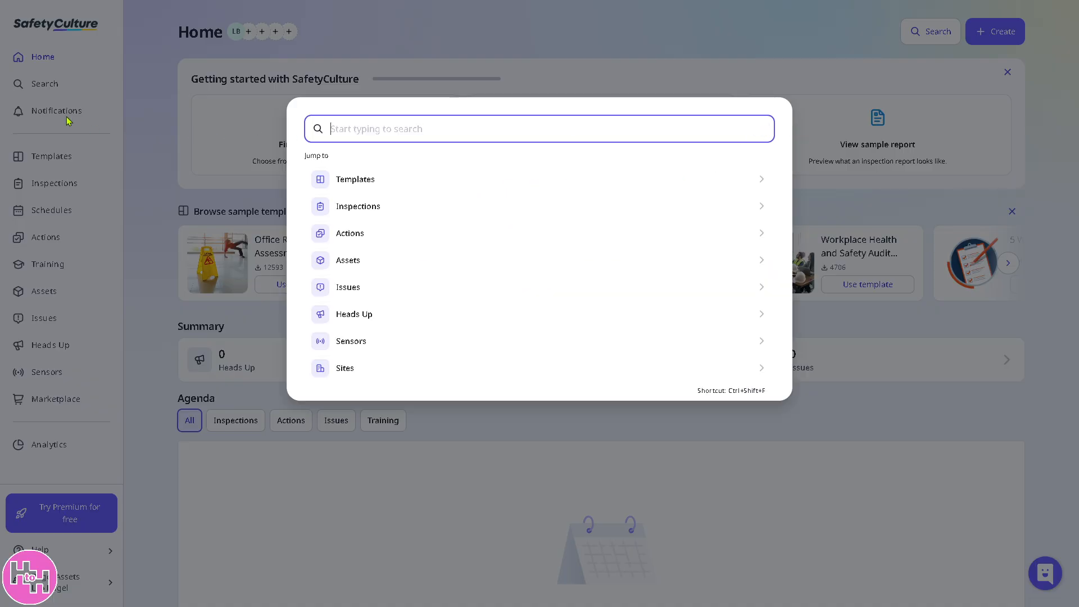
# - View Notifications and its settings for action and issue alerts via push and email
pyautogui.click(57, 112)
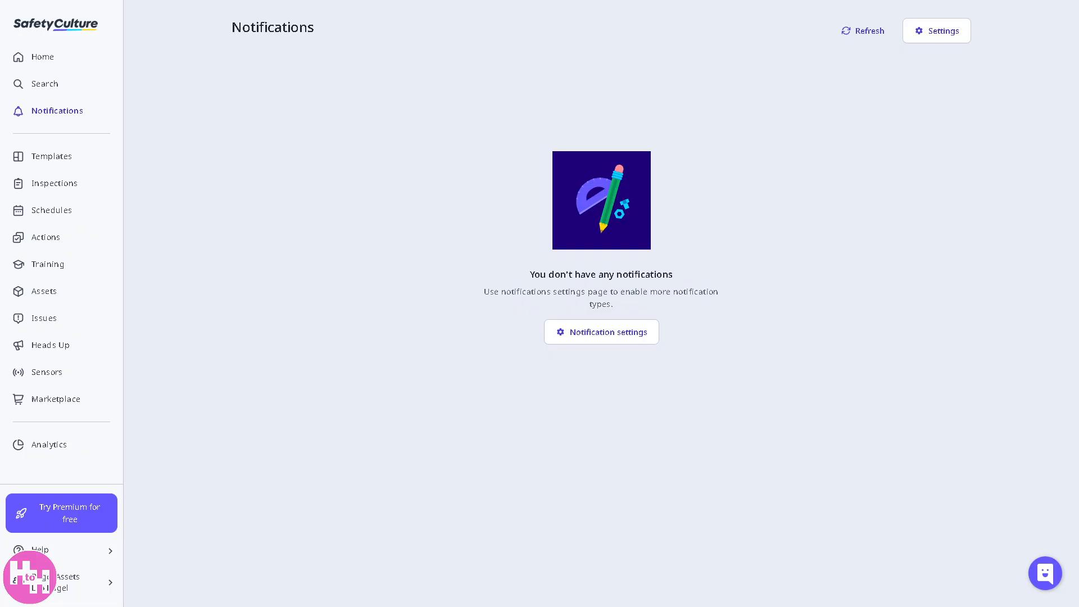
pyautogui.moveTo(496, 271)
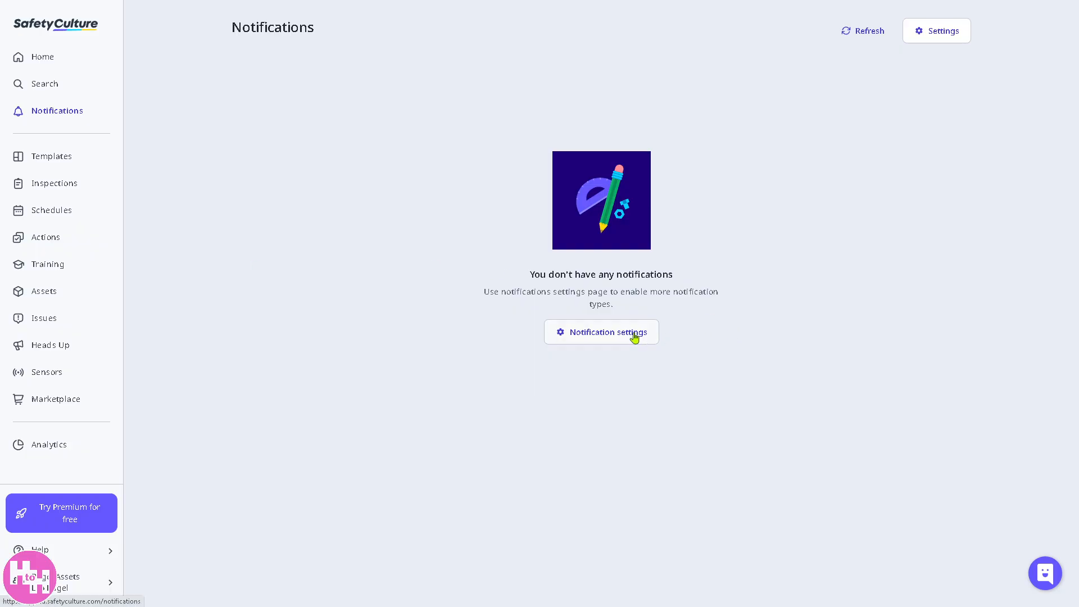
pyautogui.click(600, 332)
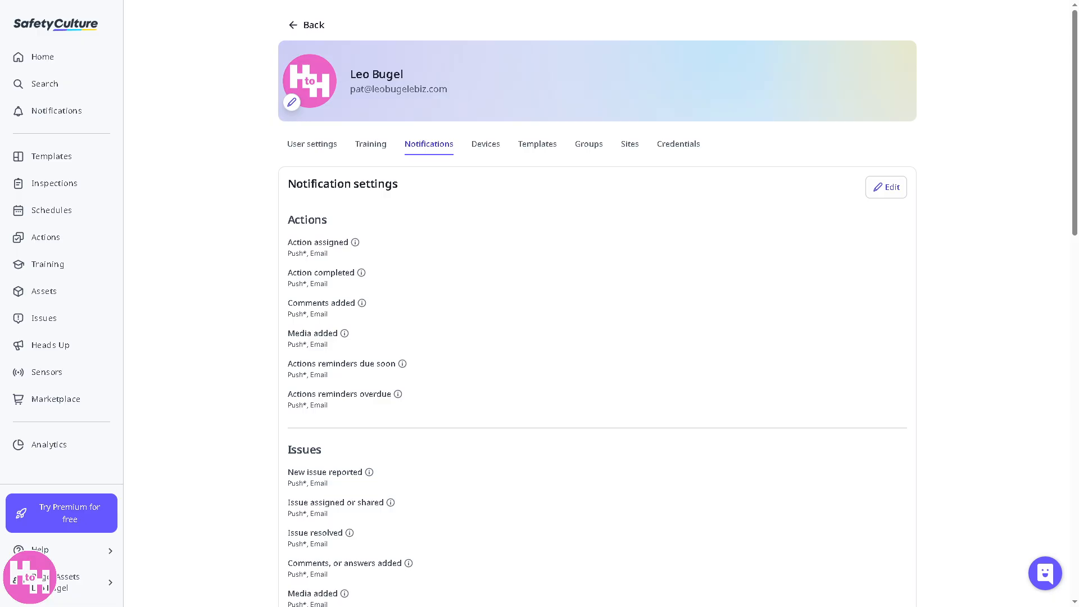
pyautogui.click(51, 156)
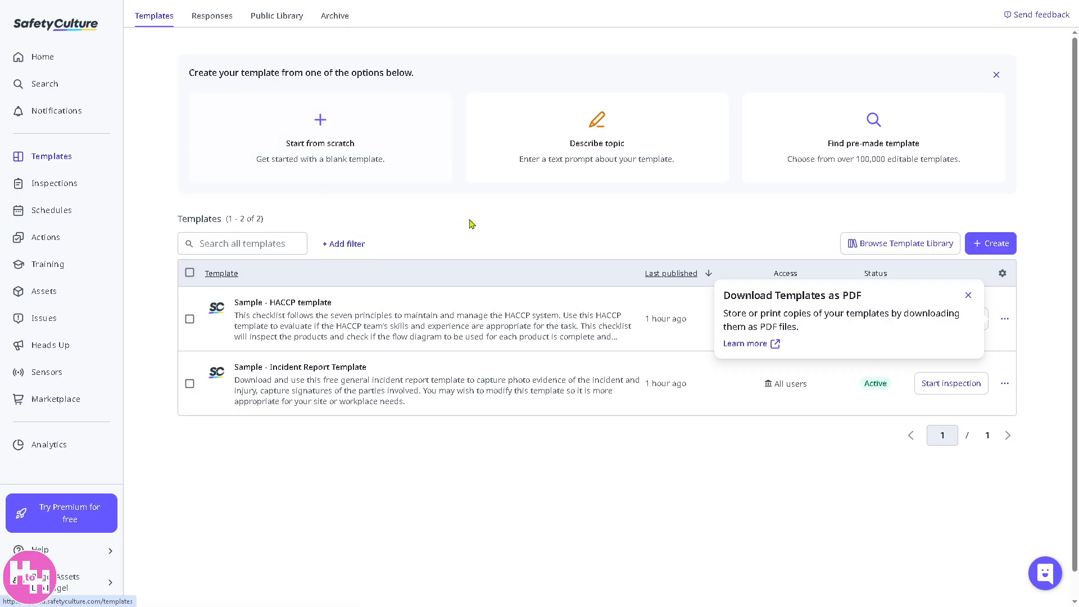
pyautogui.moveTo(458, 217)
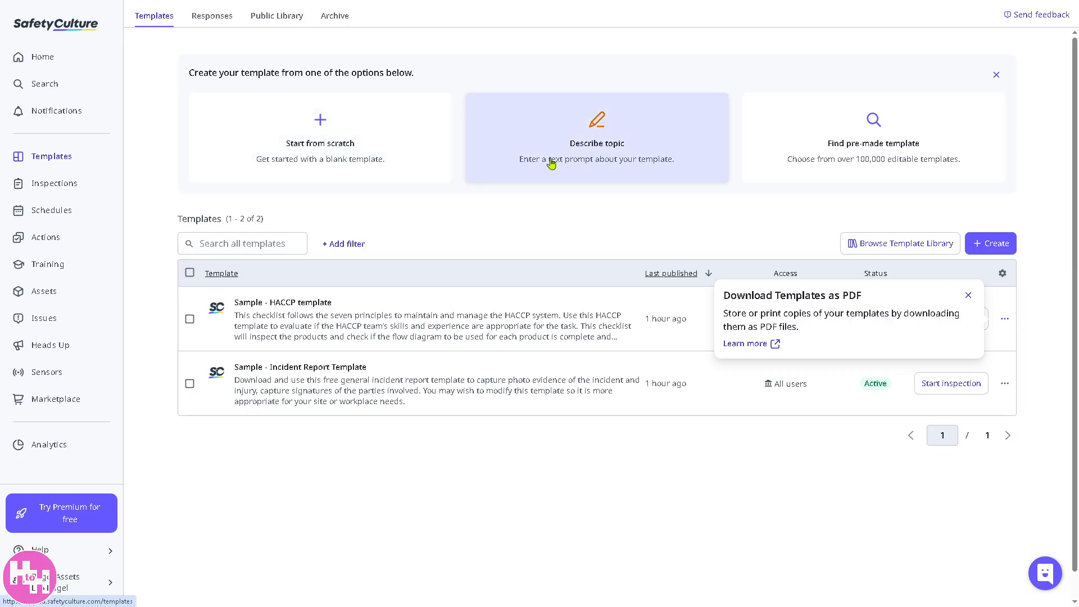
pyautogui.moveTo(564, 173)
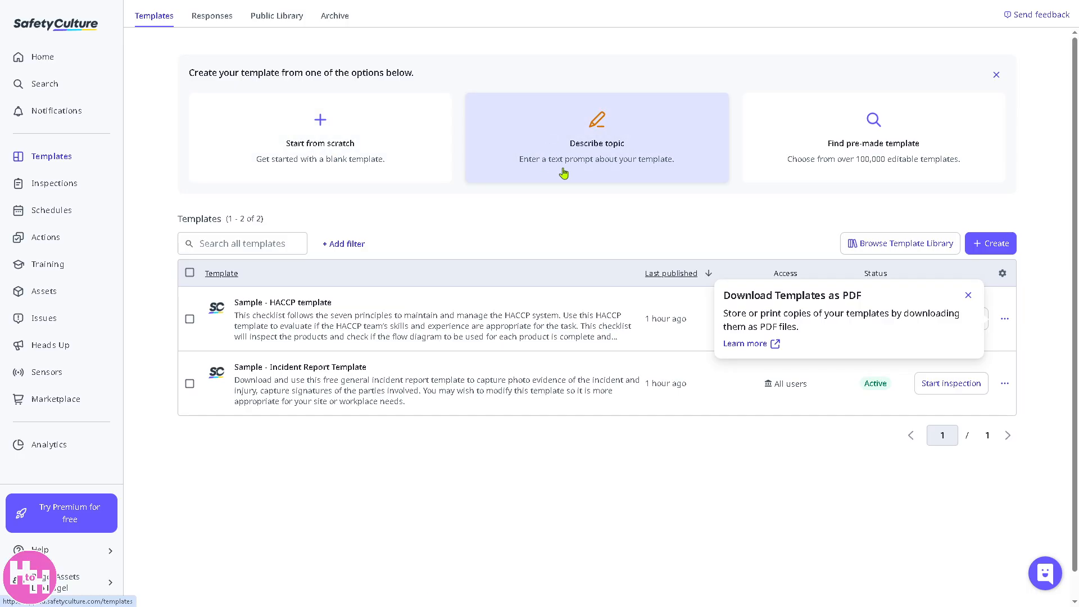
pyautogui.moveTo(549, 167)
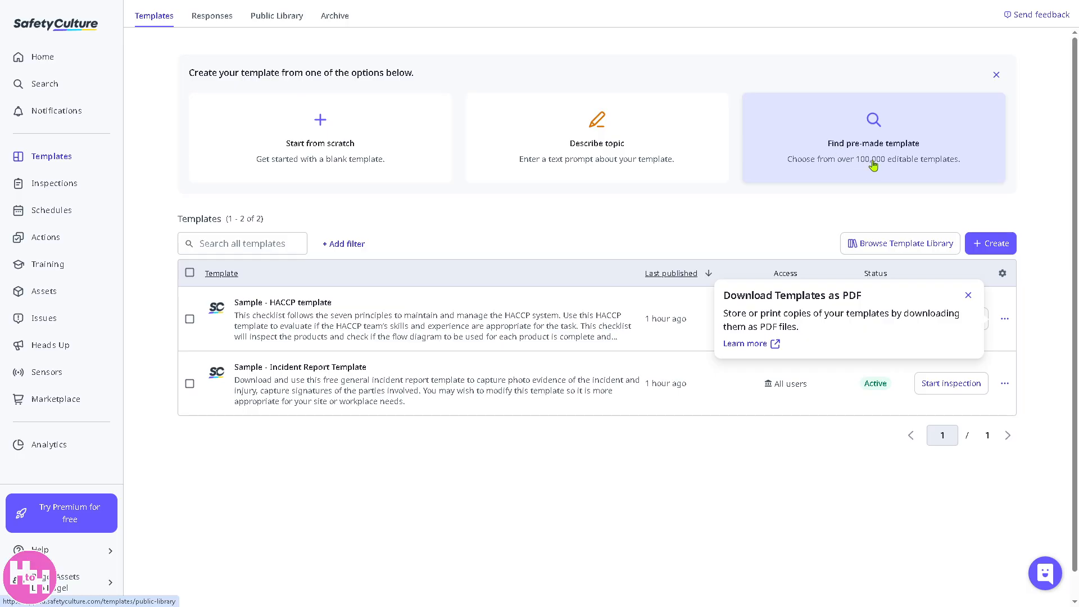
pyautogui.moveTo(845, 176)
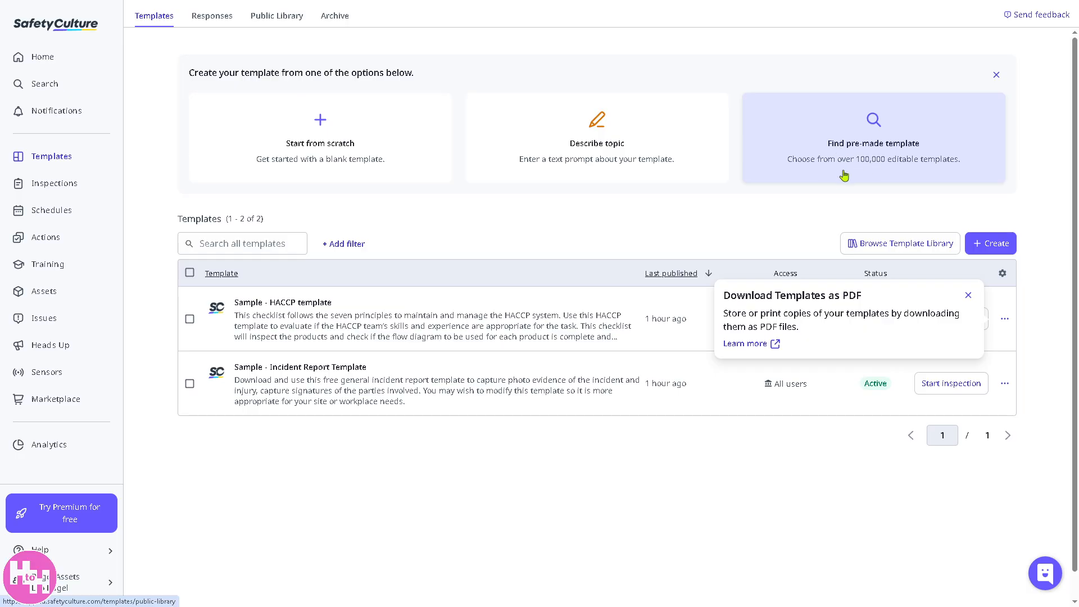
pyautogui.moveTo(902, 172)
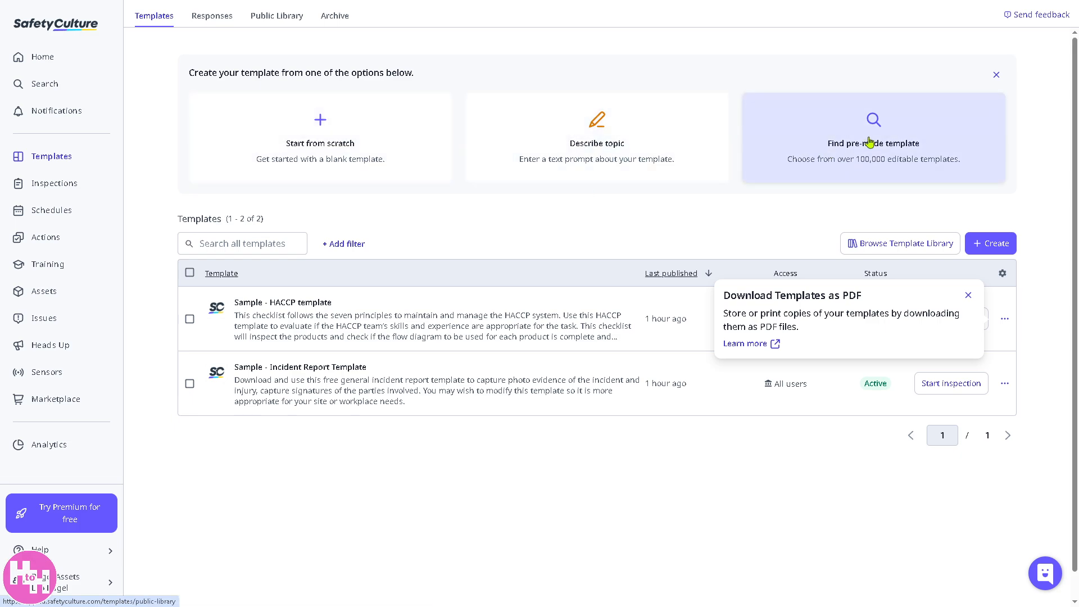
# - Filter the pre-made Template Library by Construction, General, Manufacturing, Transport & Logistics and Education
pyautogui.click(872, 137)
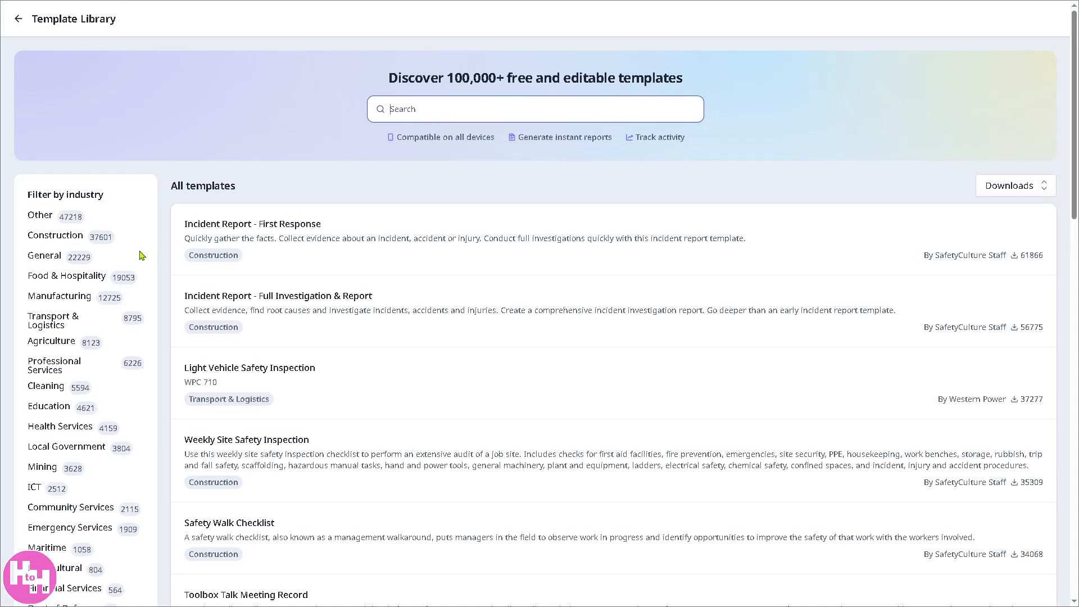
pyautogui.moveTo(43, 215)
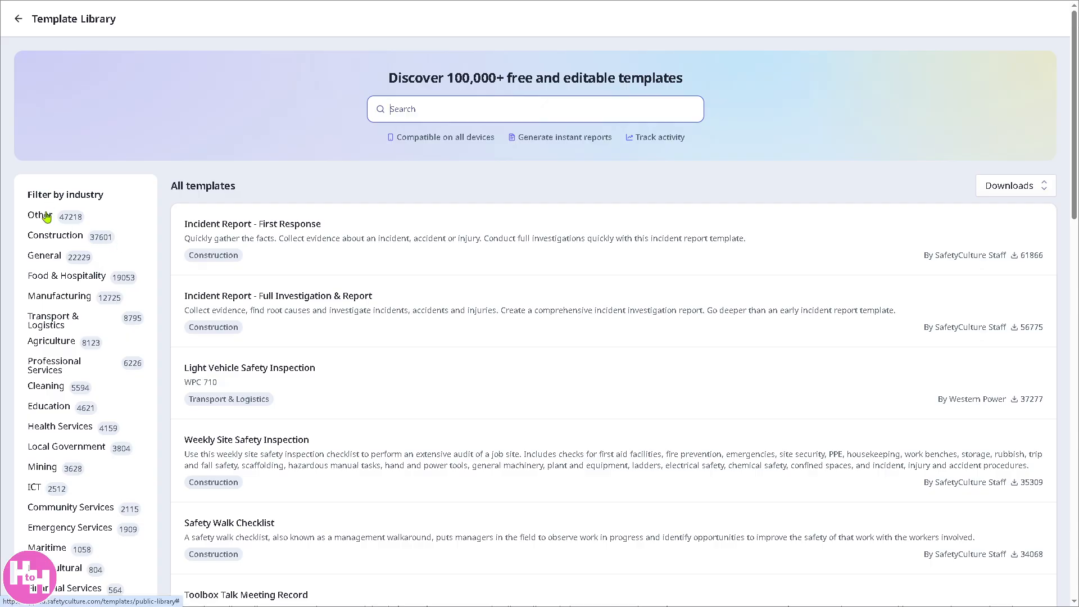
pyautogui.click(55, 235)
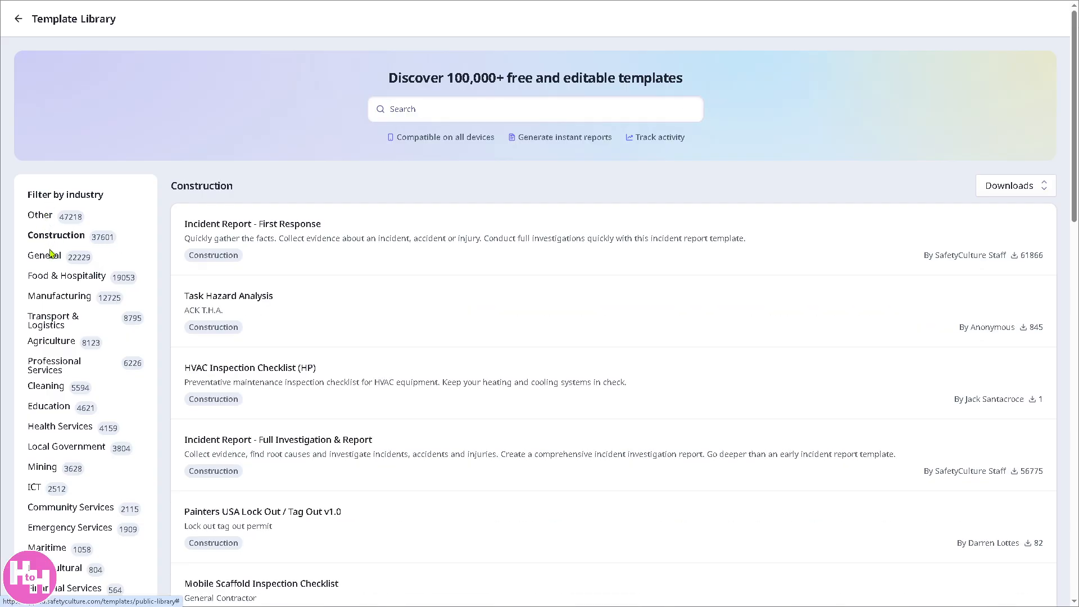
pyautogui.click(45, 255)
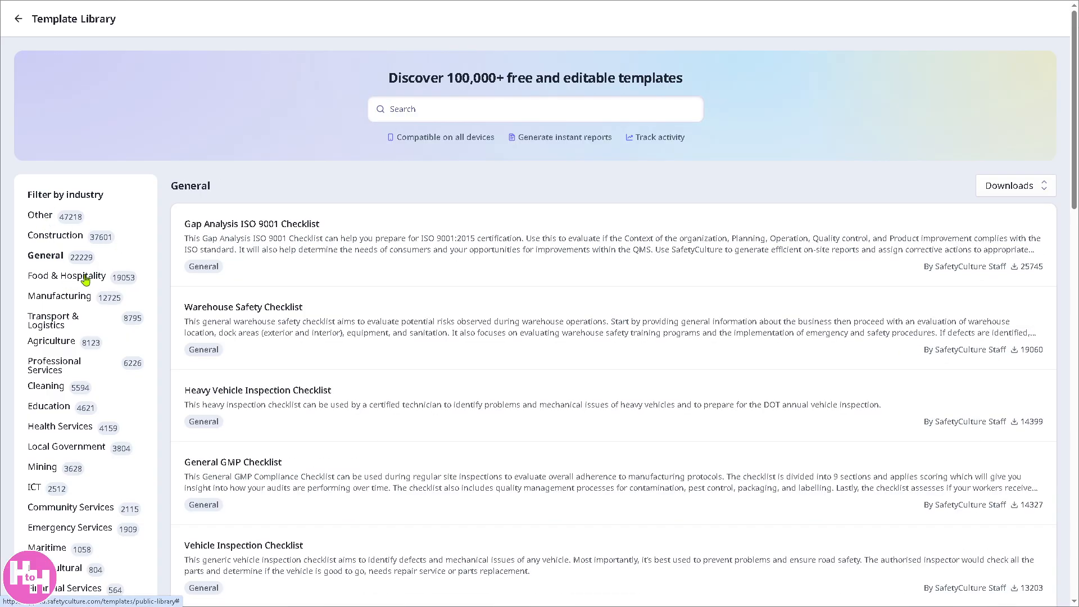
pyautogui.click(60, 296)
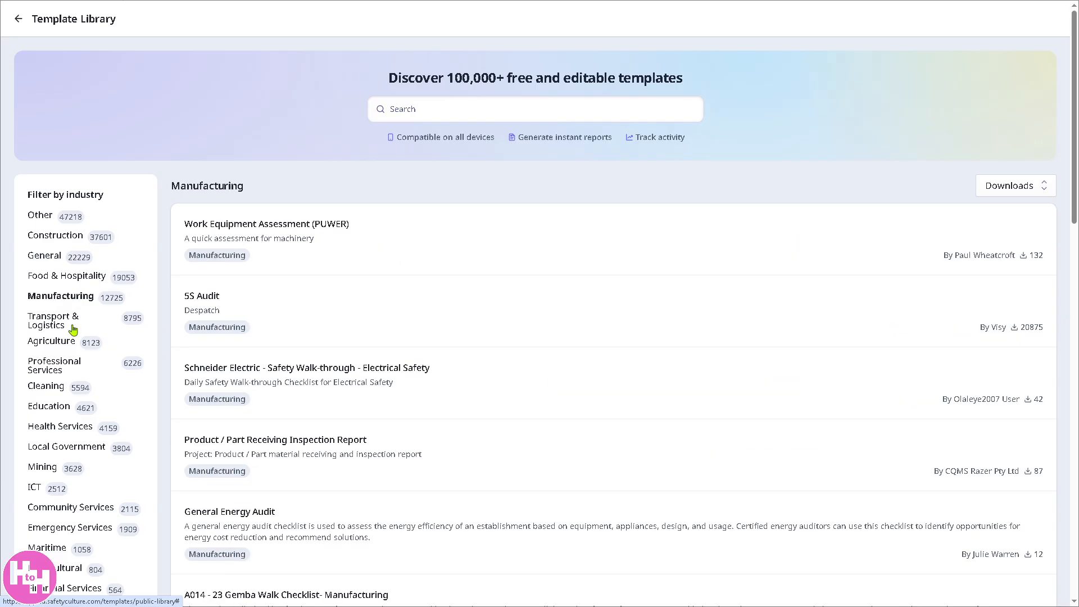
pyautogui.click(53, 320)
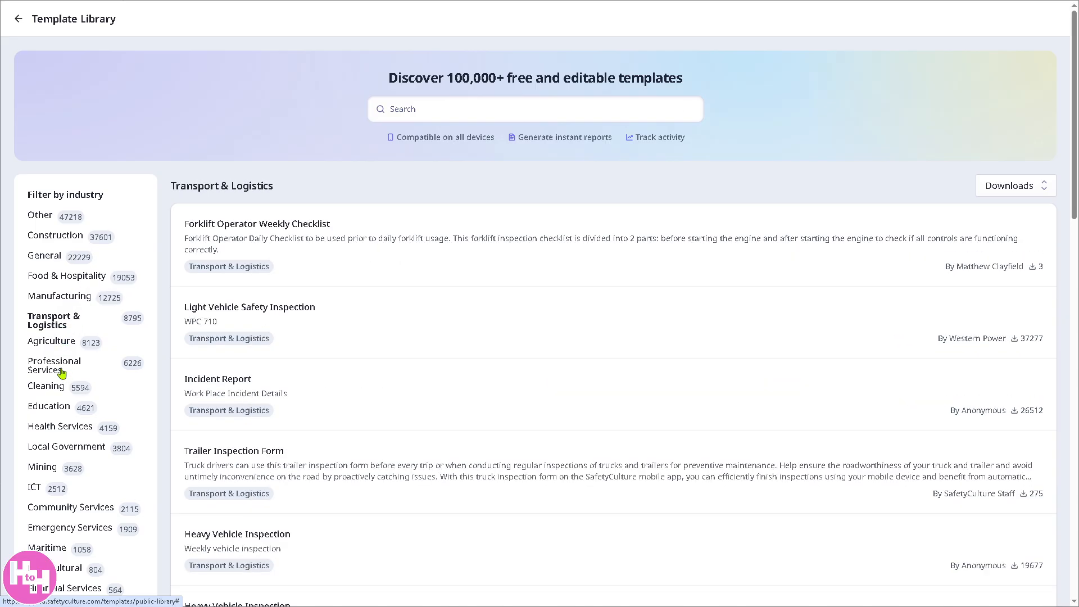
pyautogui.click(48, 406)
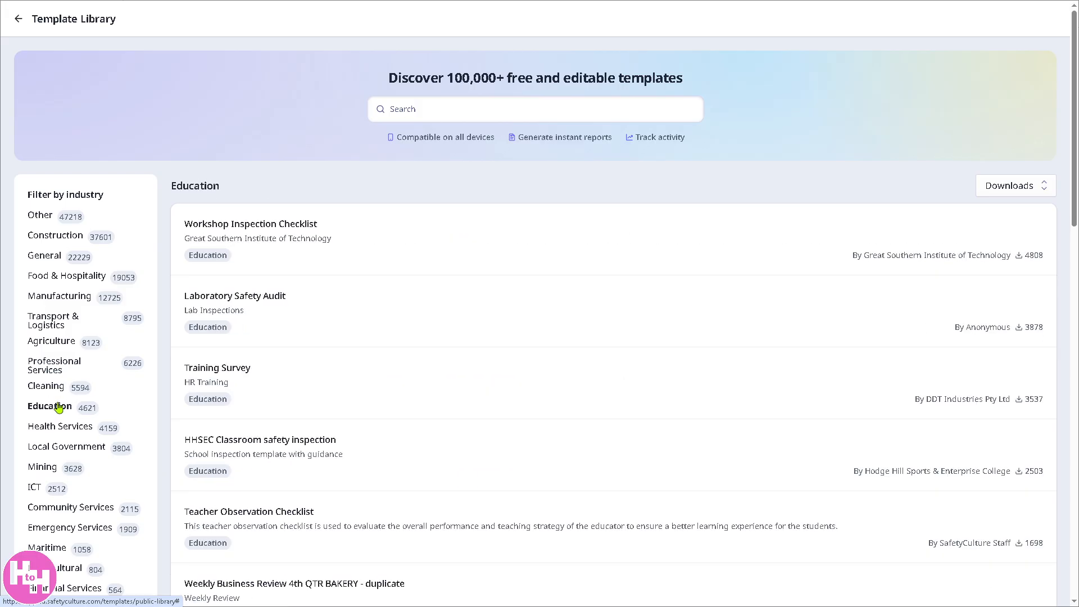
pyautogui.moveTo(81, 260)
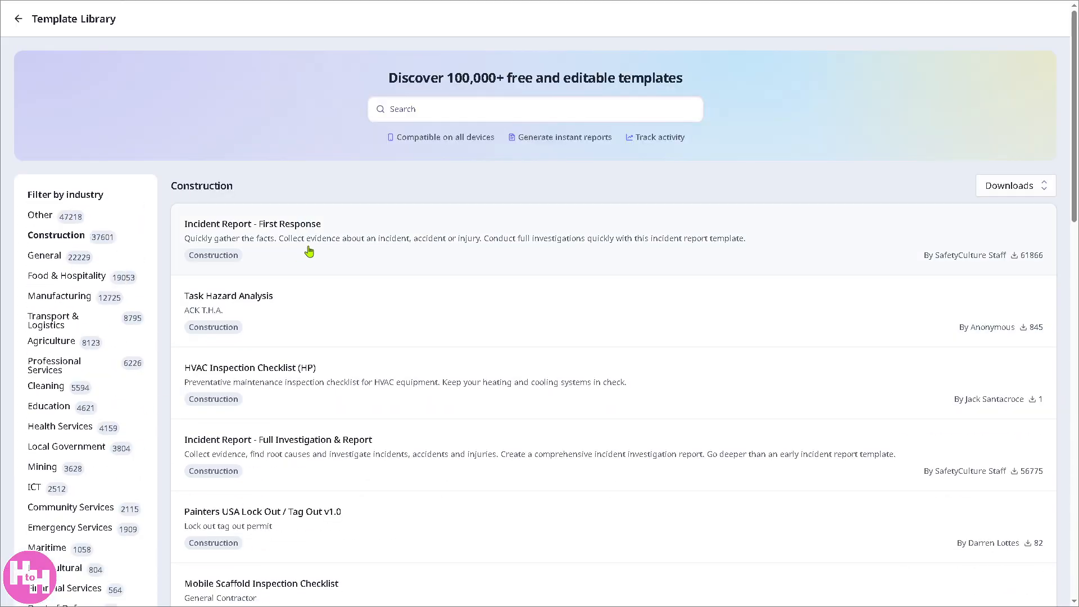
pyautogui.moveTo(347, 311)
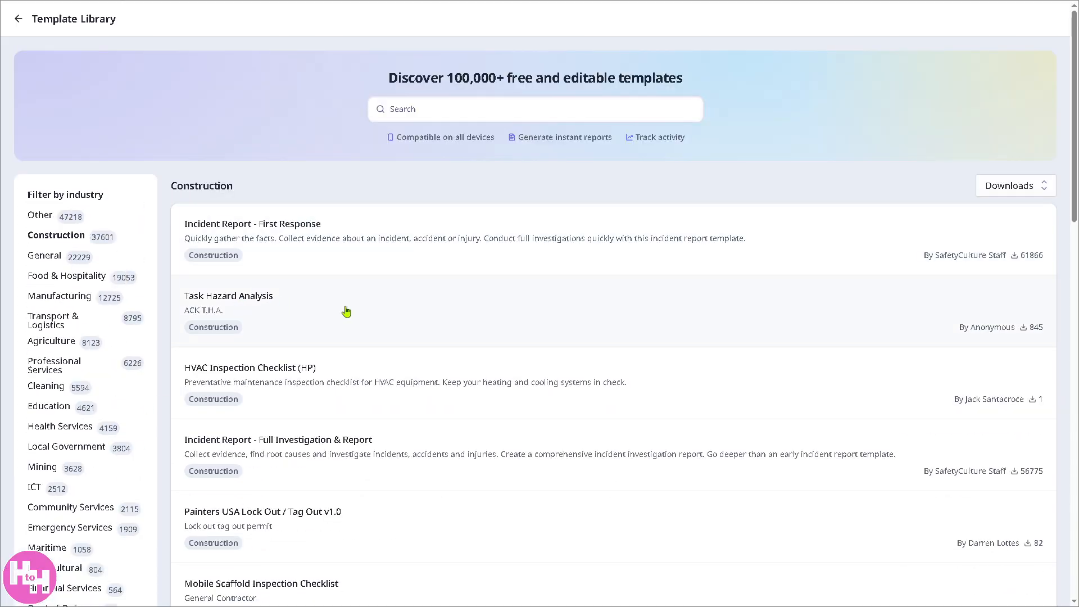
pyautogui.moveTo(235, 387)
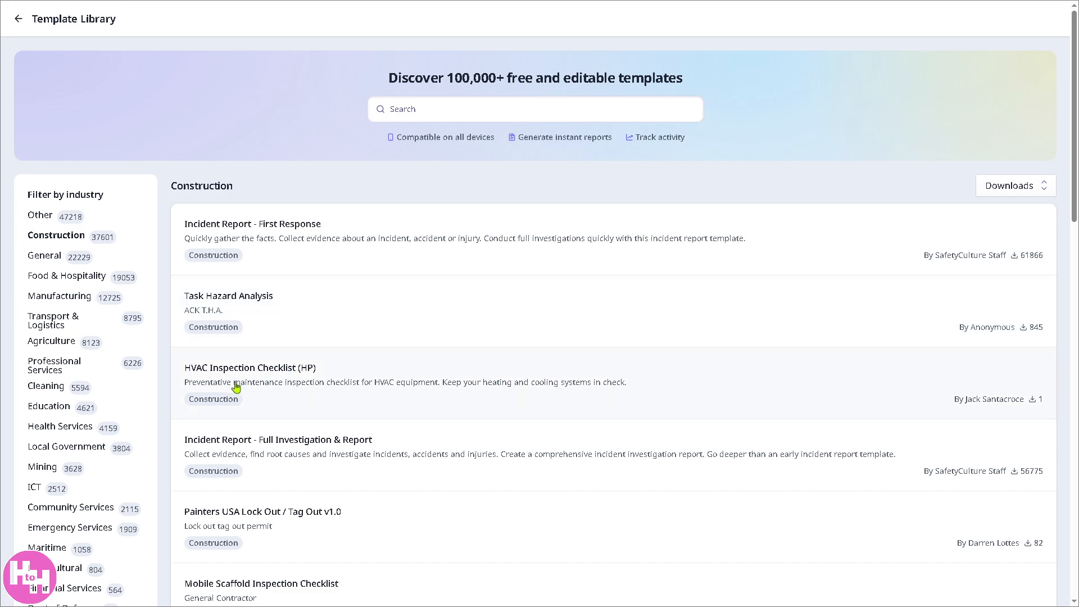
pyautogui.moveTo(357, 452)
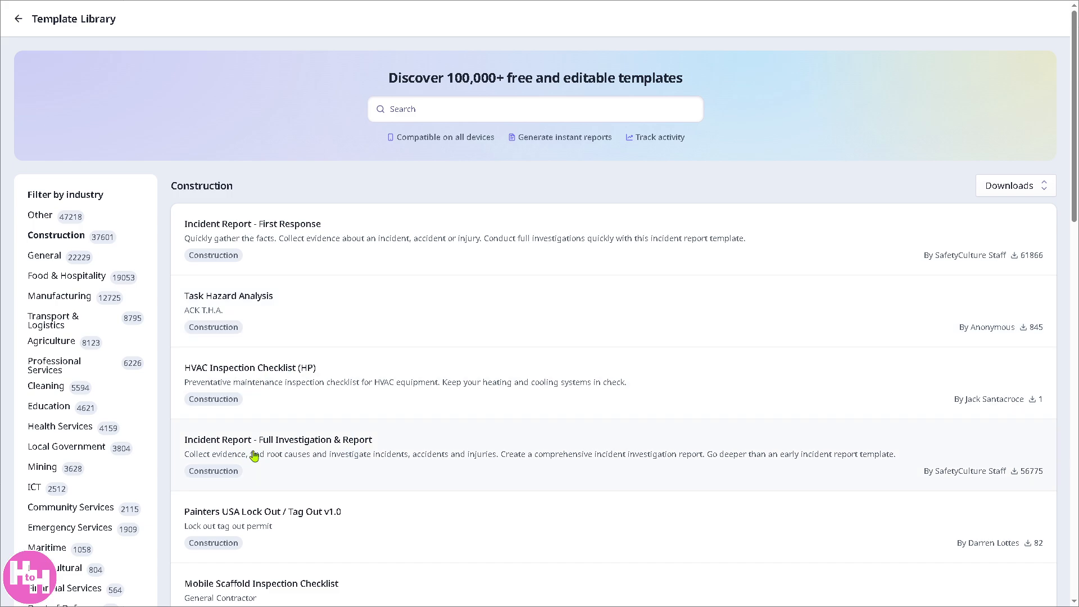
pyautogui.moveTo(310, 449)
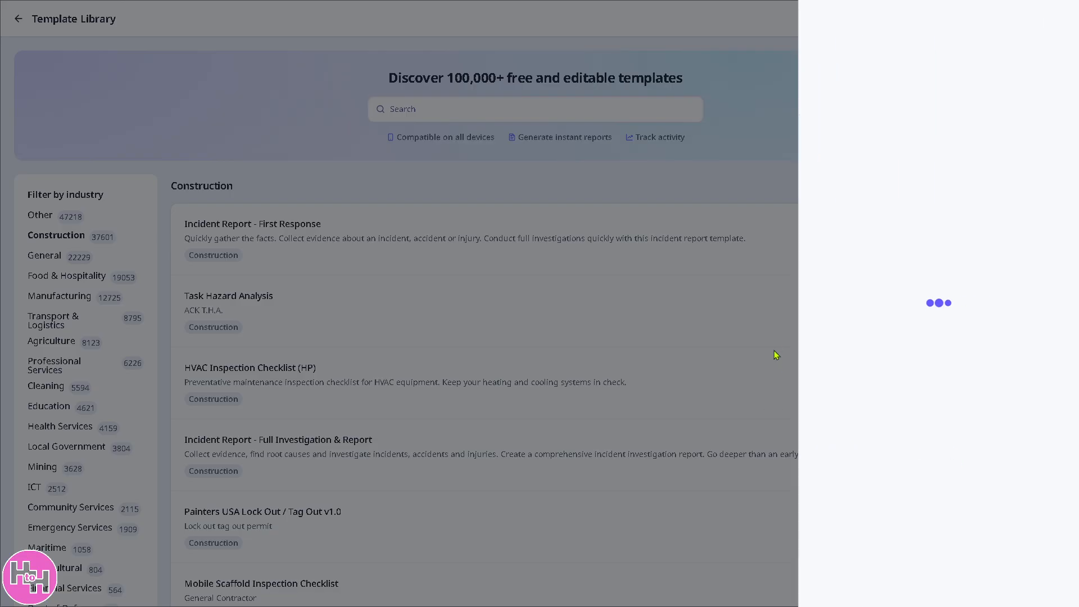
# - Preview the 'Incident Report - Full Investigation & Report' template's questions
pyautogui.click(278, 439)
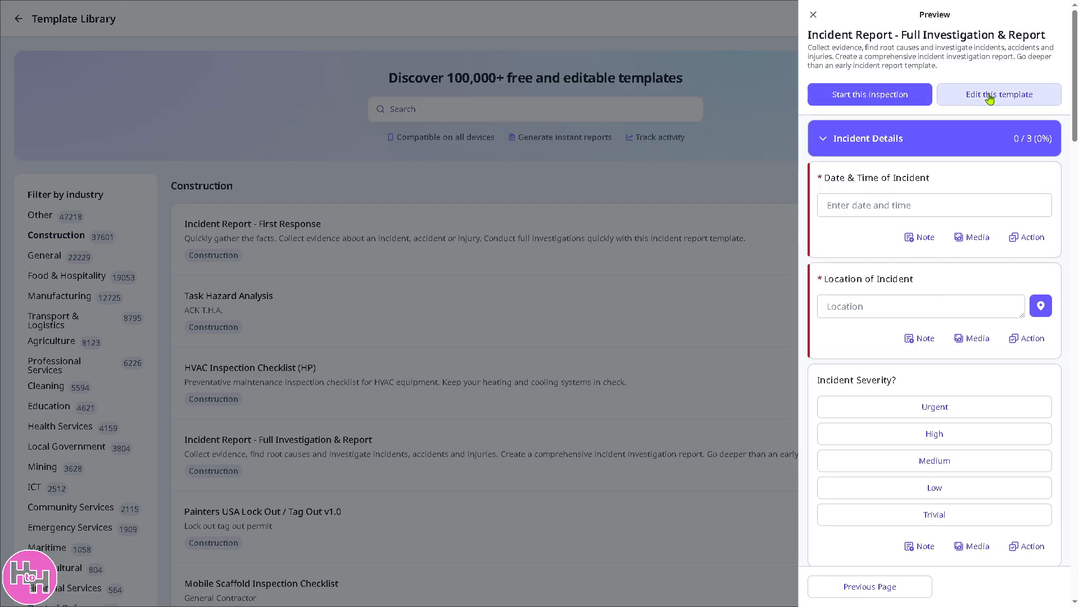
pyautogui.moveTo(994, 102)
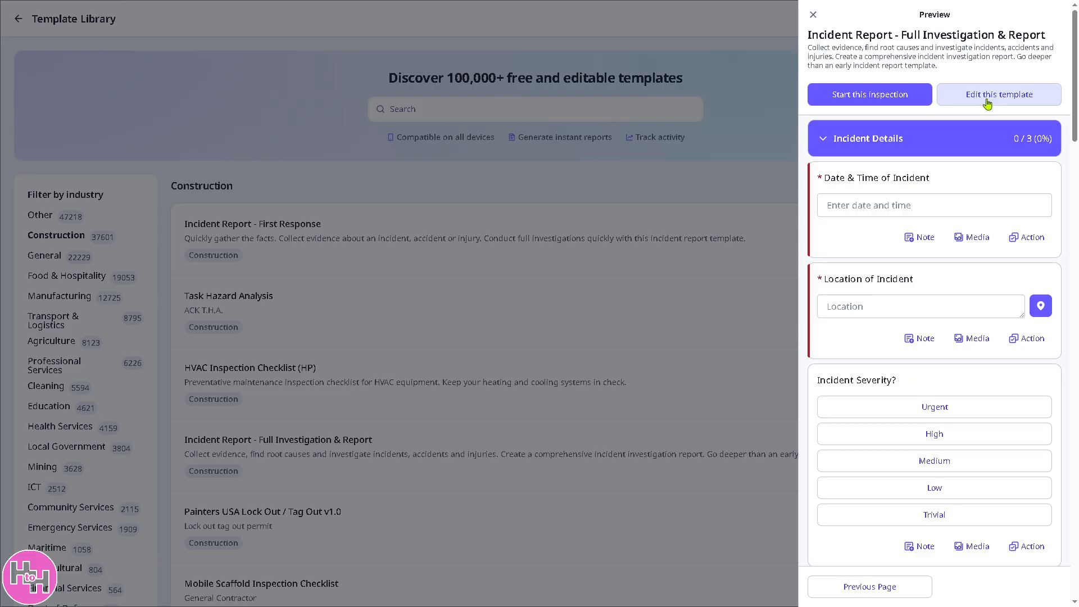
# - Edit the template, renaming the Audit Title question 'How to use SafetyCulture', and view the Add new item types
pyautogui.click(998, 94)
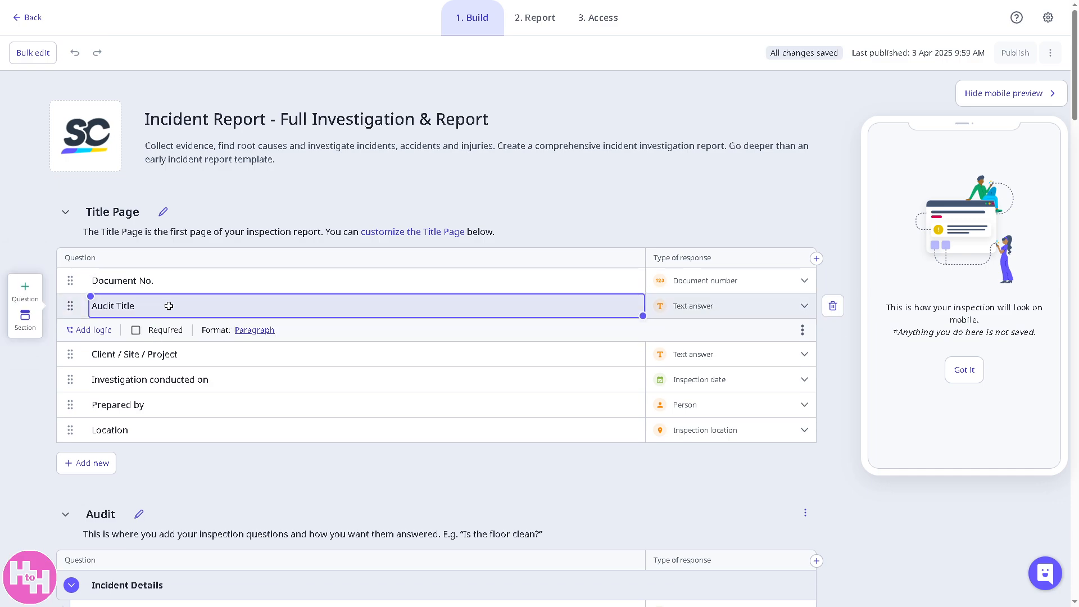
pyautogui.write('H')
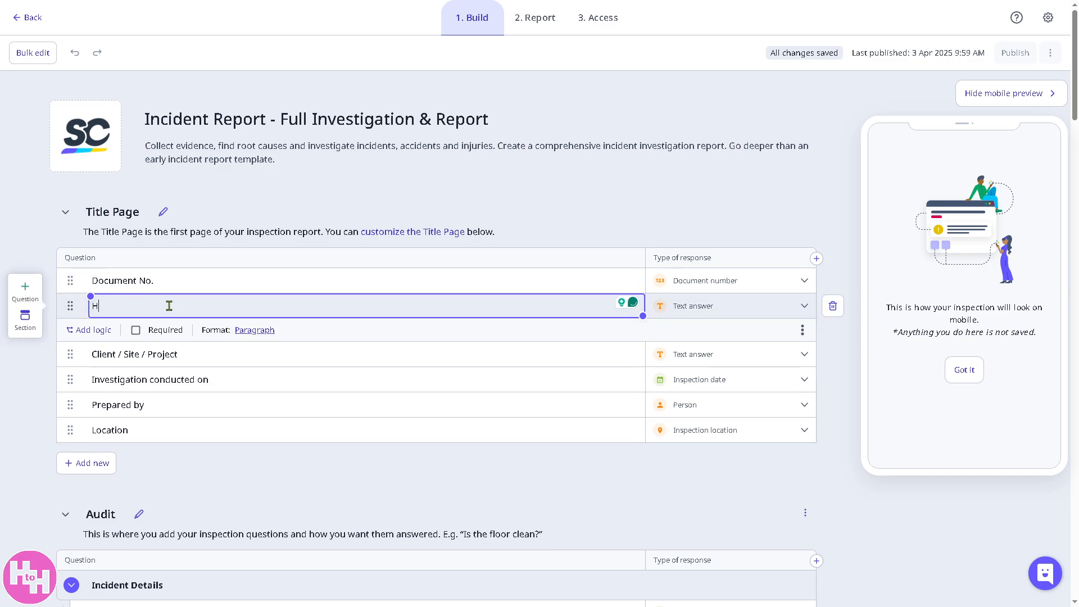
pyautogui.write('ow to use SafetyCulture')
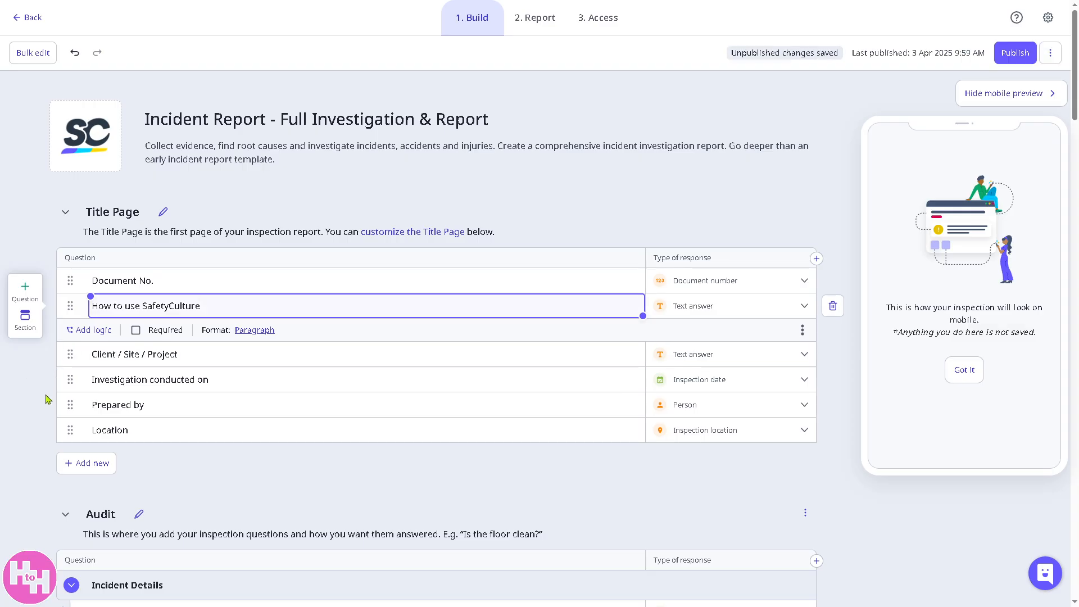
pyautogui.moveTo(87, 462)
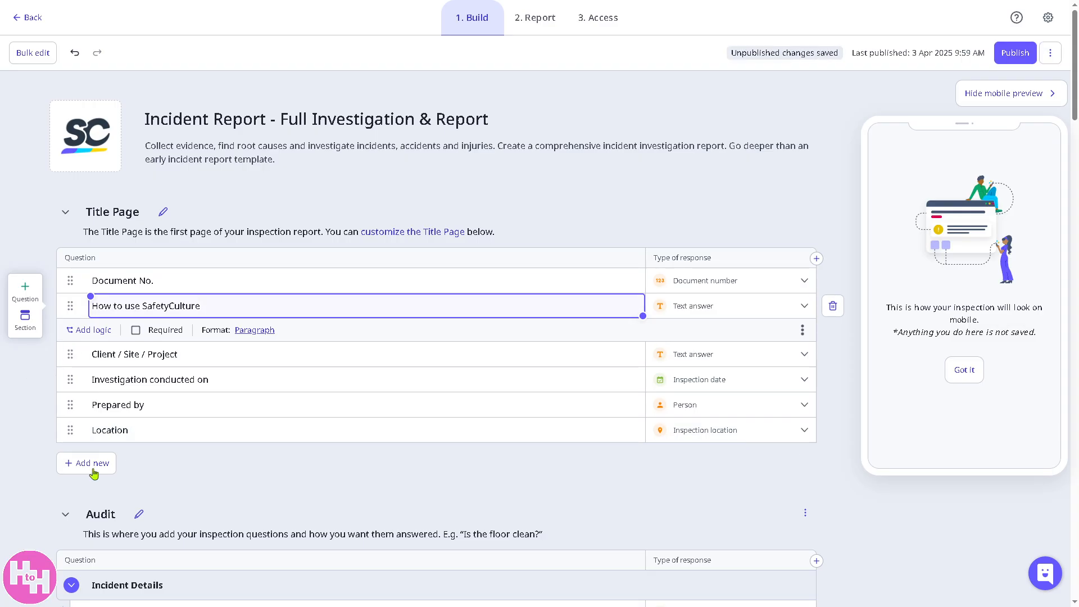
pyautogui.click(86, 463)
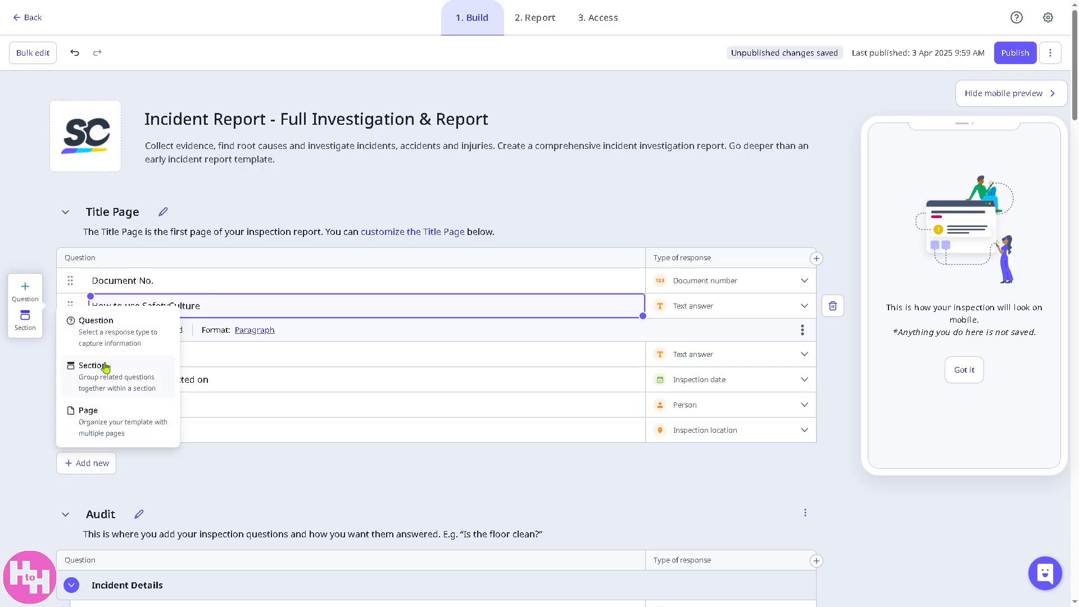
pyautogui.moveTo(54, 451)
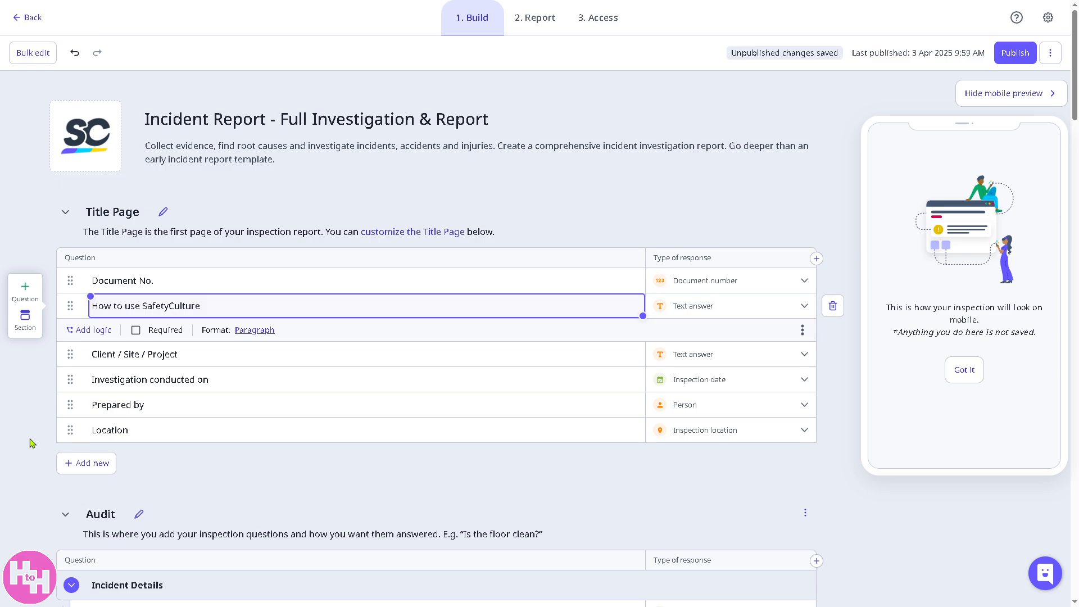
pyautogui.moveTo(311, 170)
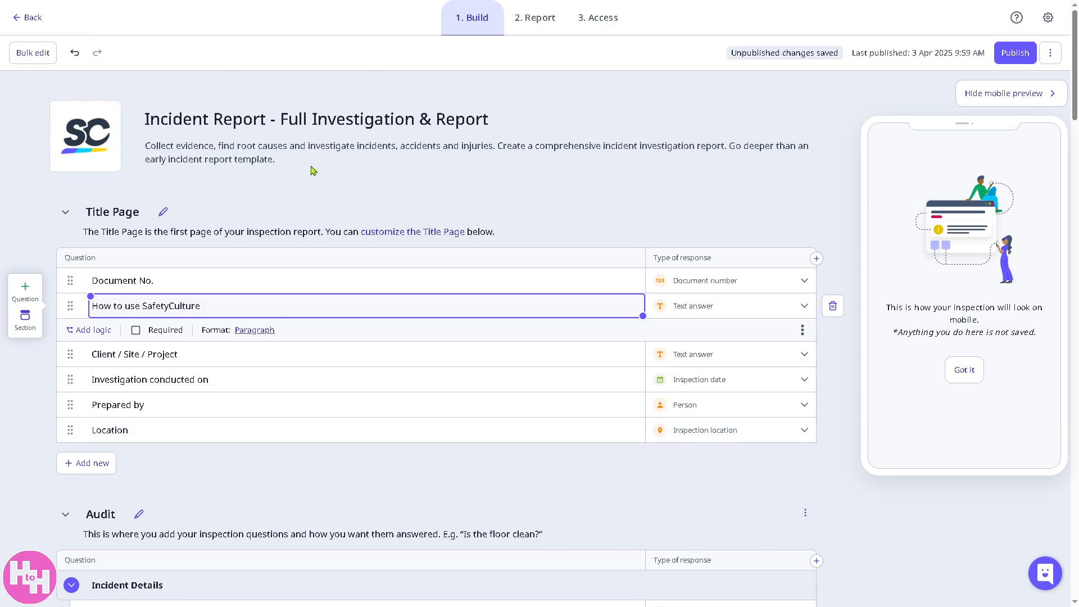
pyautogui.scroll(-3)
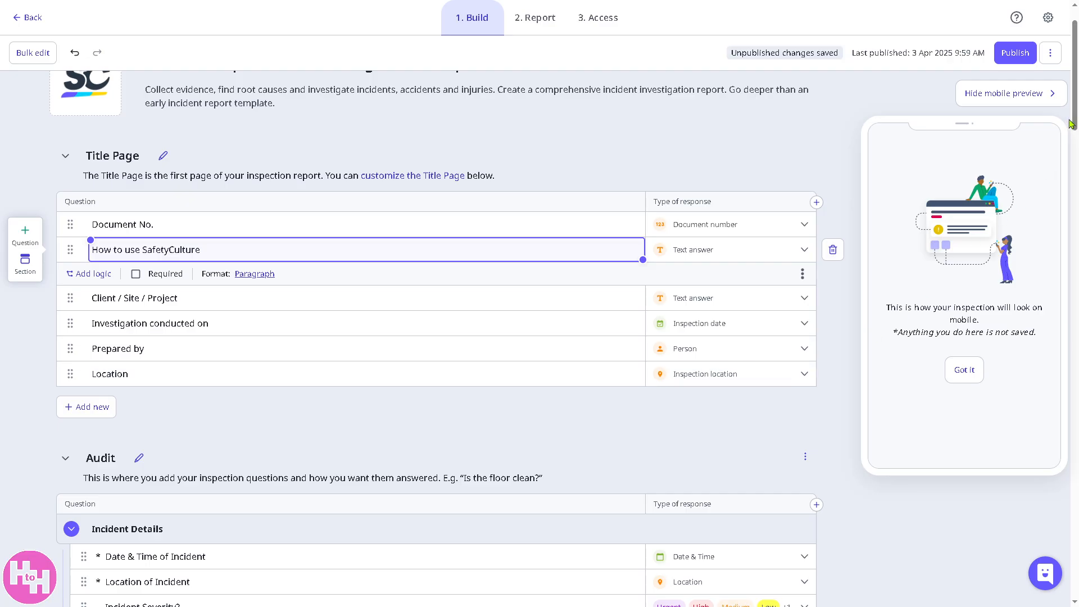
pyautogui.scroll(-3)
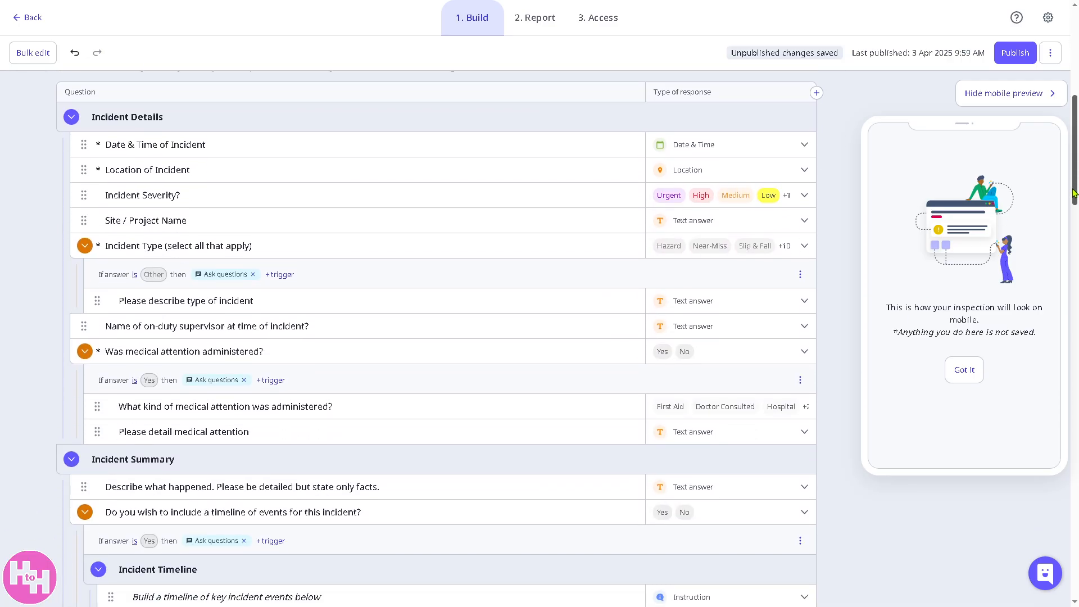
pyautogui.scroll(-3)
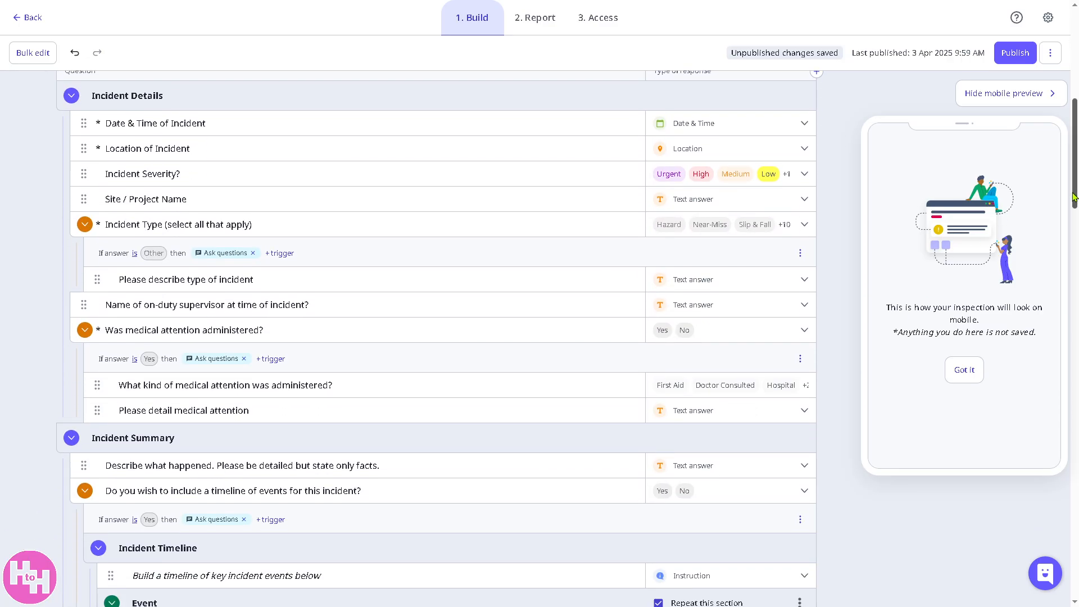
pyautogui.scroll(-3)
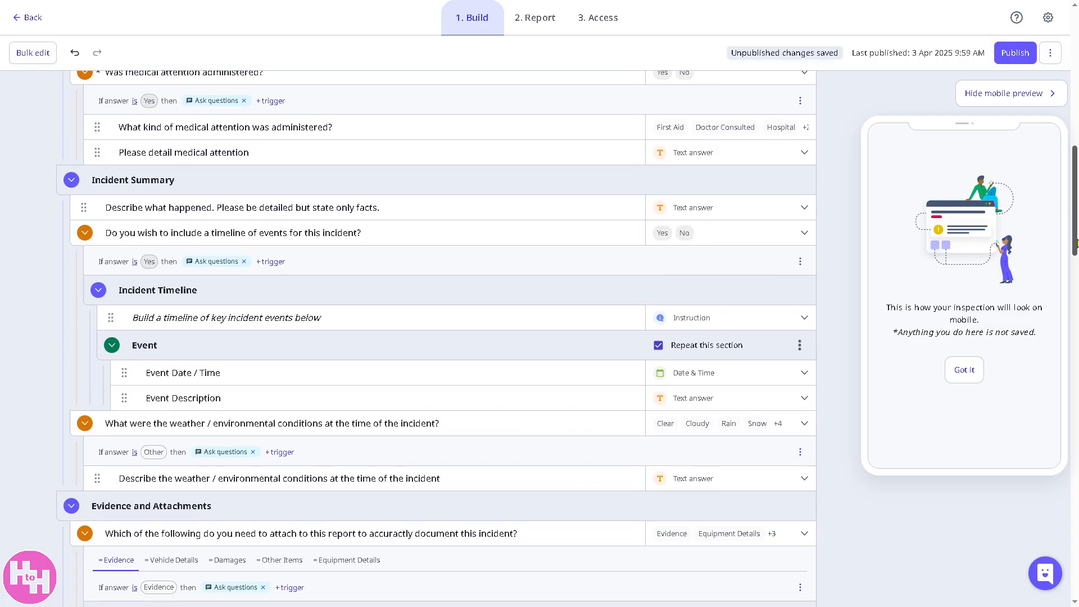
pyautogui.scroll(-3)
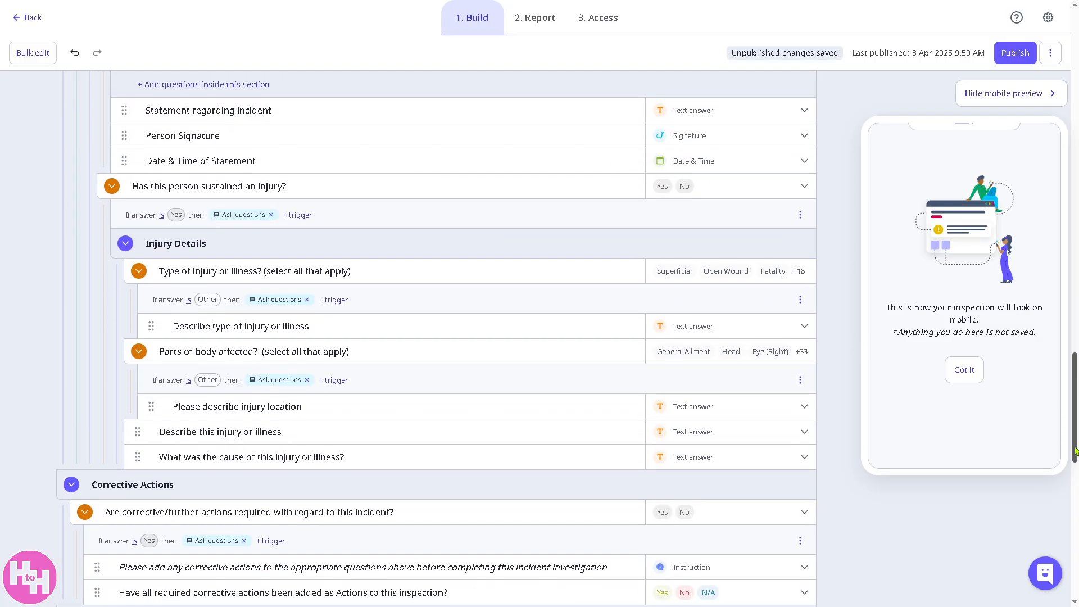
pyautogui.scroll(-3)
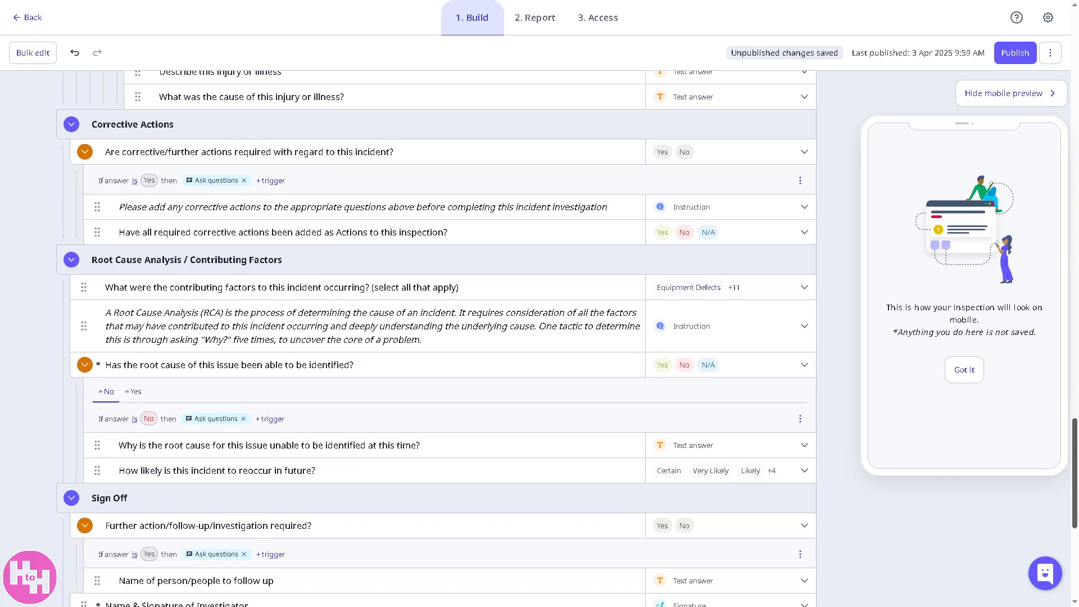
pyautogui.scroll(-3)
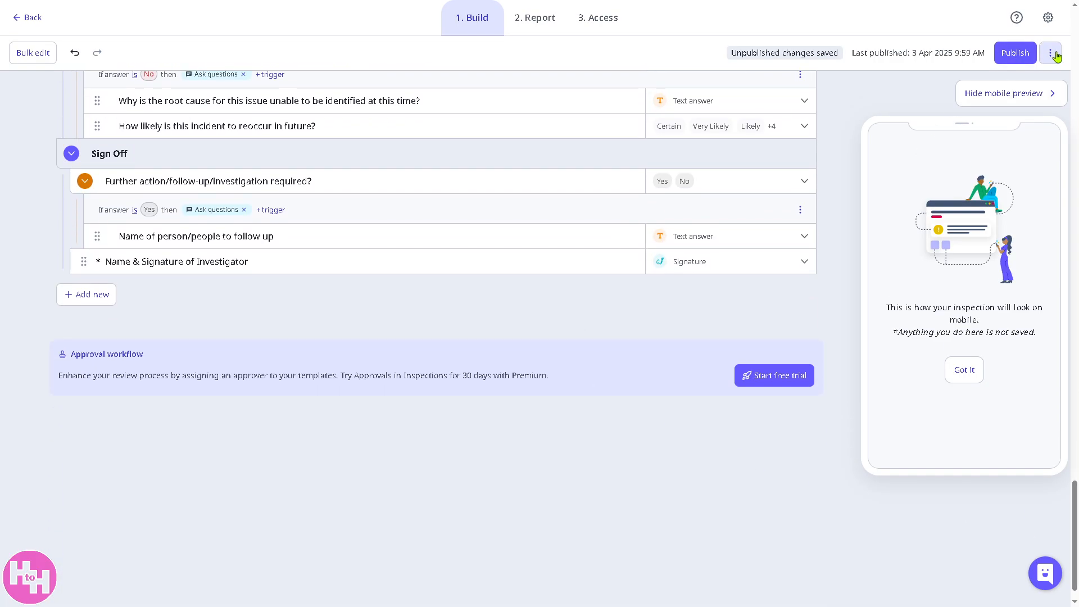
pyautogui.click(1051, 53)
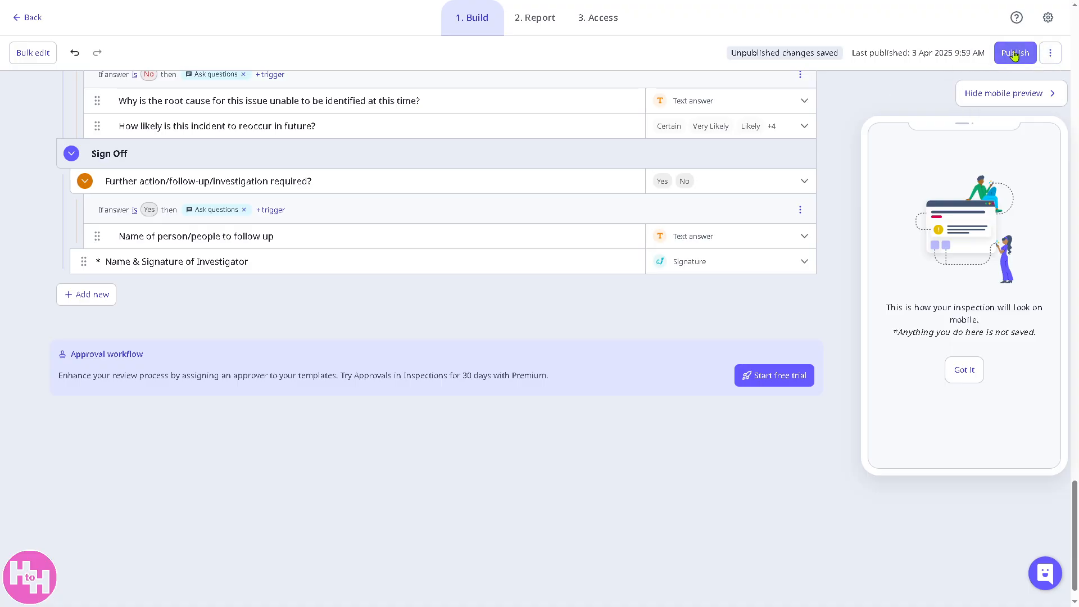
# - Publish the incident investigation template, check Inspections, select it in Templates and start a new template
pyautogui.click(1014, 53)
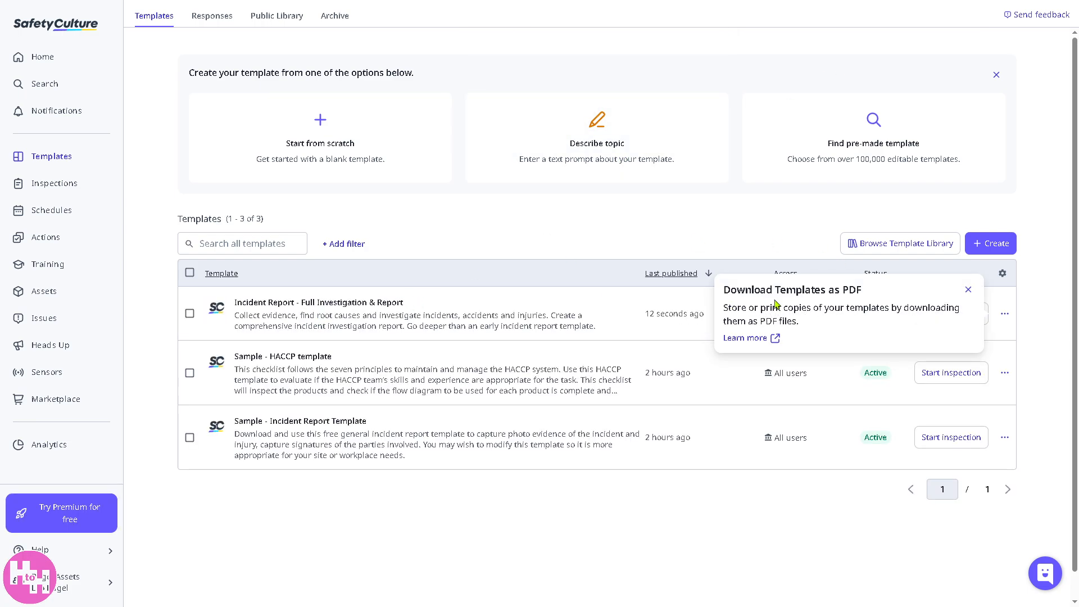
pyautogui.moveTo(814, 305)
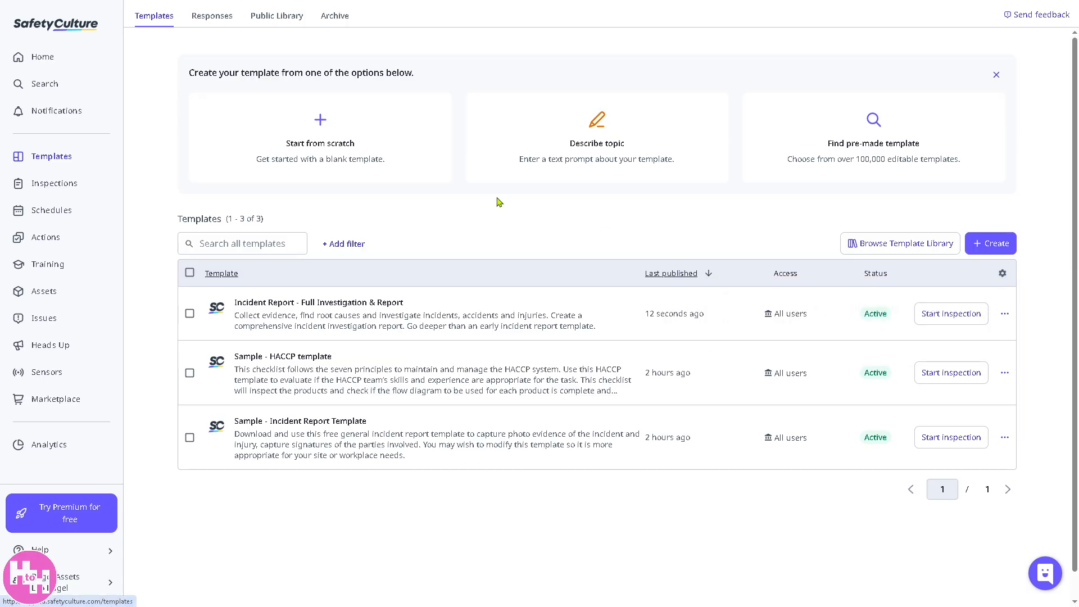
pyautogui.moveTo(423, 200)
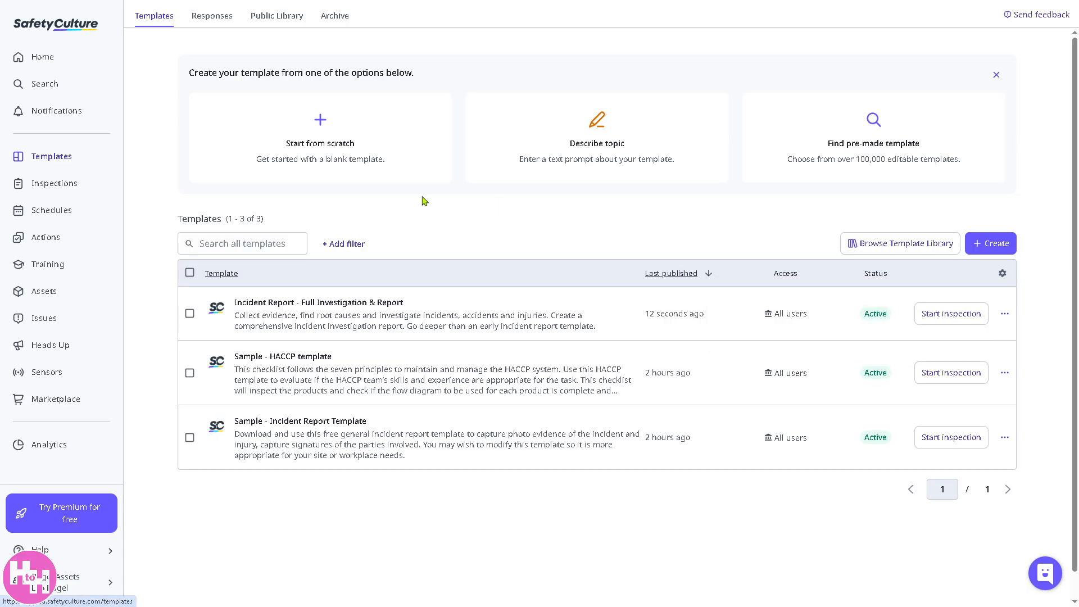
pyautogui.click(54, 183)
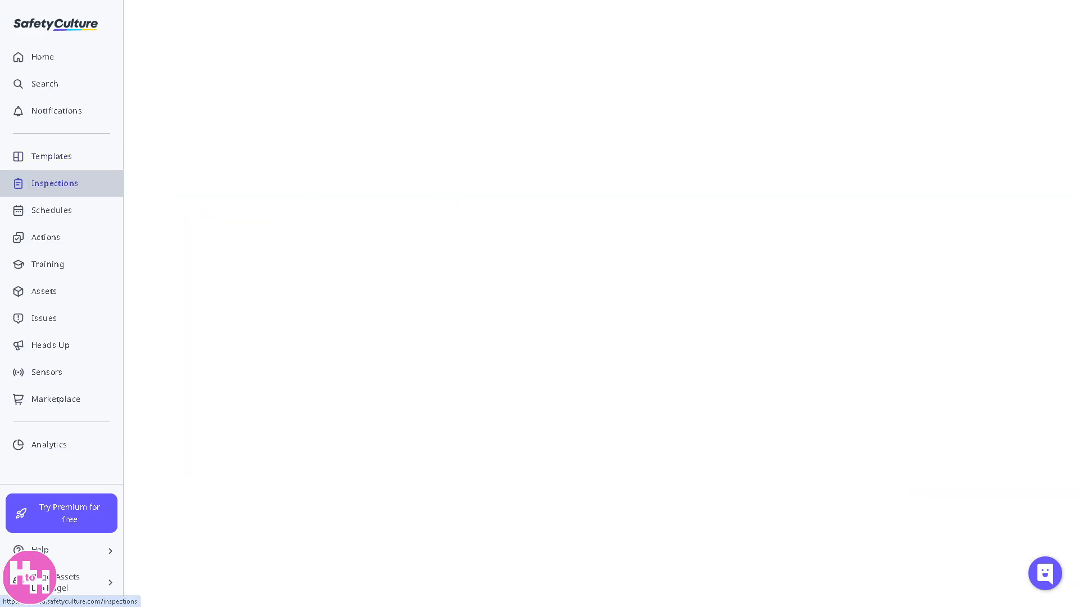
pyautogui.click(54, 183)
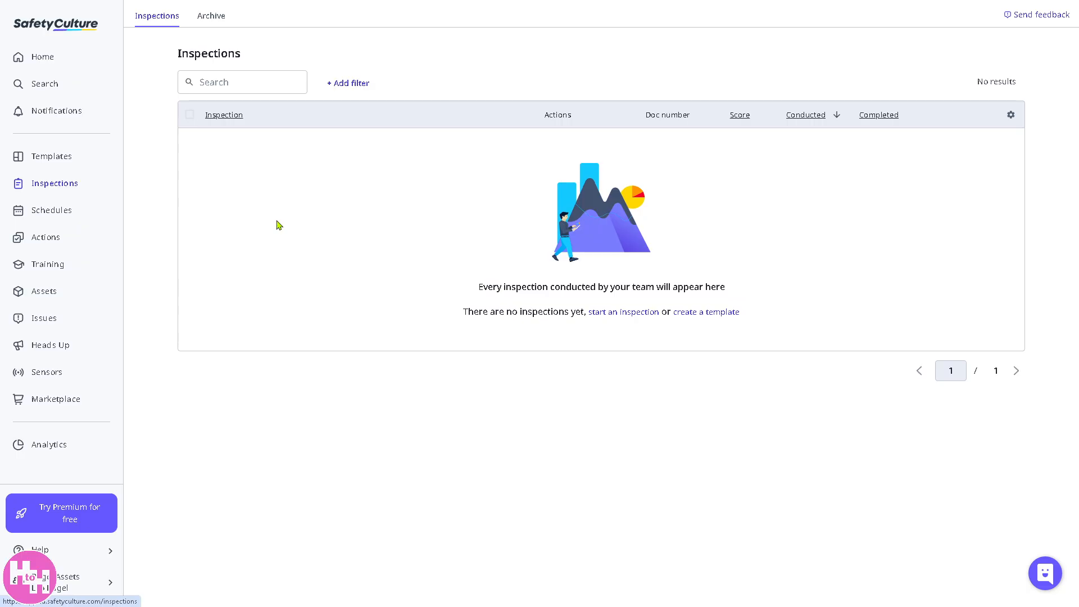
pyautogui.moveTo(661, 306)
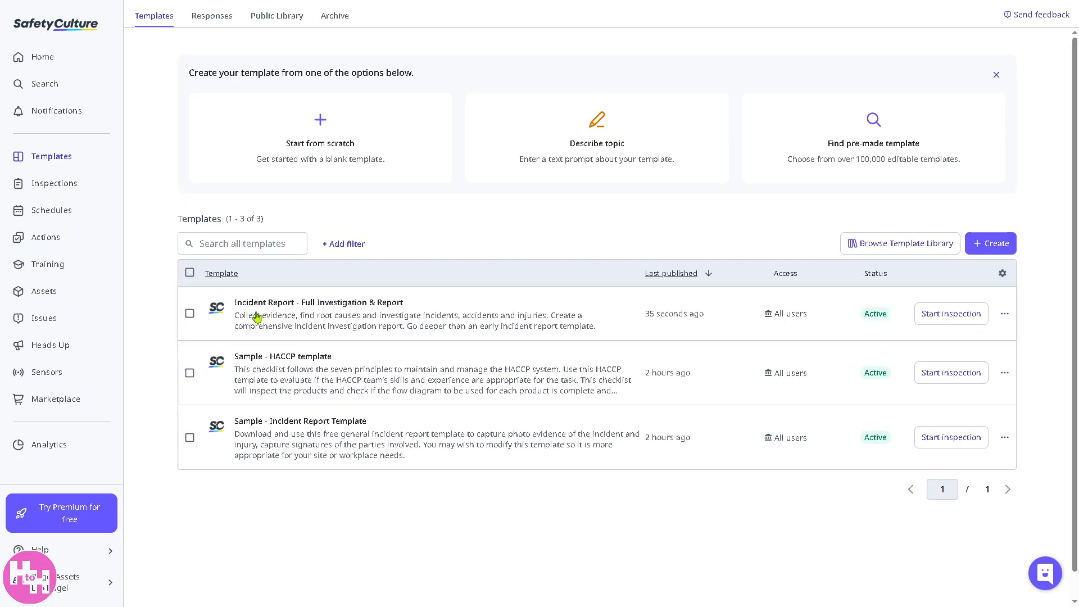
pyautogui.click(190, 314)
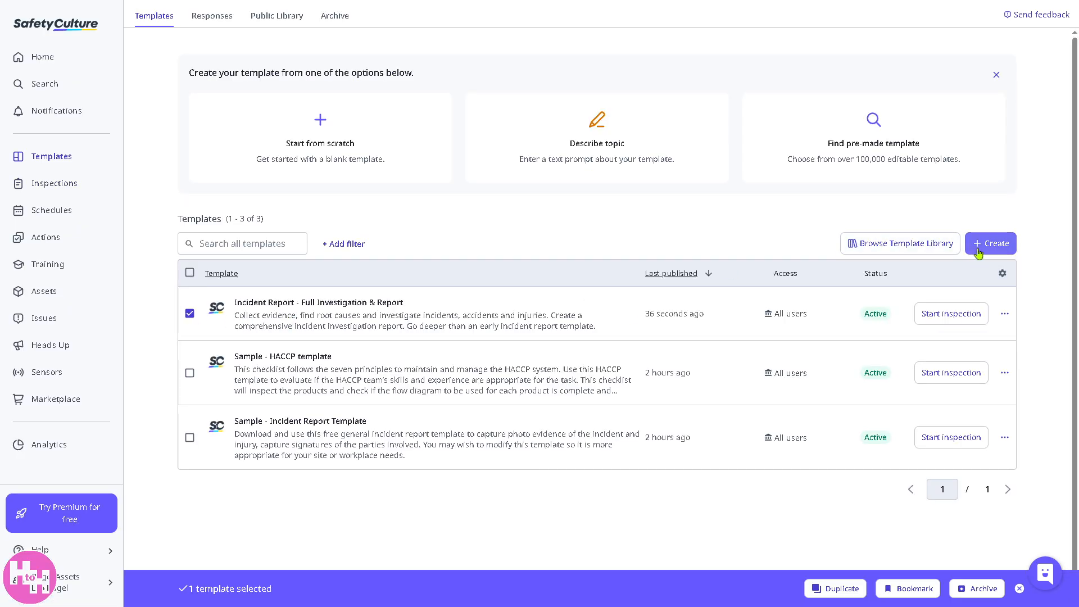
pyautogui.click(990, 243)
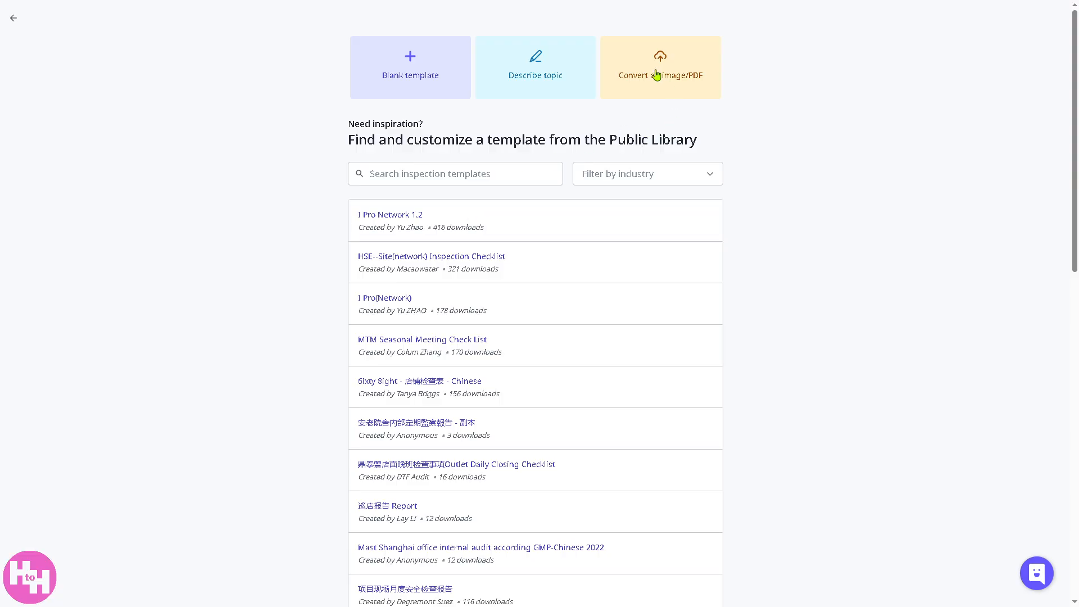
pyautogui.moveTo(515, 75)
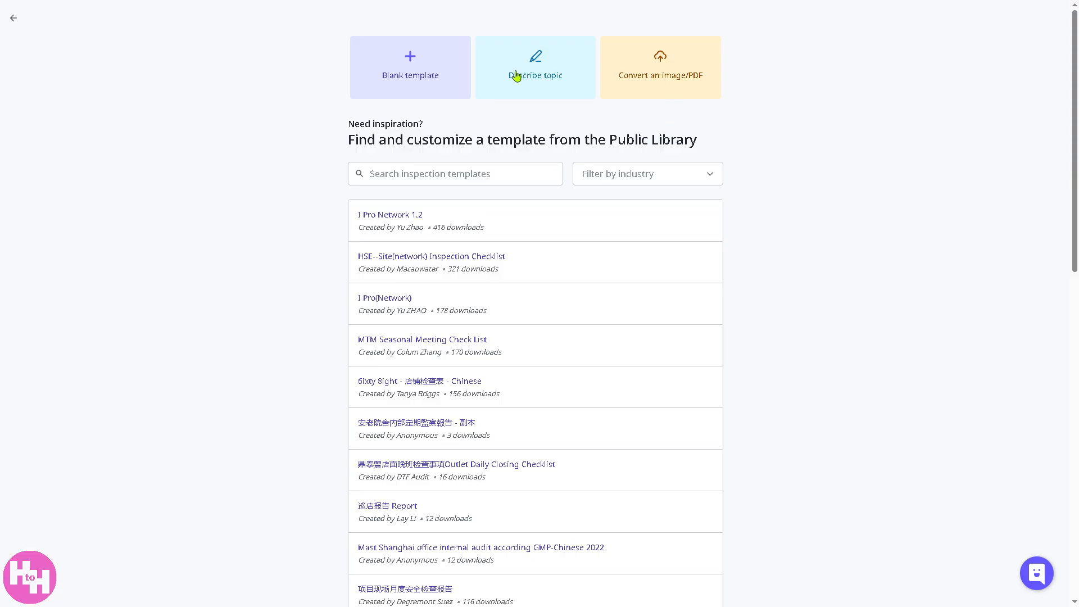
pyautogui.moveTo(13, 17)
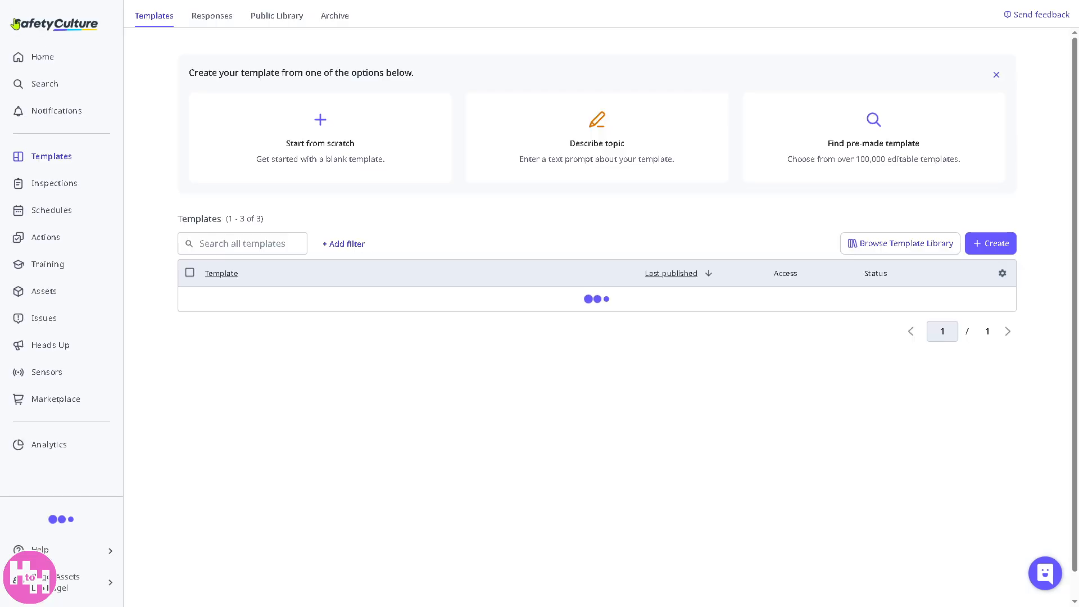
# - From Home, go to Schedules and start scheduling a new inspection
pyautogui.click(43, 57)
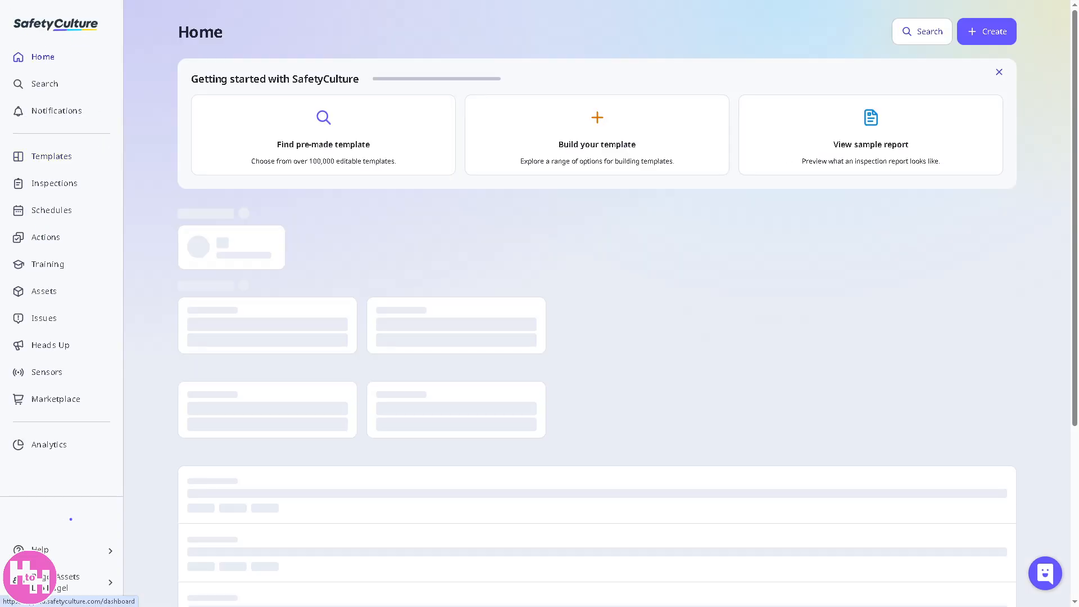
pyautogui.click(52, 210)
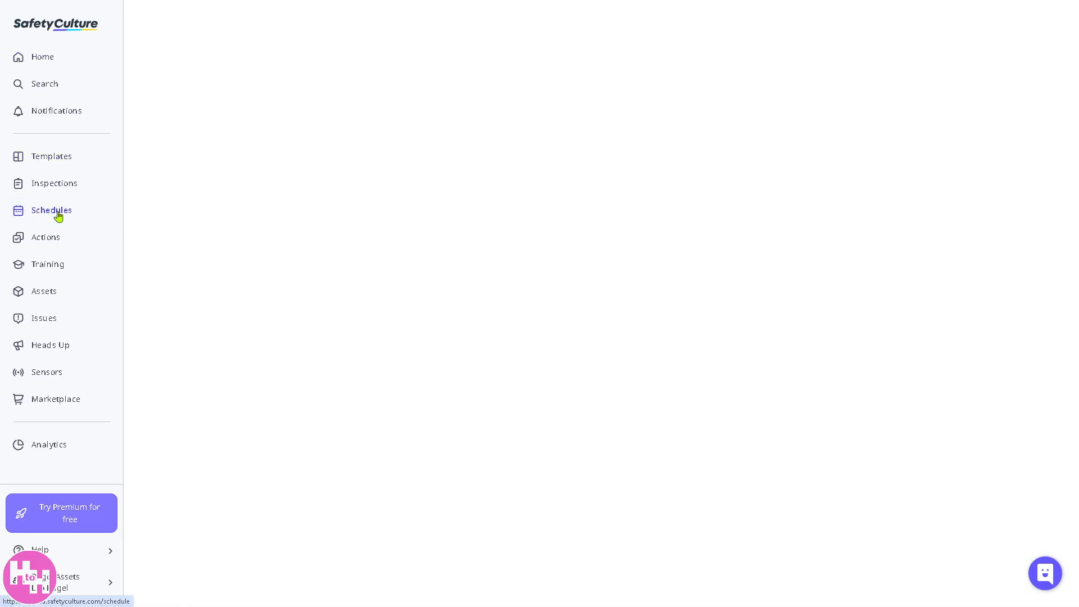
pyautogui.click(50, 210)
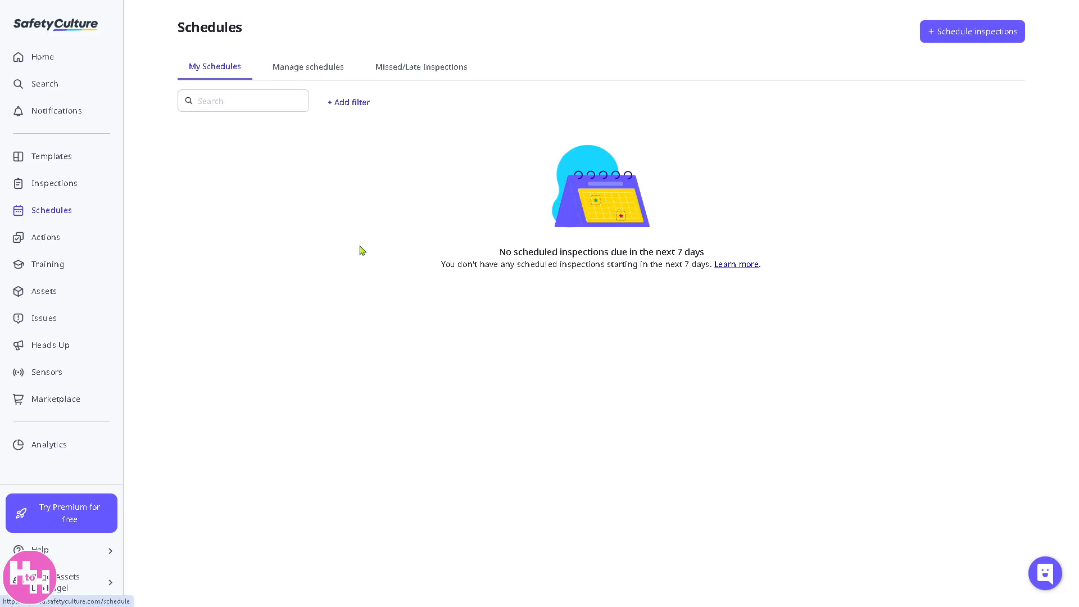
pyautogui.moveTo(416, 242)
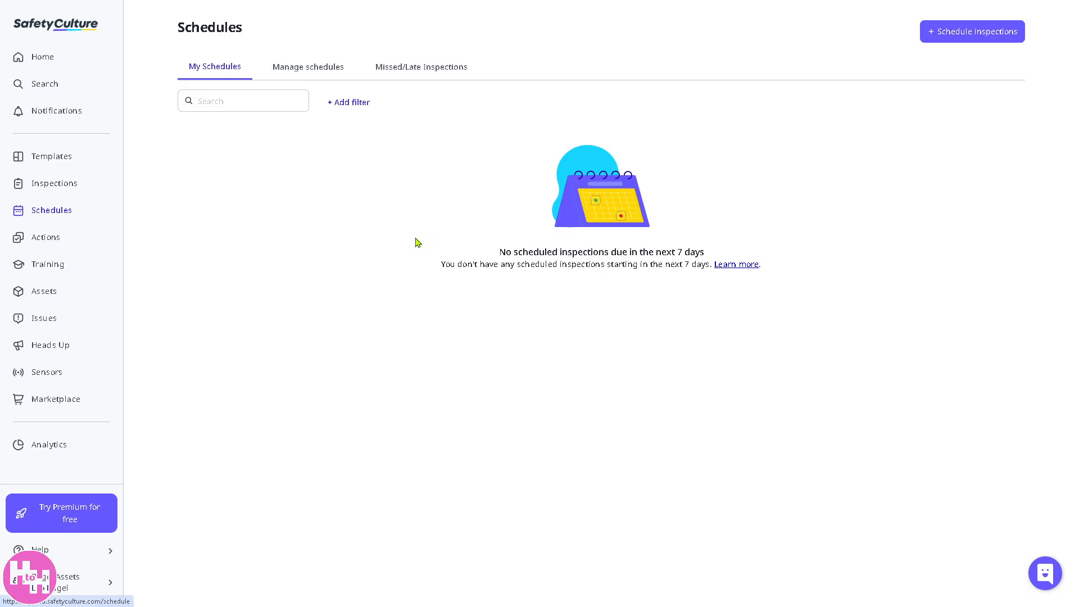
pyautogui.click(971, 31)
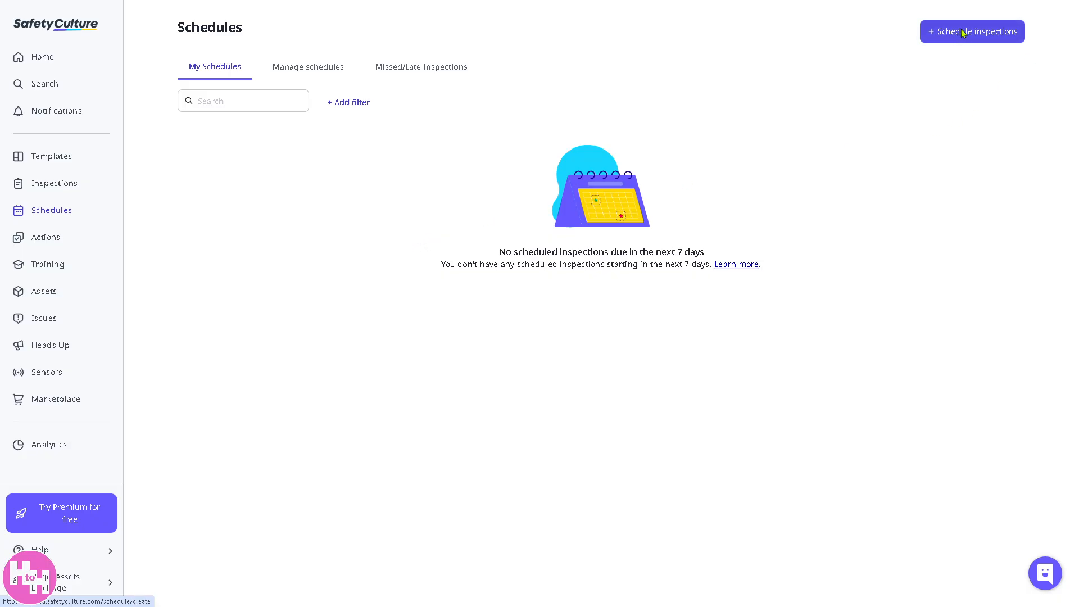
pyautogui.click(971, 31)
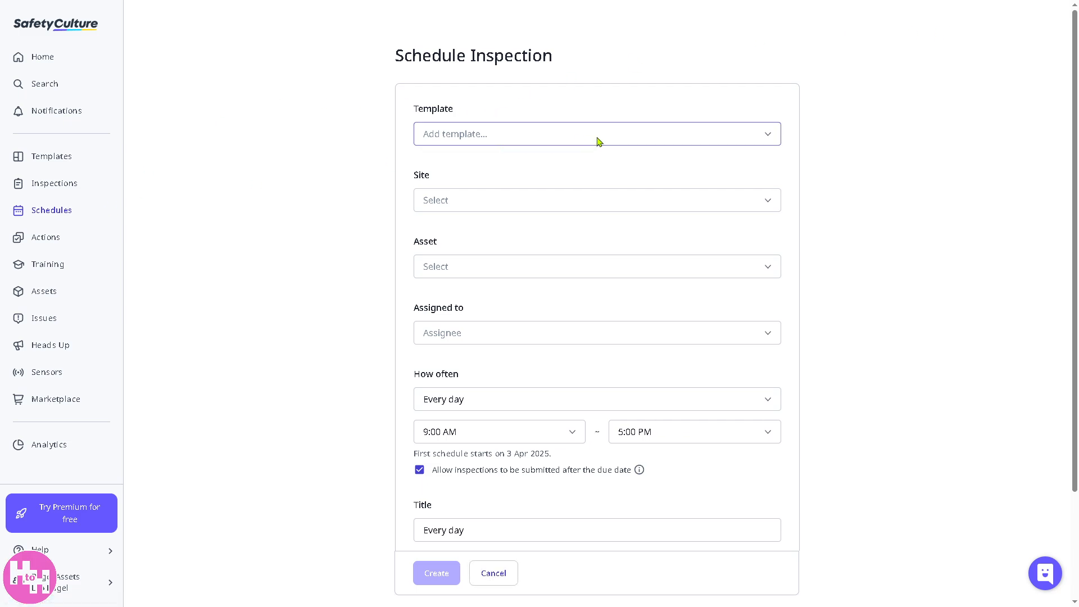
# - Choose the Incident Report - Full Investigation & Report template, check the empty Site list, then cancel the schedule
pyautogui.click(596, 134)
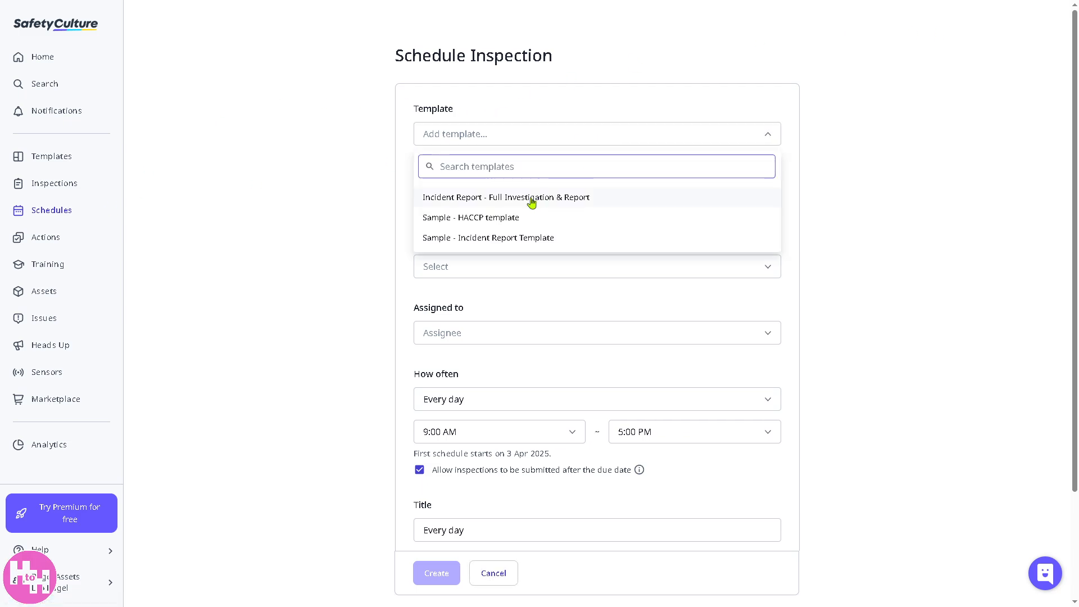
pyautogui.click(506, 198)
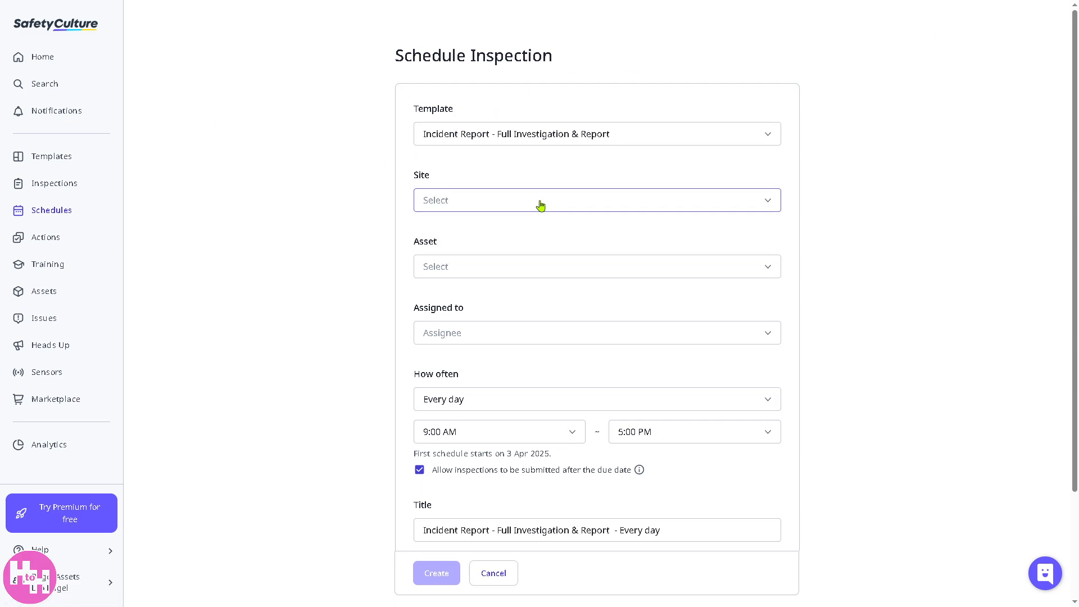
pyautogui.click(596, 201)
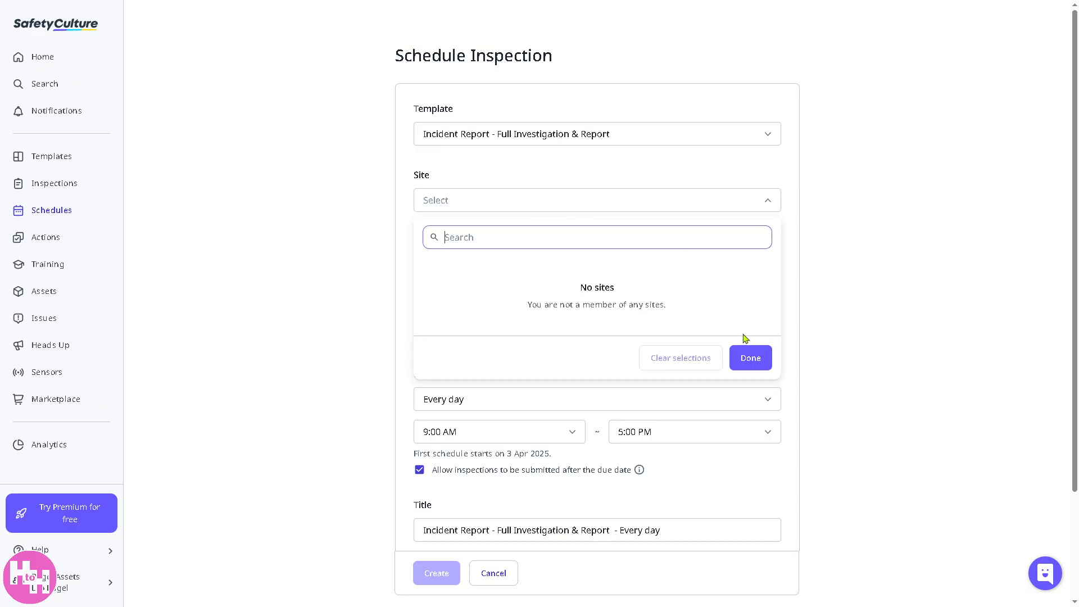
pyautogui.click(748, 358)
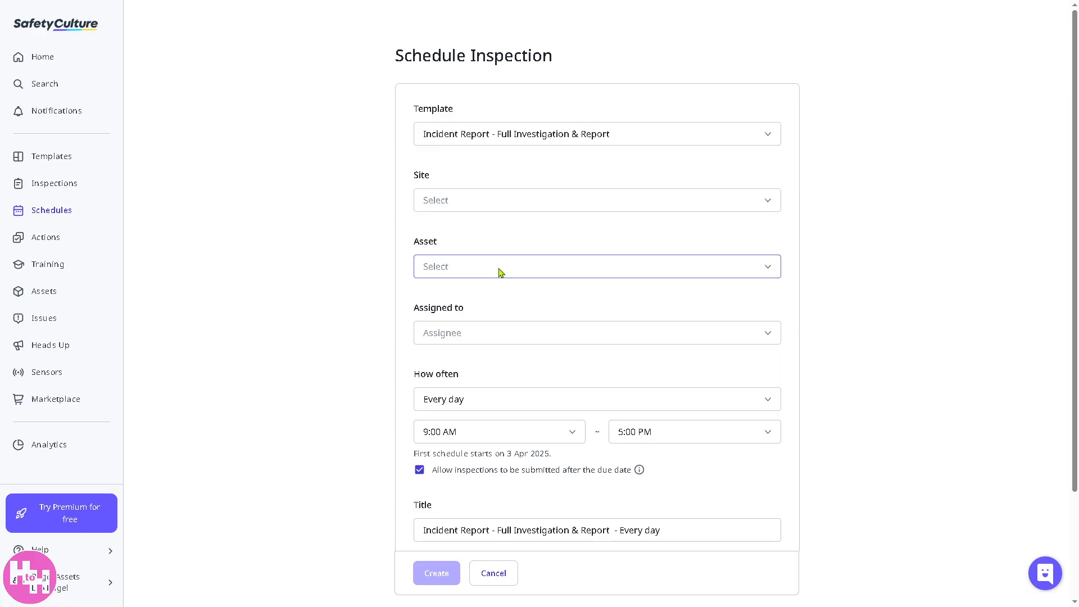
pyautogui.moveTo(390, 323)
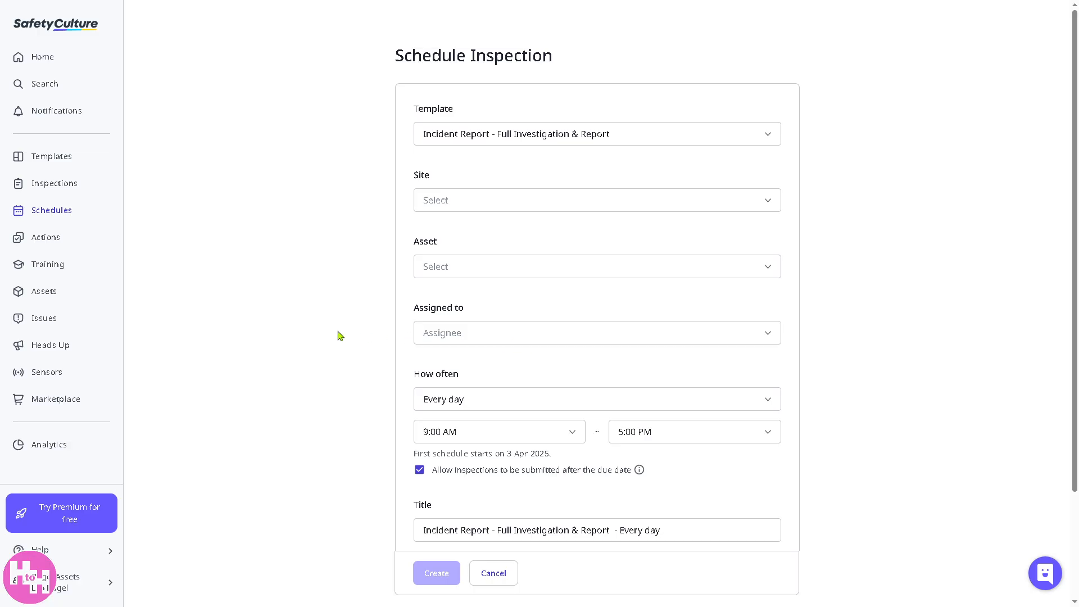
pyautogui.moveTo(459, 355)
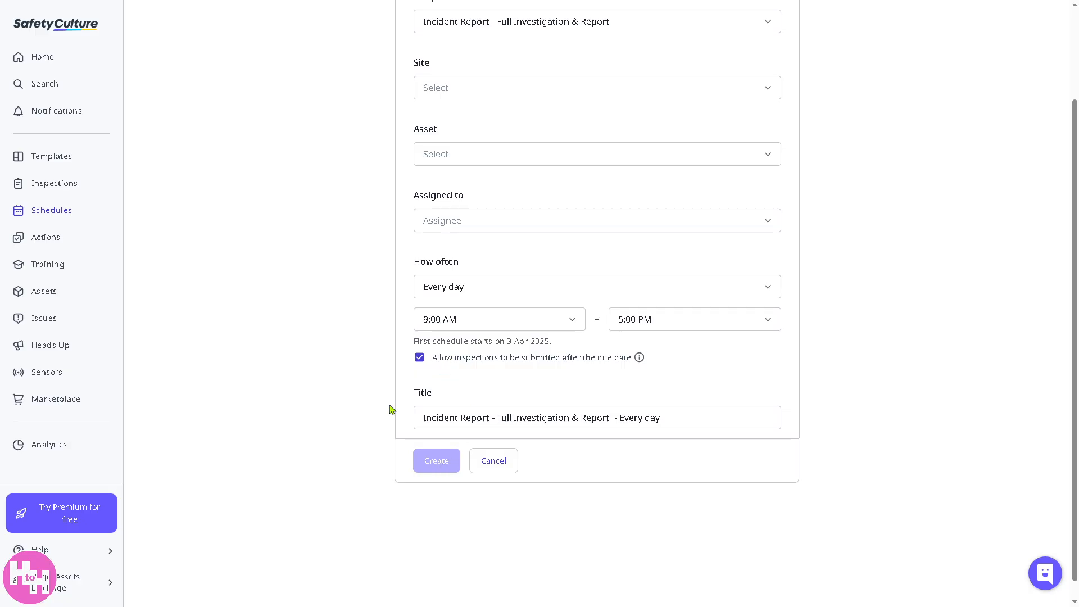
pyautogui.click(492, 461)
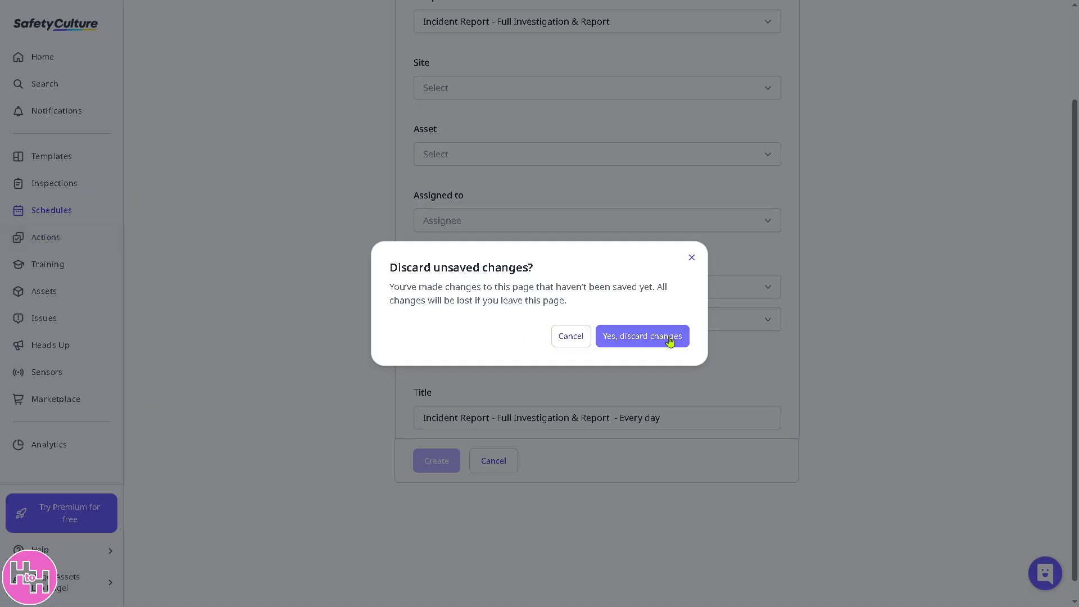
# - Discard the schedule, then create a Medium-priority action titled and described 'How to use SAFETYCULTURE'
pyautogui.click(641, 336)
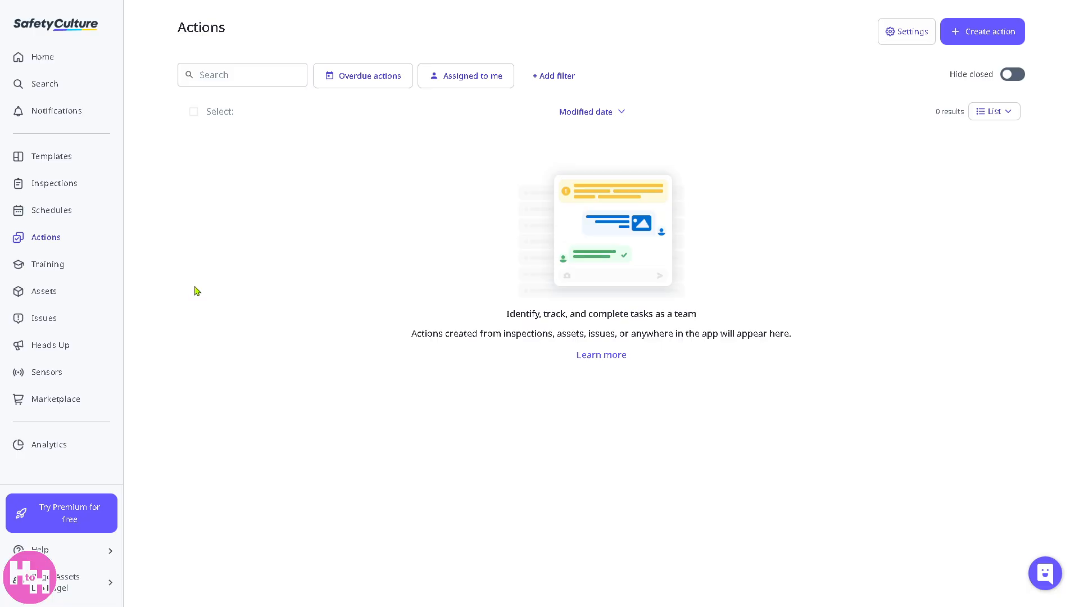
pyautogui.click(982, 31)
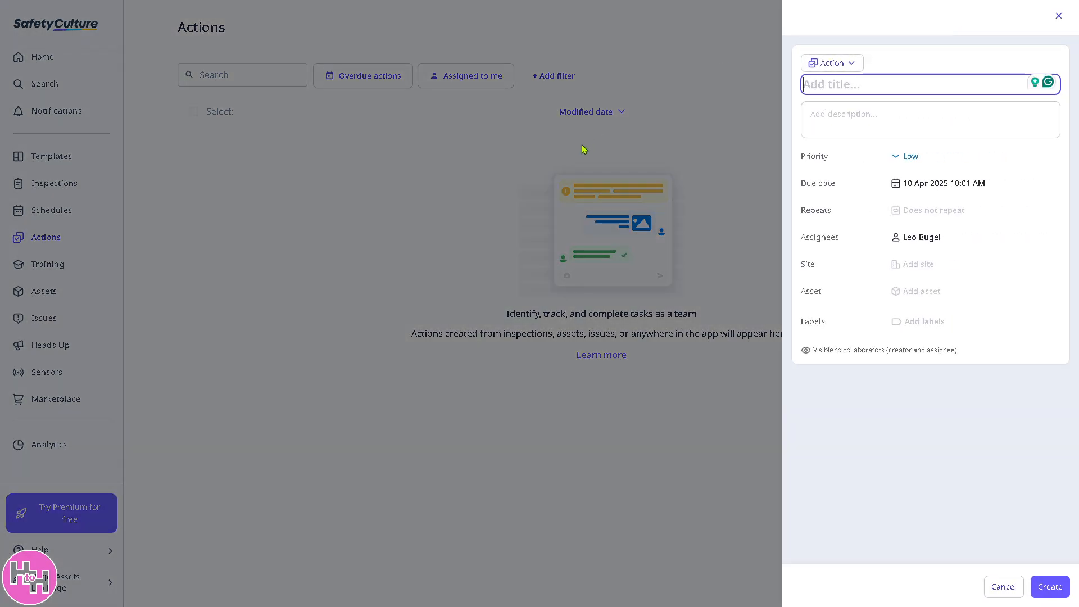
pyautogui.moveTo(590, 148)
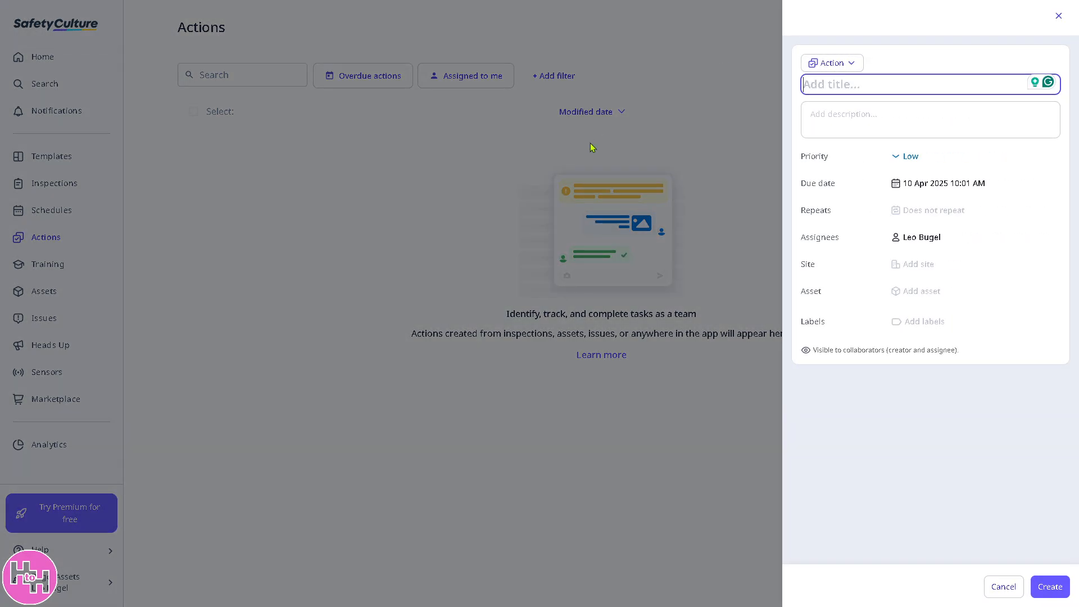
pyautogui.write('How to use SA')
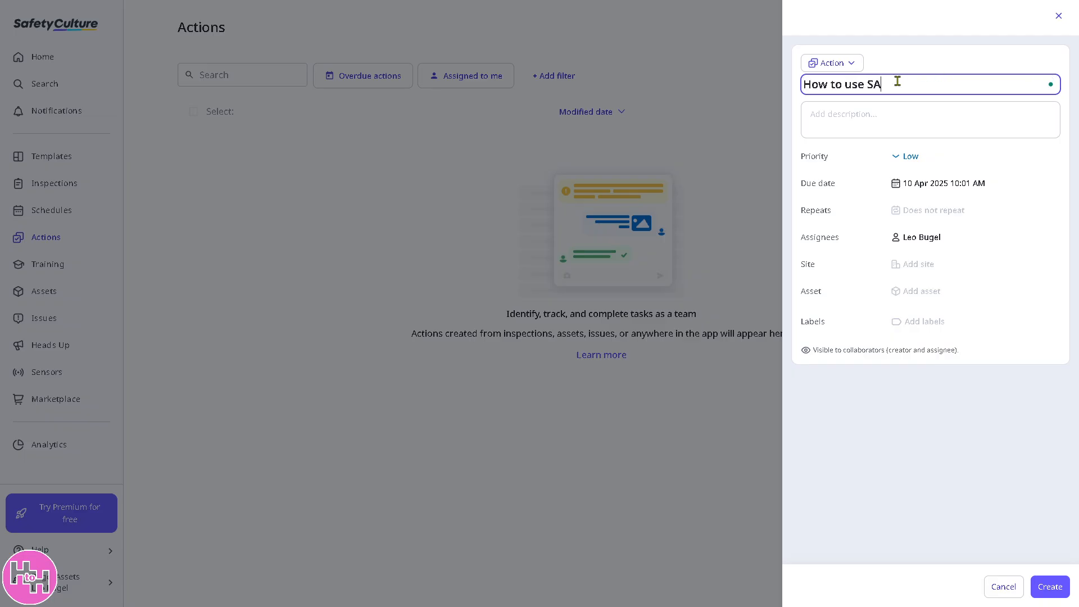
pyautogui.write('FETYCULTURE')
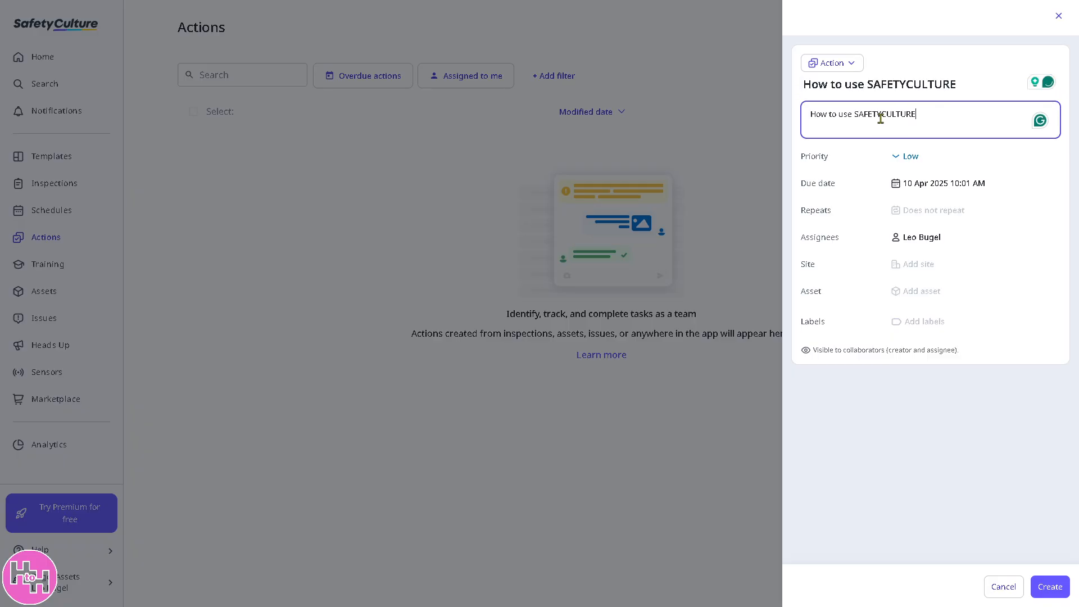
pyautogui.click(904, 157)
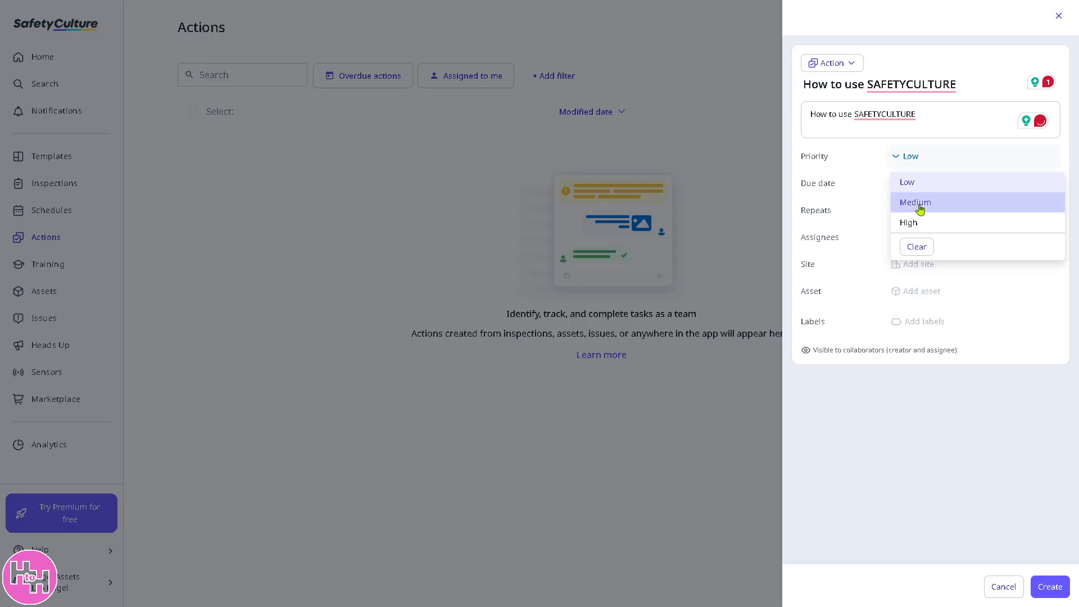
pyautogui.click(914, 202)
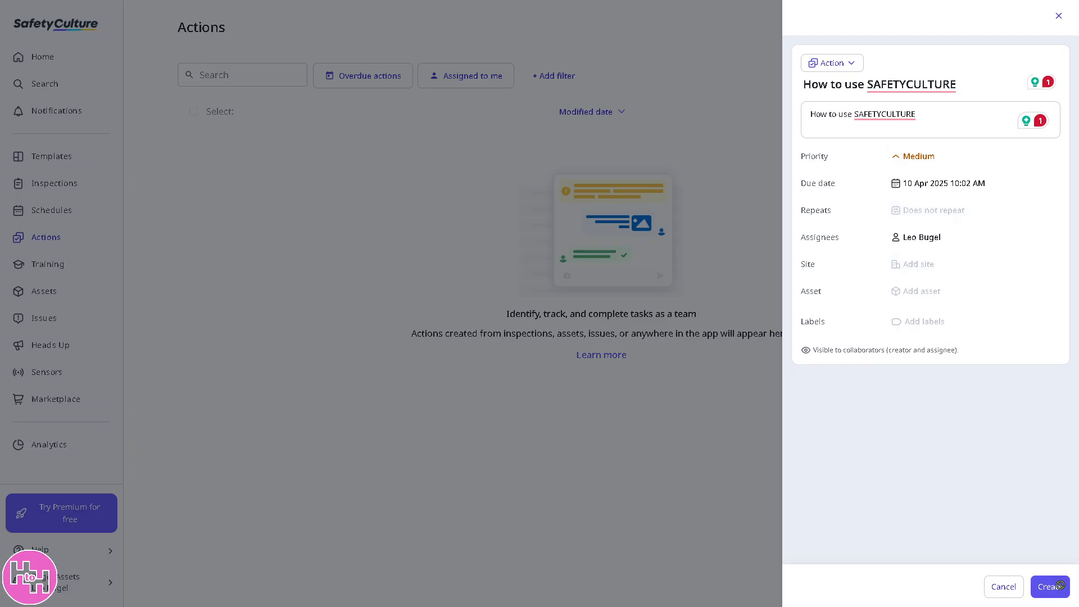
pyautogui.click(1051, 587)
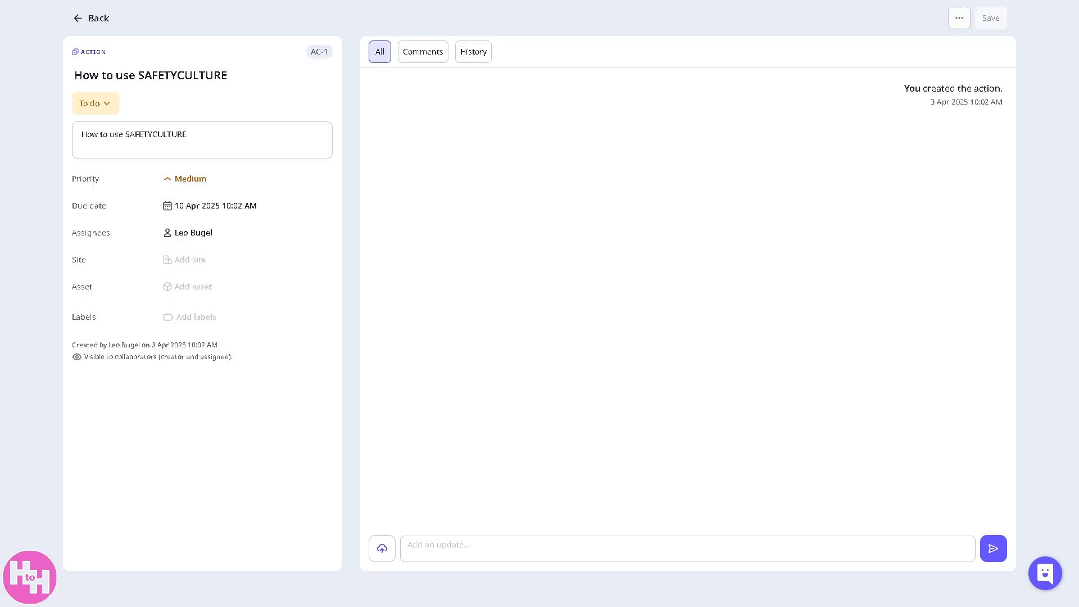
pyautogui.moveTo(221, 16)
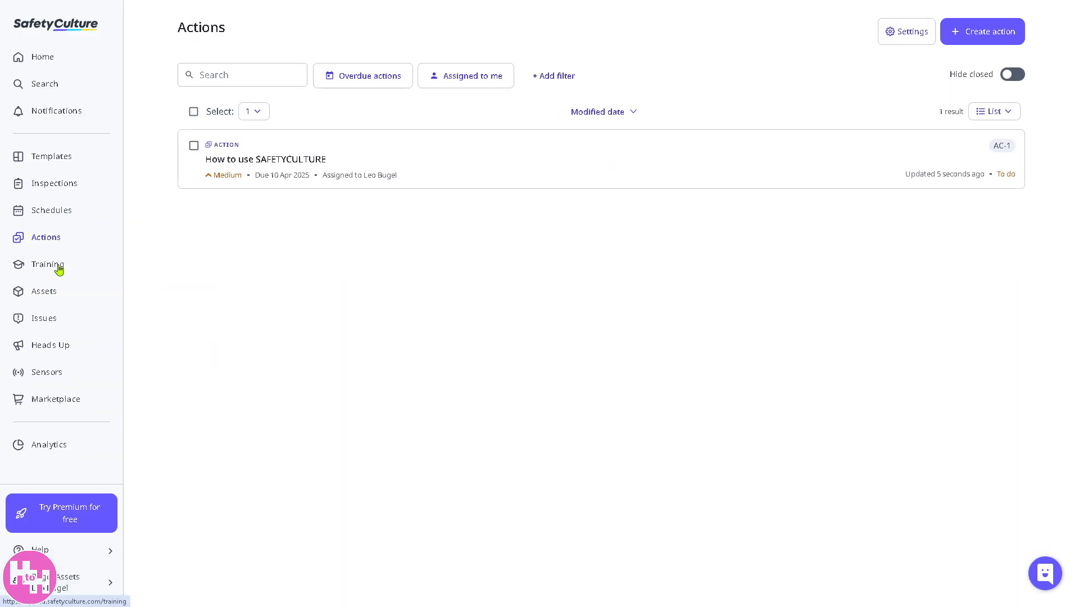
# - Go to the Training section from the Actions list
pyautogui.click(47, 264)
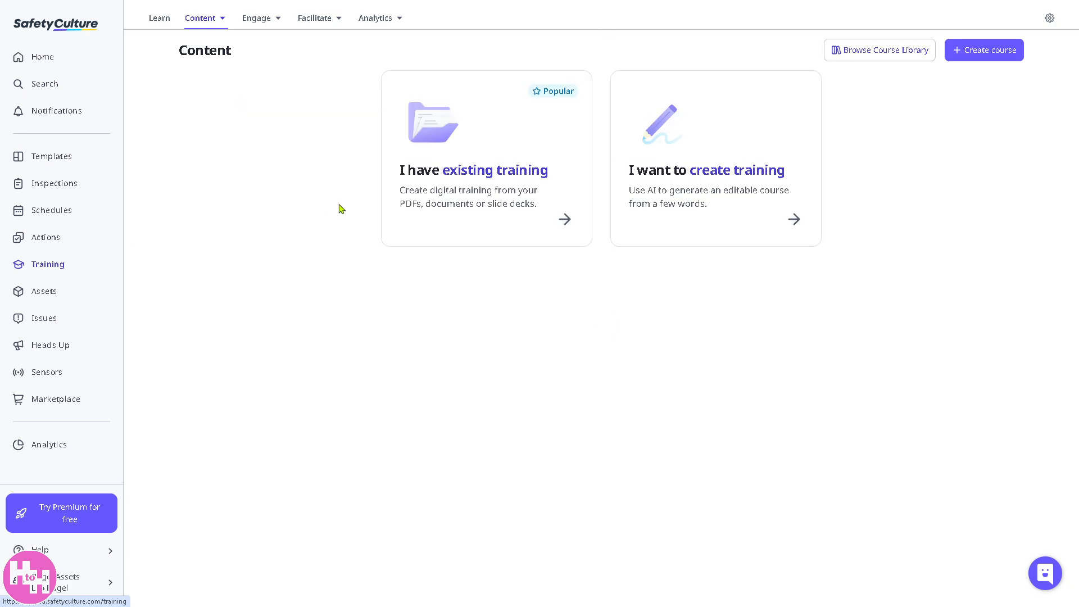
pyautogui.moveTo(485, 168)
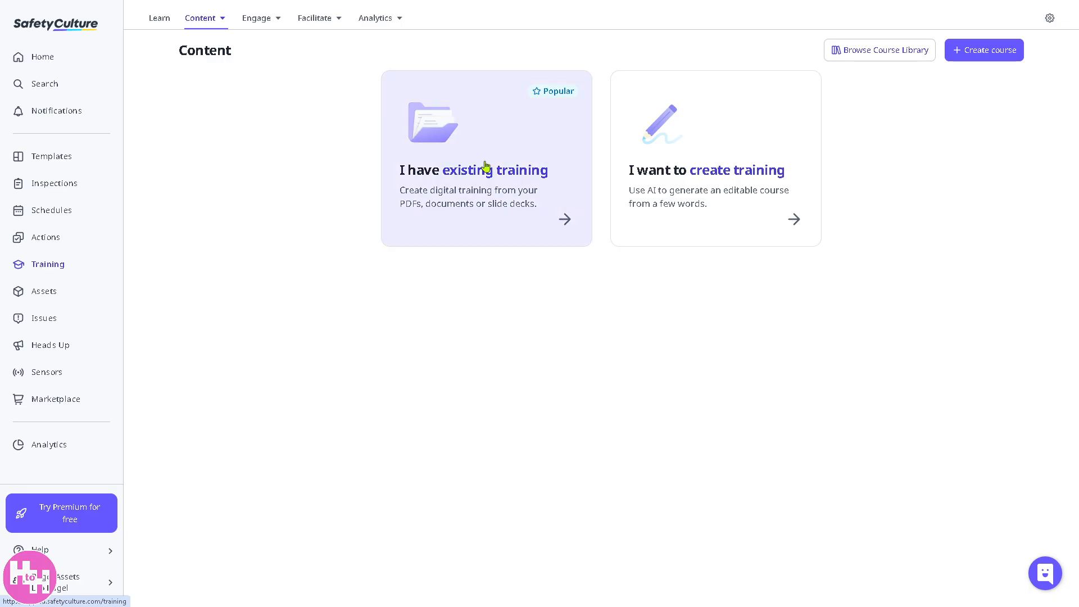
pyautogui.moveTo(459, 184)
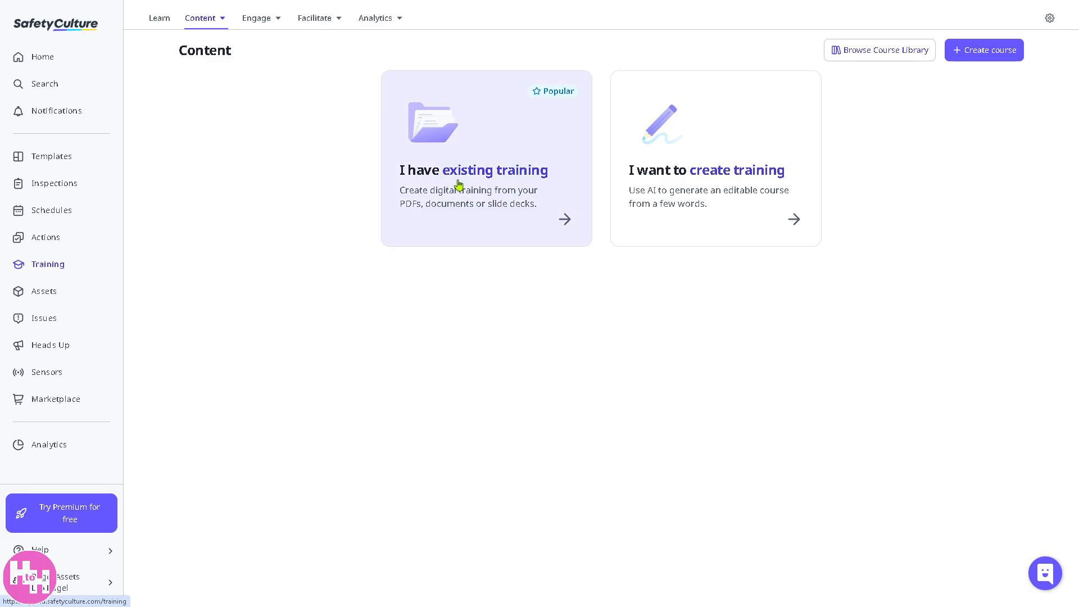
pyautogui.moveTo(691, 187)
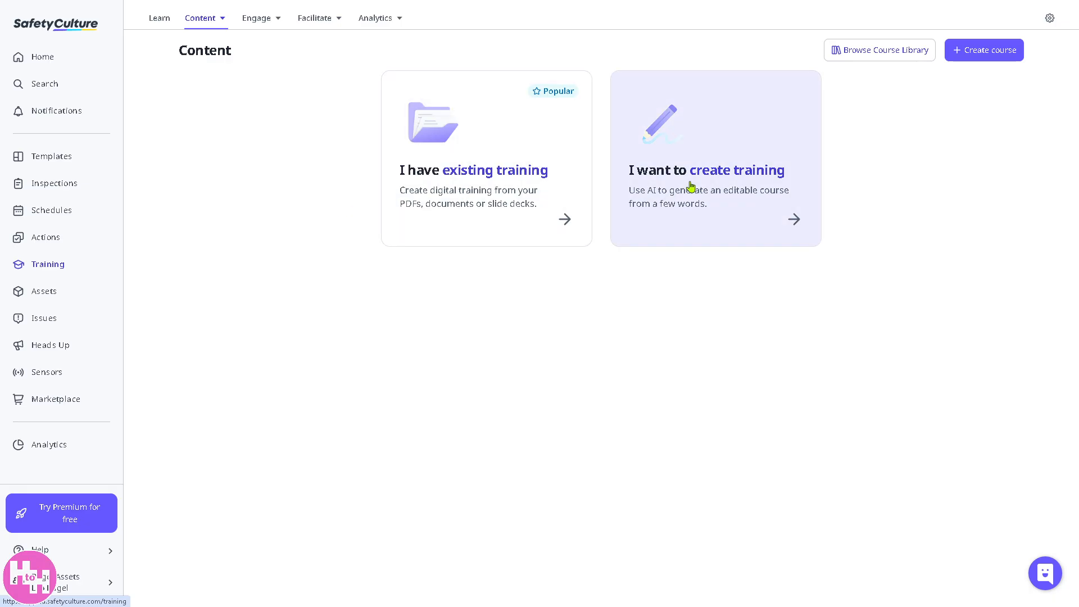
pyautogui.click(985, 50)
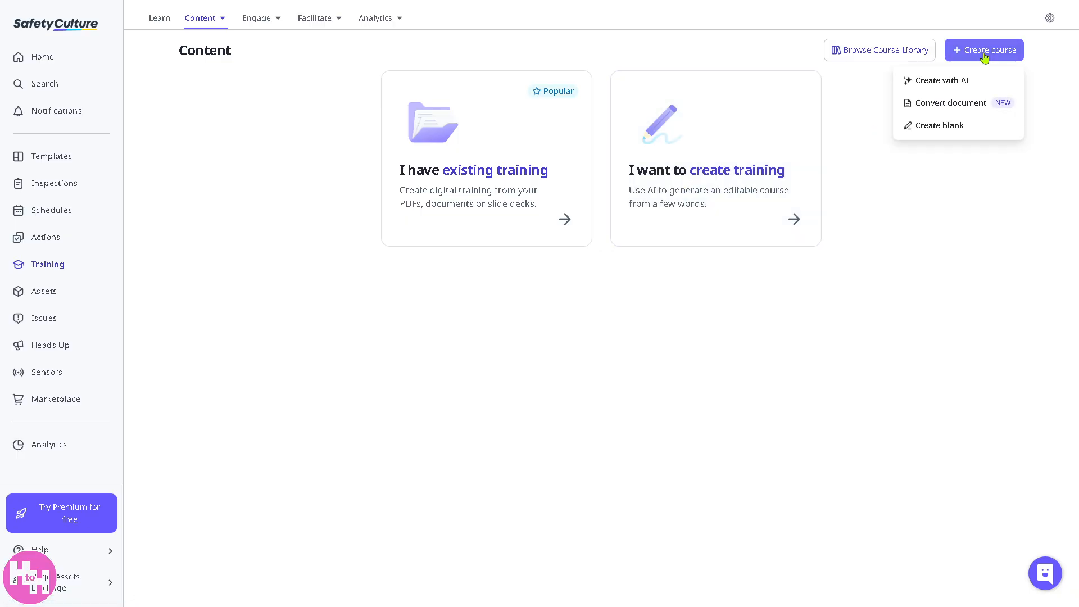
pyautogui.moveTo(952, 111)
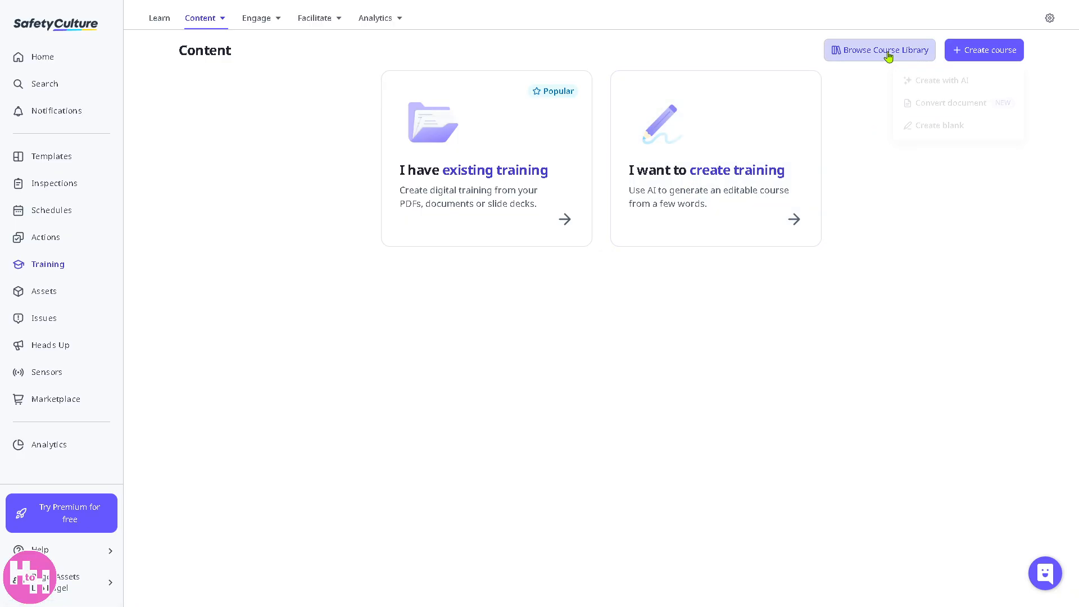
pyautogui.click(879, 49)
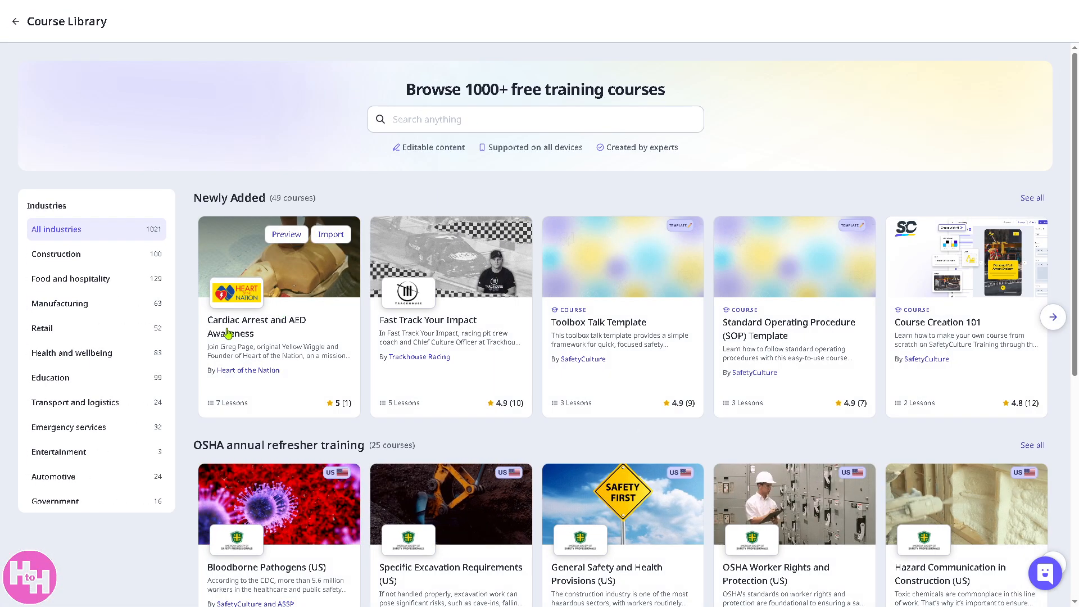
pyautogui.moveTo(467, 329)
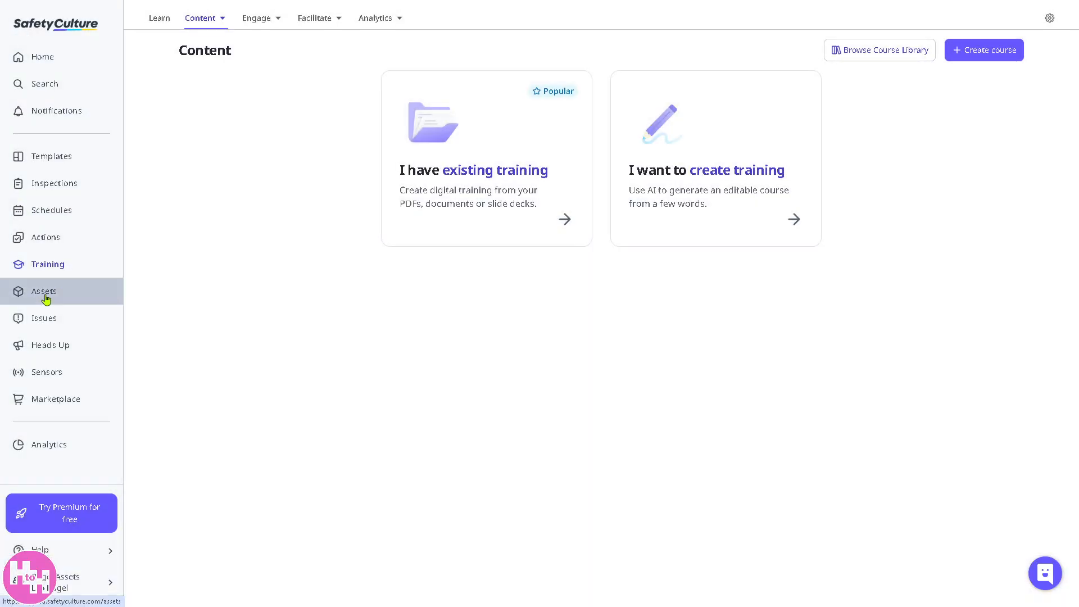
# - Show the Assets page's add options: New asset, Bulk upload and Integrate
pyautogui.click(43, 290)
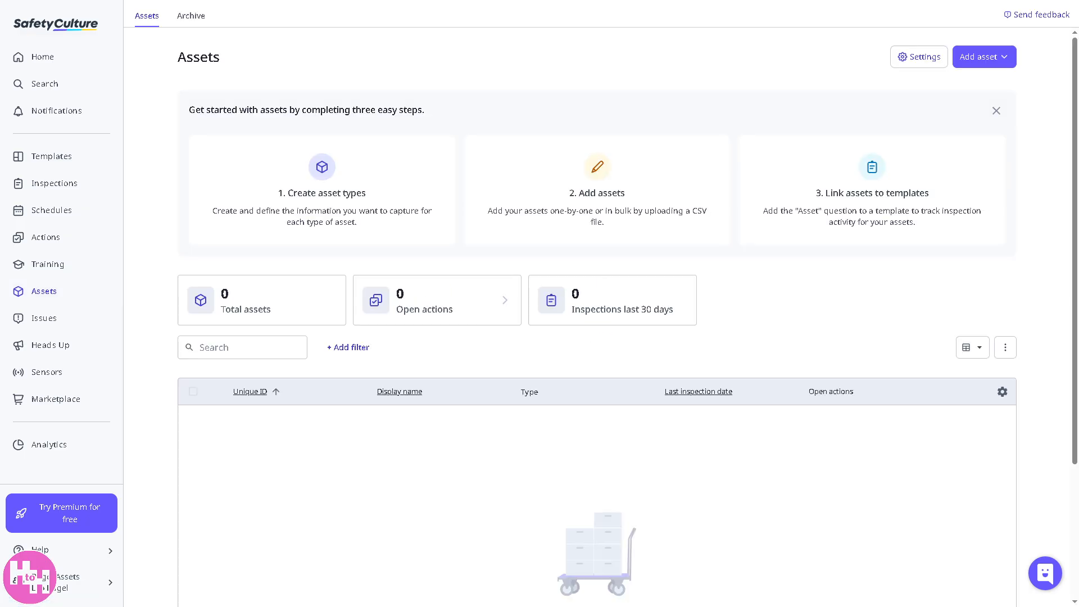
pyautogui.moveTo(464, 388)
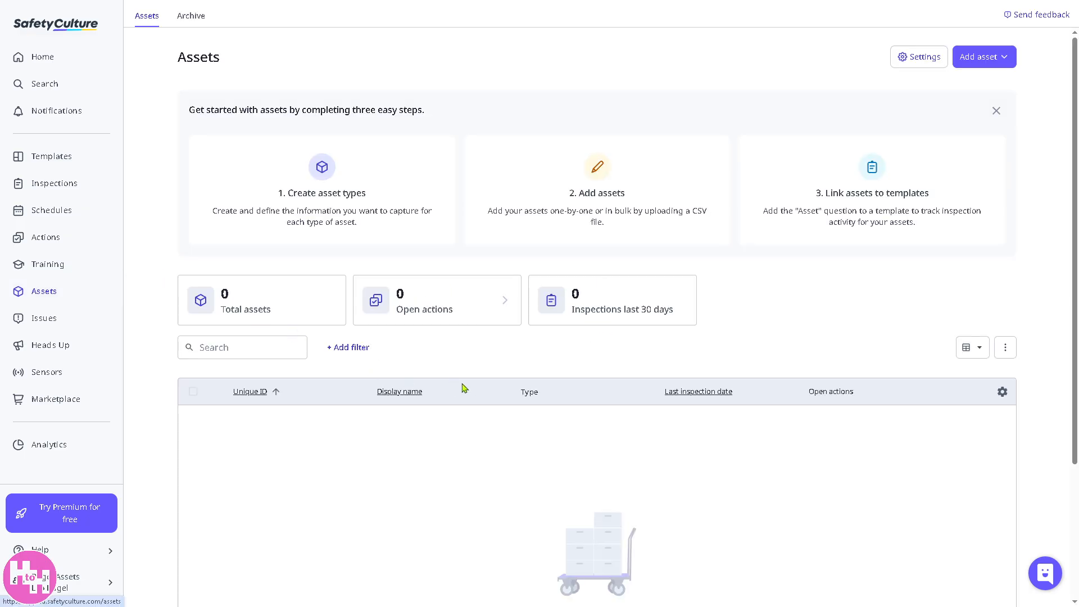
pyautogui.moveTo(437, 370)
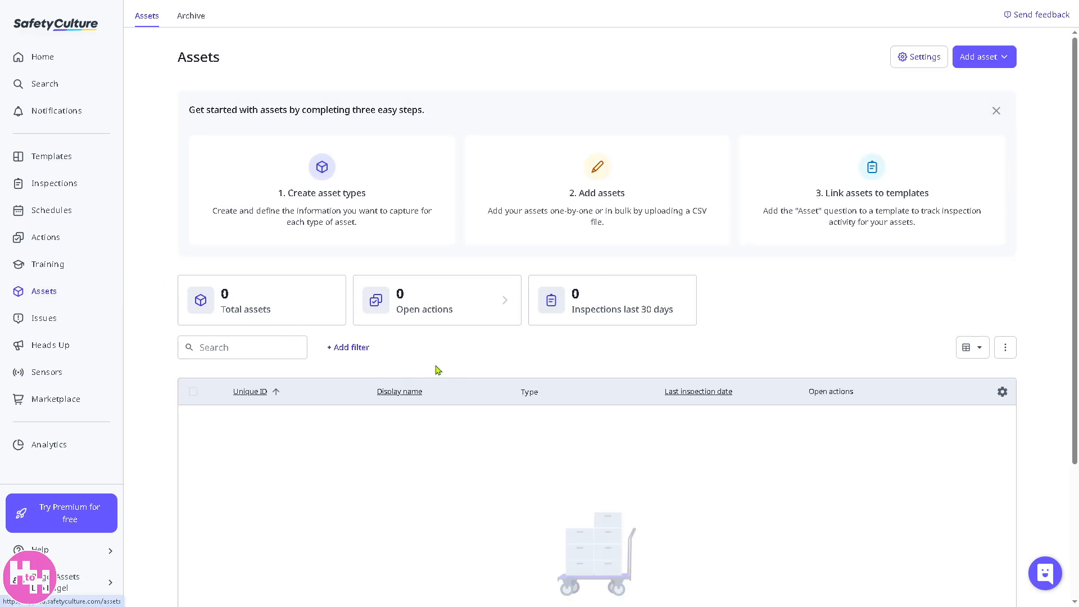
pyautogui.click(983, 56)
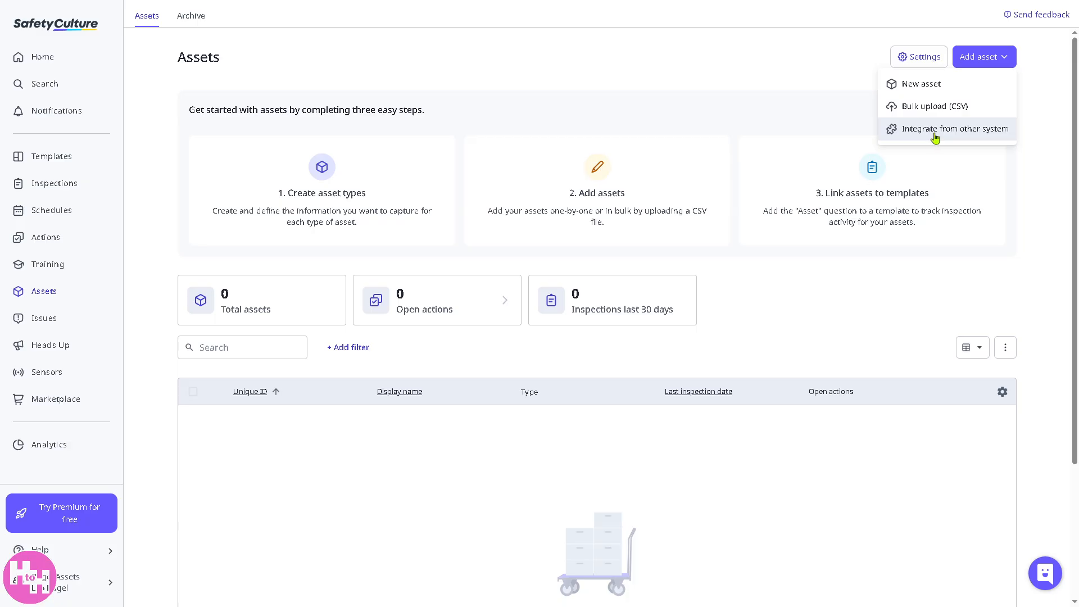
# - Choose Integrate and scroll to the direct integrations like Google Sheets, Excel and Procore
pyautogui.click(958, 128)
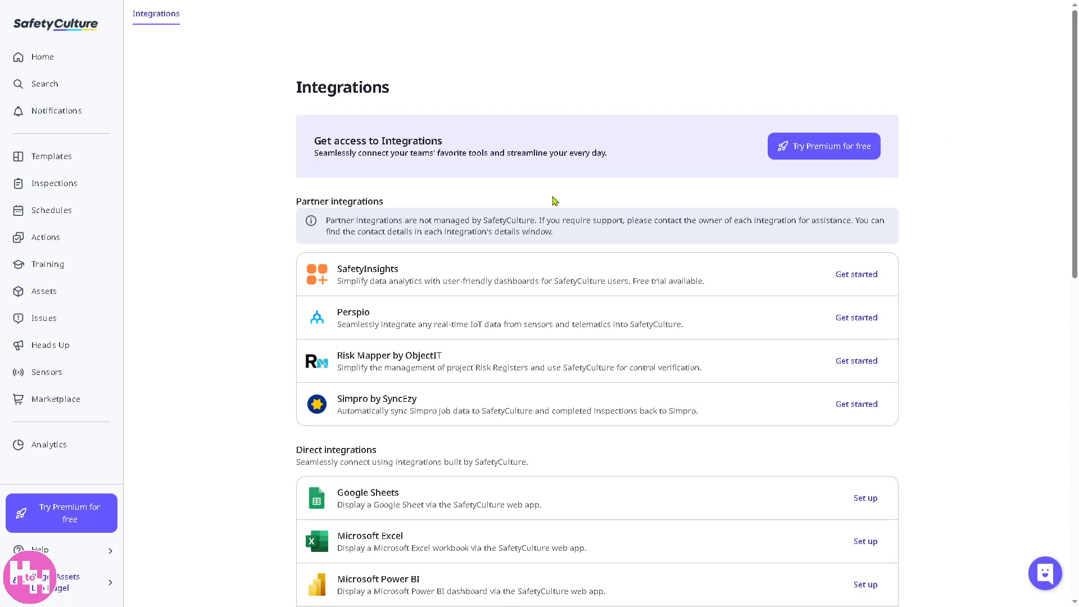
pyautogui.moveTo(256, 234)
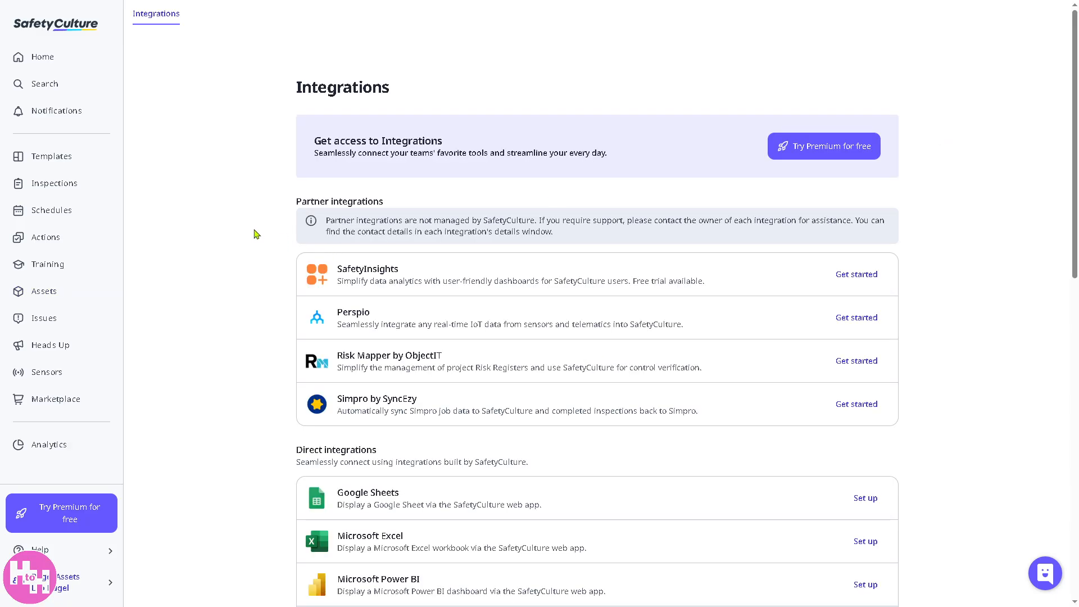
pyautogui.moveTo(247, 231)
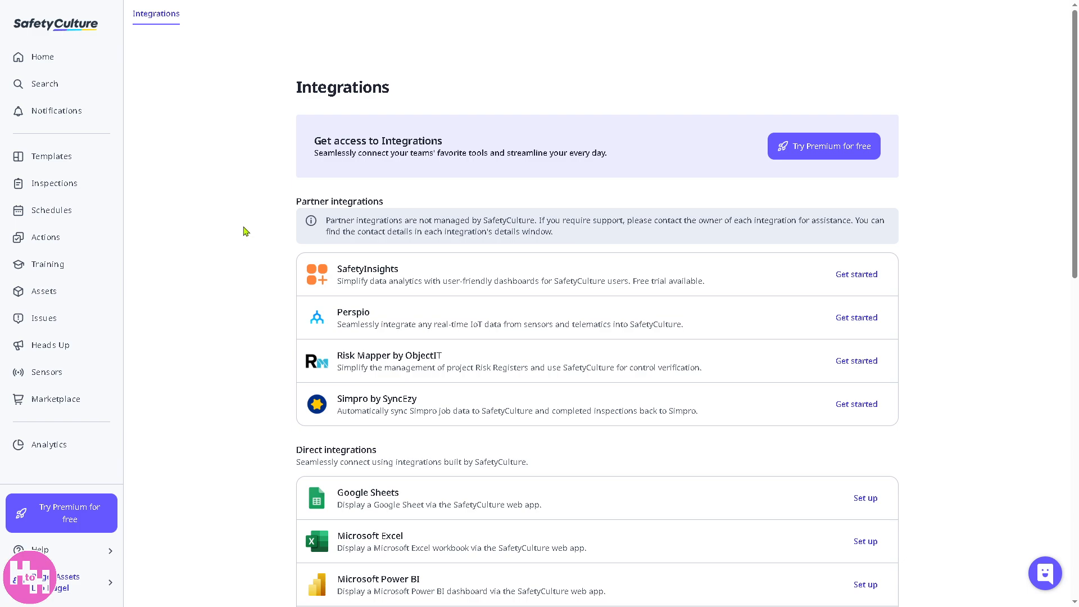
pyautogui.scroll(-3)
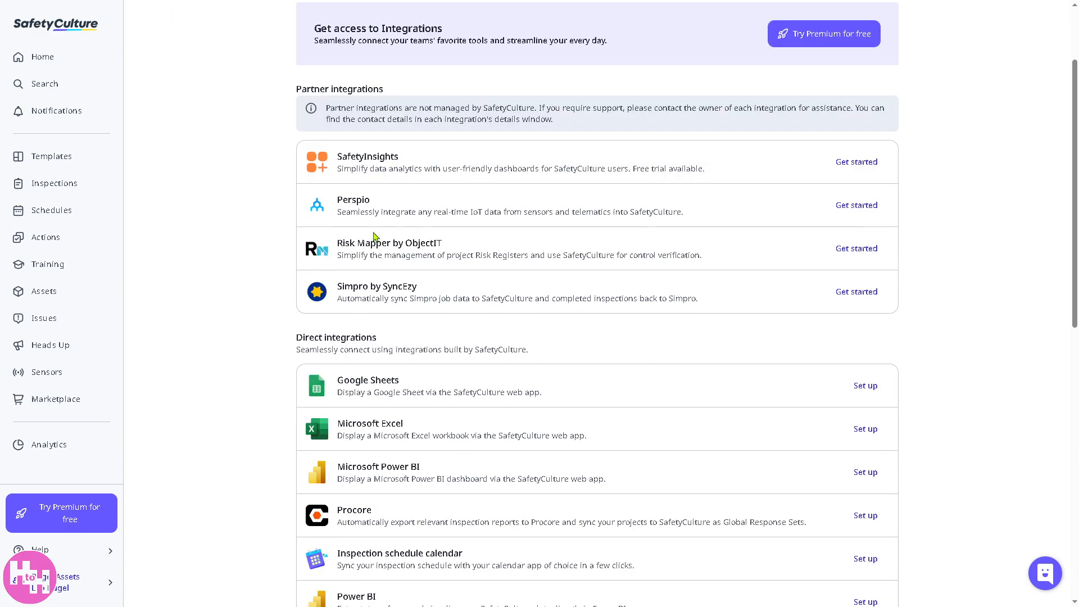
pyautogui.scroll(-3)
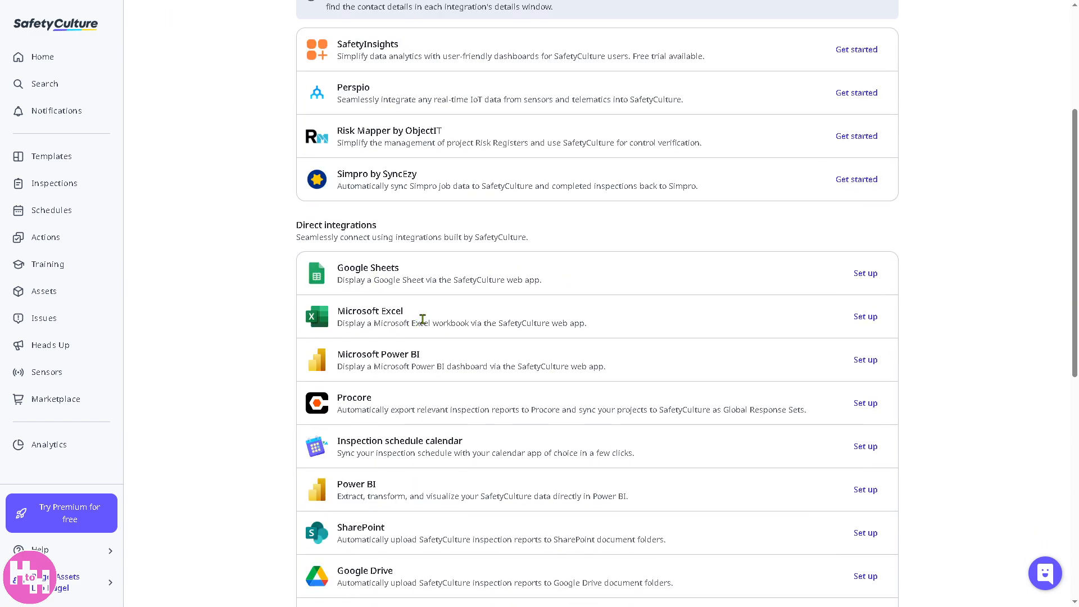
pyautogui.moveTo(464, 381)
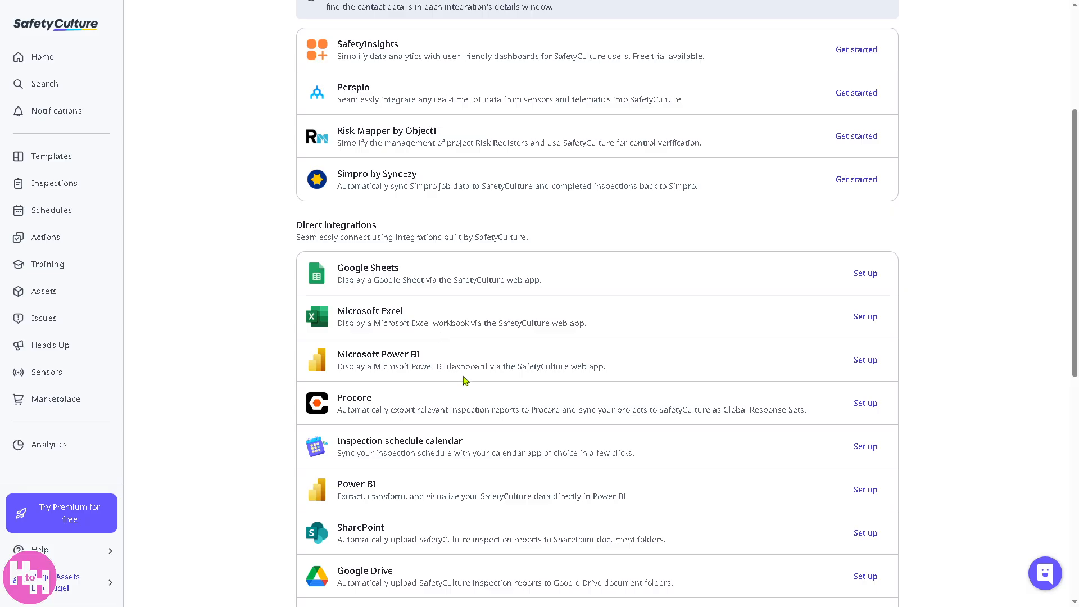
pyautogui.scroll(-3)
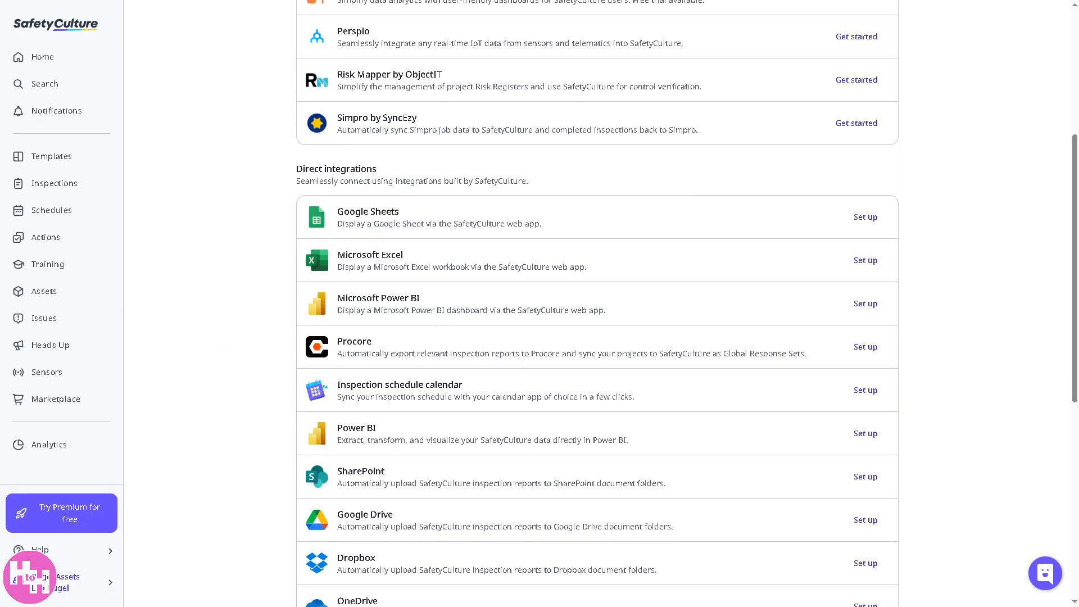
# - Start reporting an issue, review the issue types, then return to the empty Issues list
pyautogui.click(44, 318)
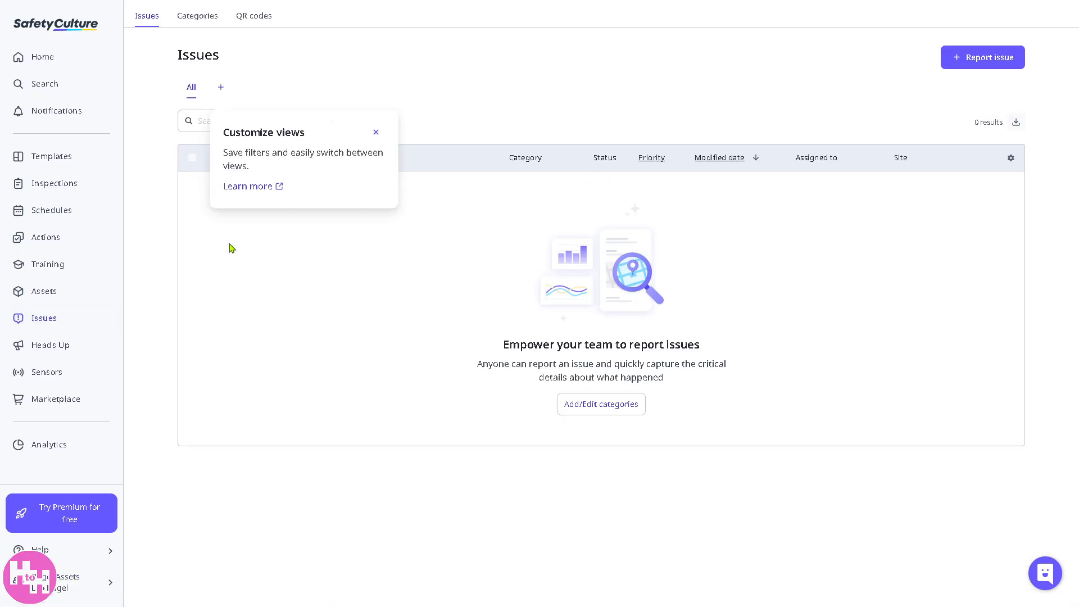
pyautogui.moveTo(237, 262)
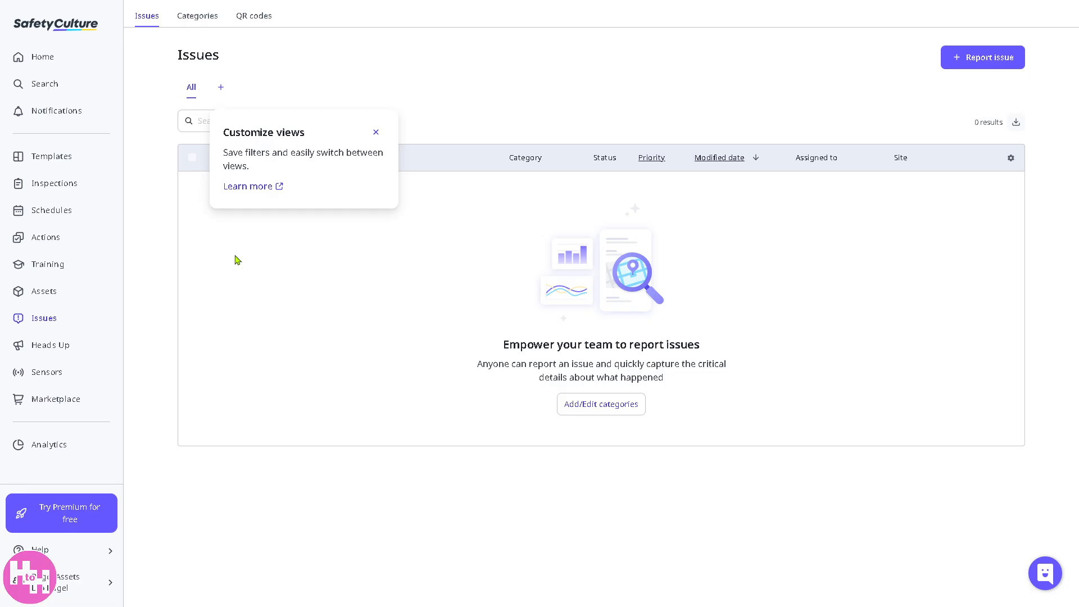
pyautogui.click(983, 57)
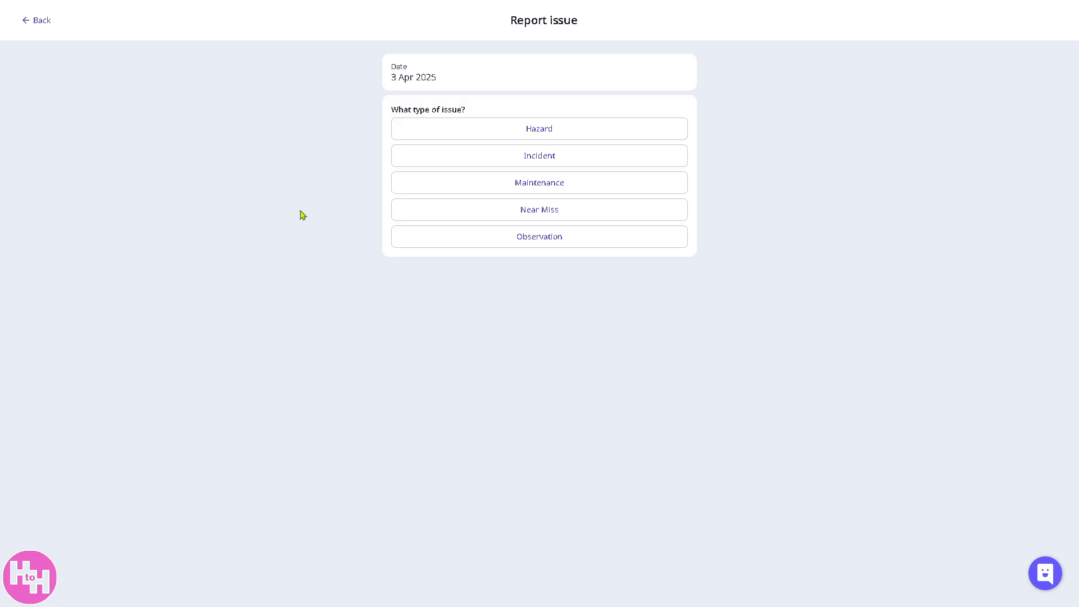
pyautogui.moveTo(506, 111)
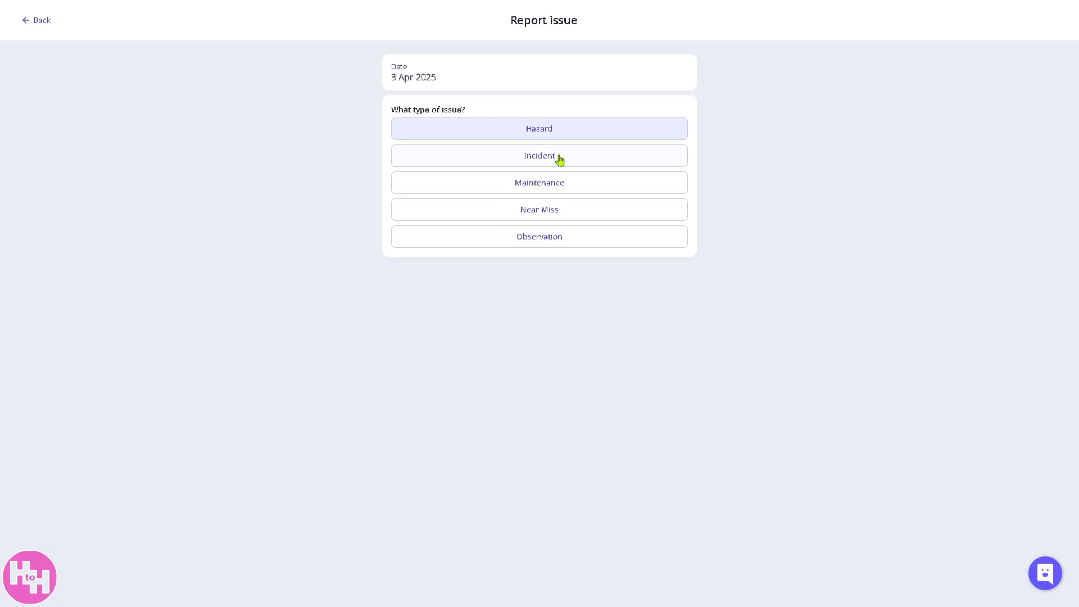
pyautogui.click(538, 209)
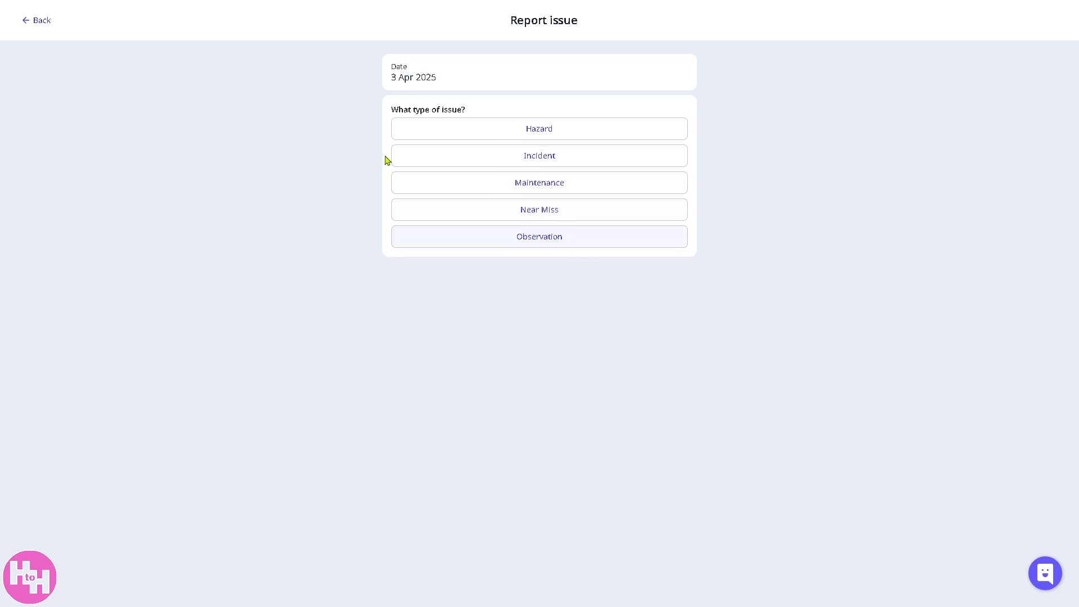
pyautogui.click(36, 20)
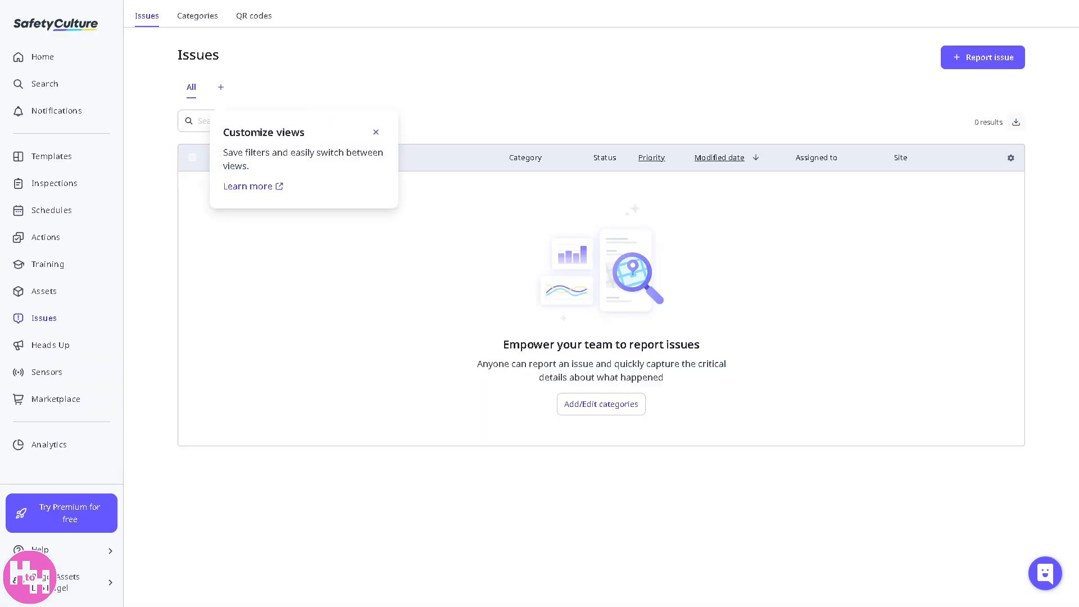
# - Enter Heads Up, play its intro video and close the welcome window
pyautogui.click(48, 345)
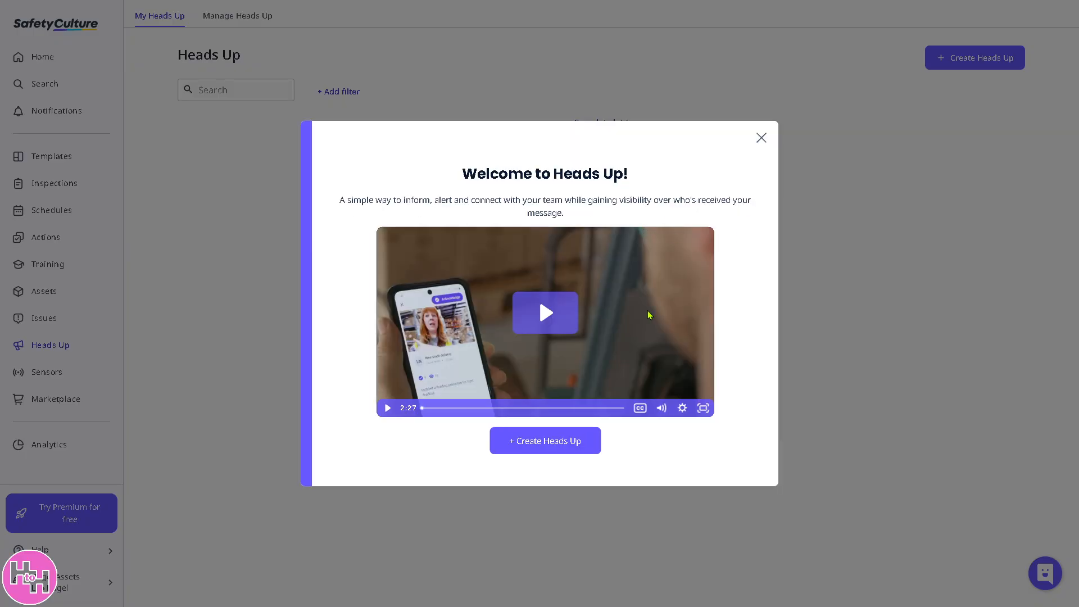
pyautogui.click(545, 313)
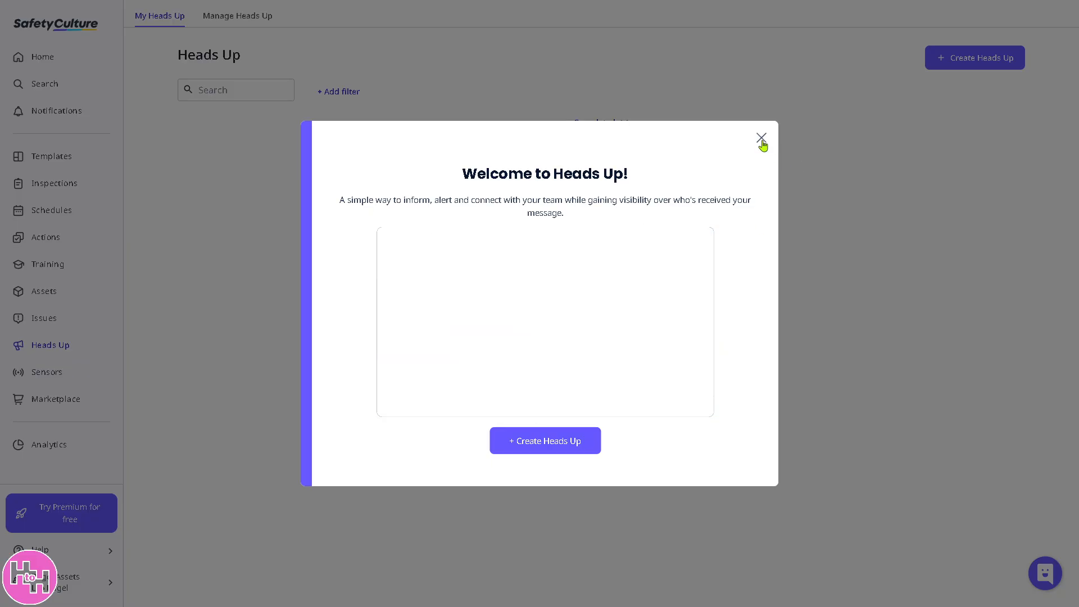
pyautogui.click(761, 137)
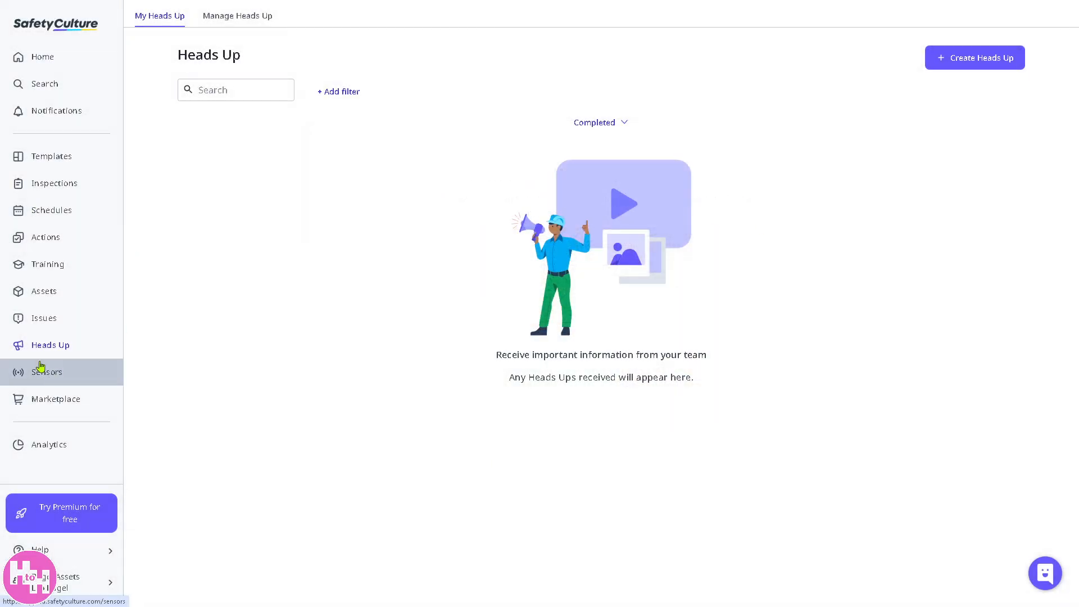
# - View the Sensors page on temperature, humidity and weather monitoring
pyautogui.click(47, 372)
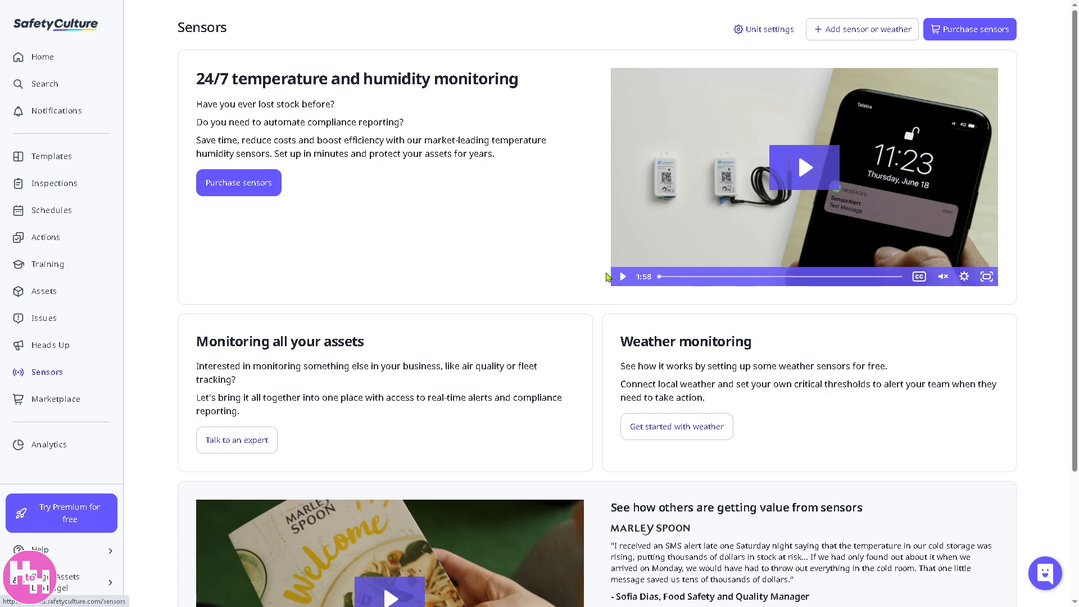
pyautogui.moveTo(501, 277)
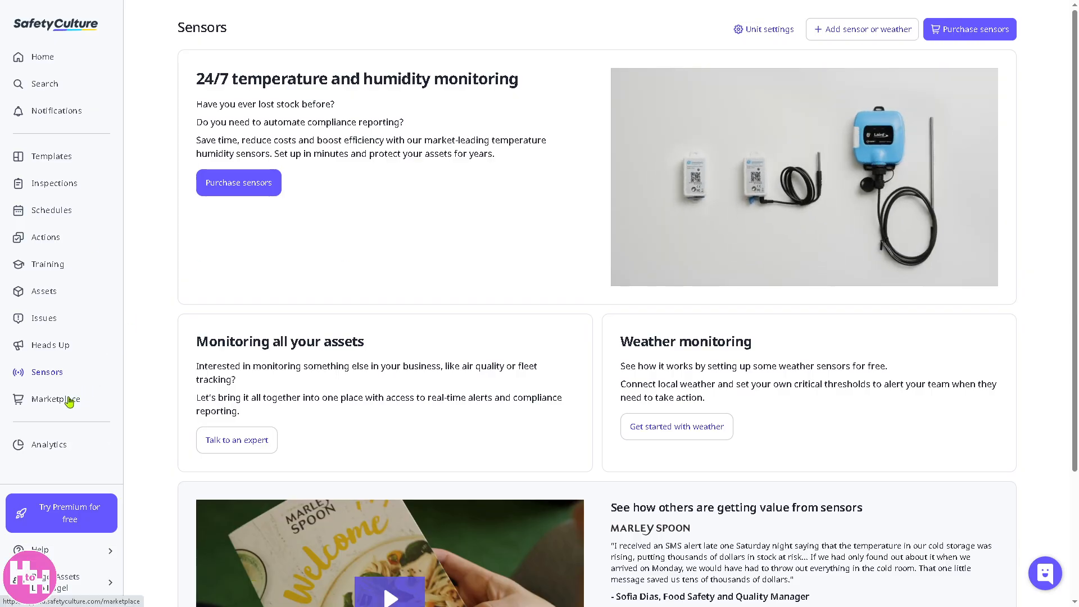
# - Enter the Marketplace store via Explore now, showing hand, head and hearing protection categories
pyautogui.click(56, 399)
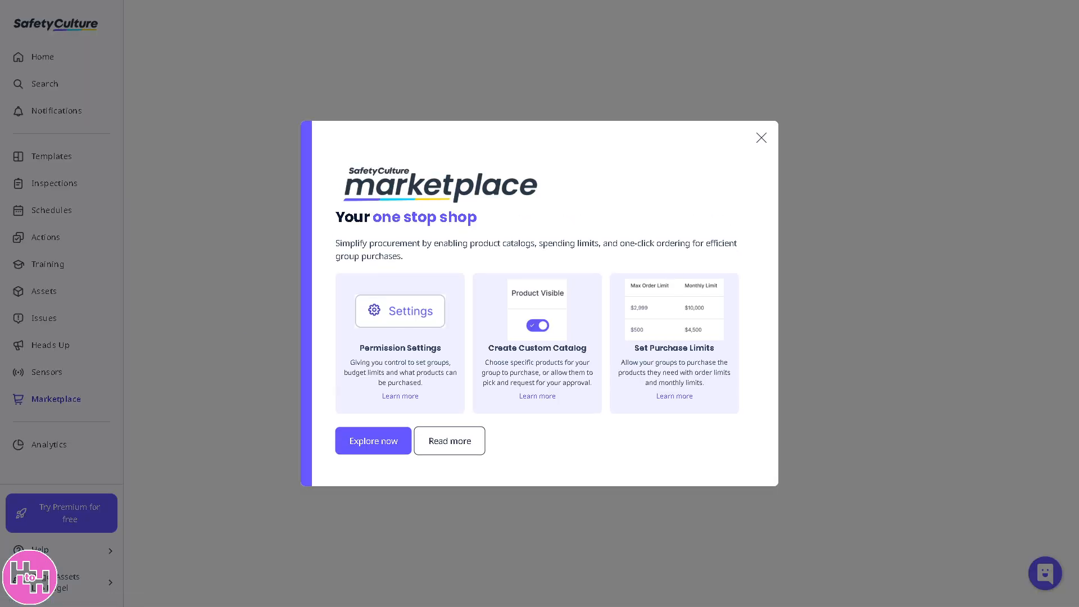
pyautogui.click(373, 441)
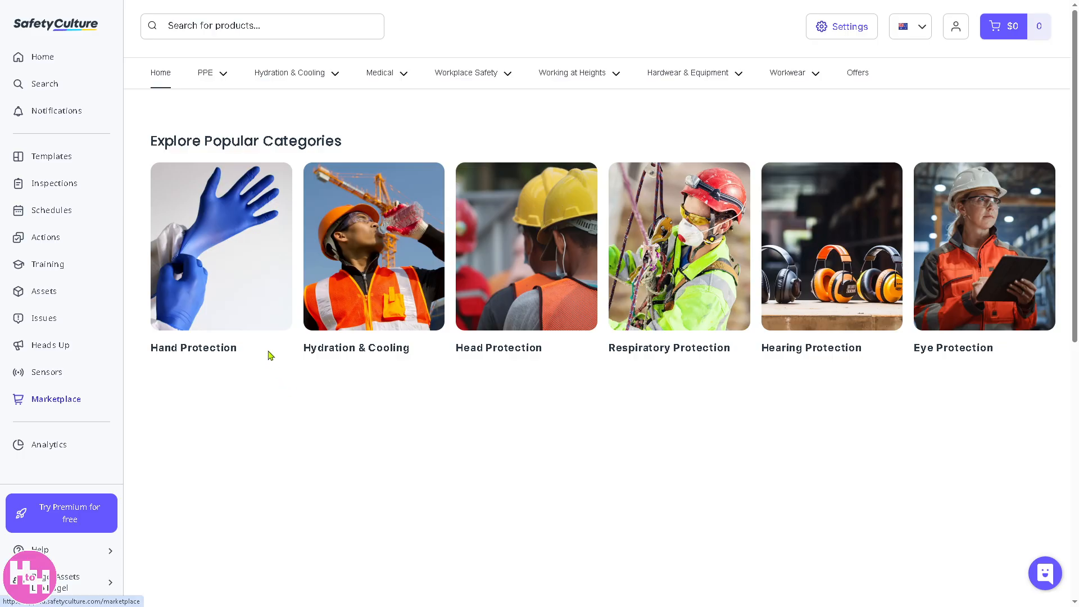
pyautogui.moveTo(308, 238)
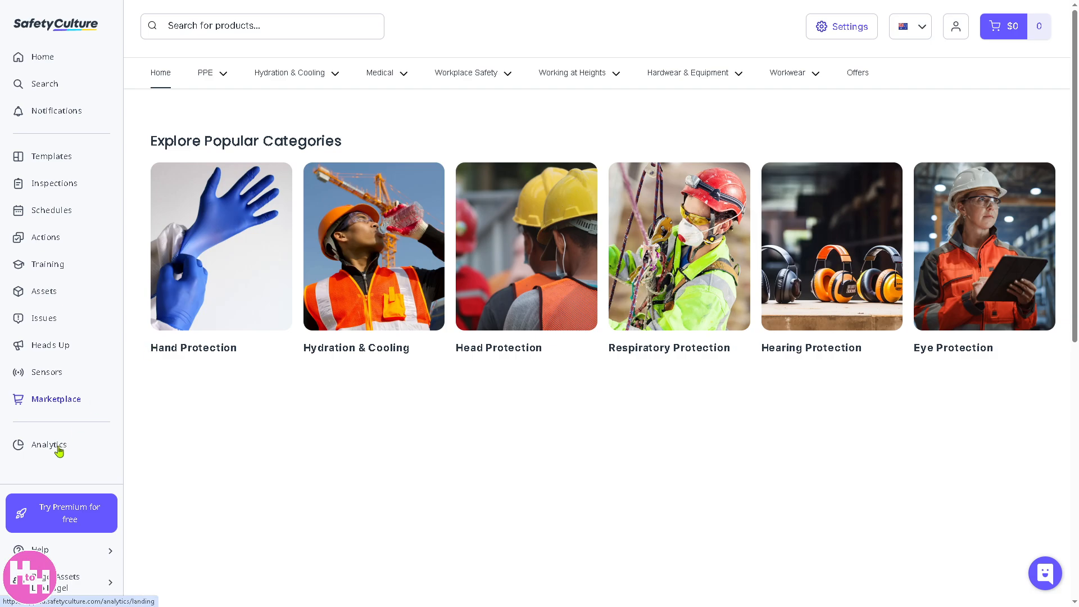
# - View Analytics dashboards, attempt Create dashboard and dismiss the Premium upsell
pyautogui.click(48, 444)
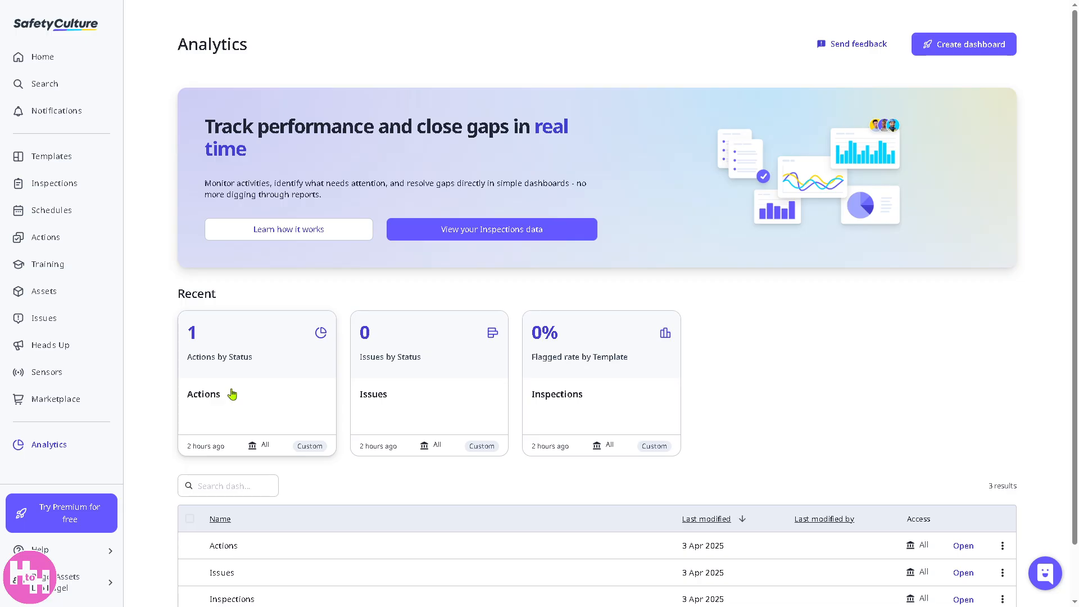
pyautogui.moveTo(564, 297)
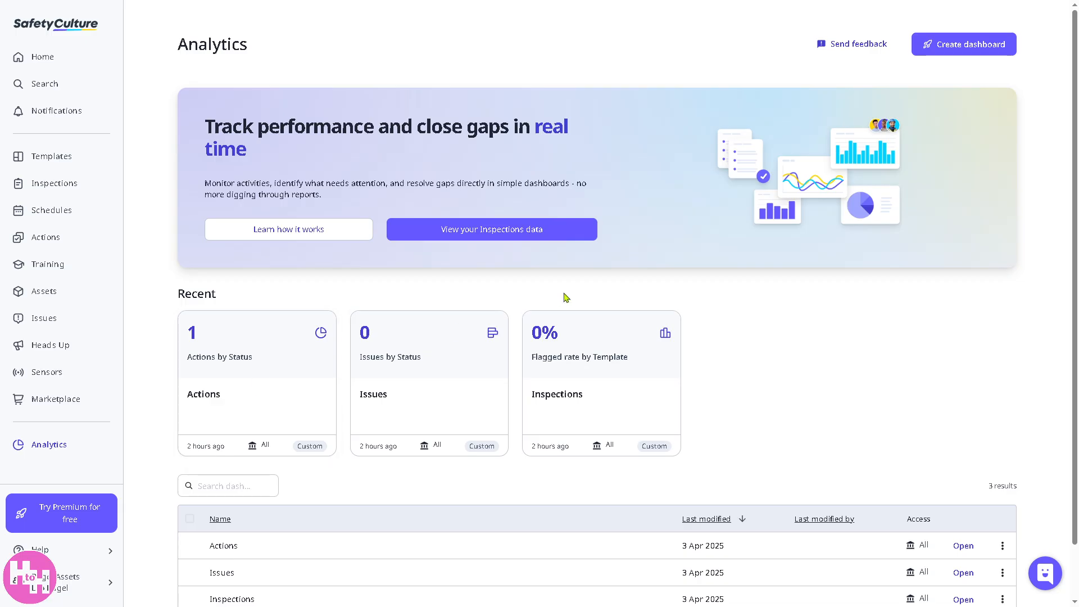
pyautogui.click(964, 44)
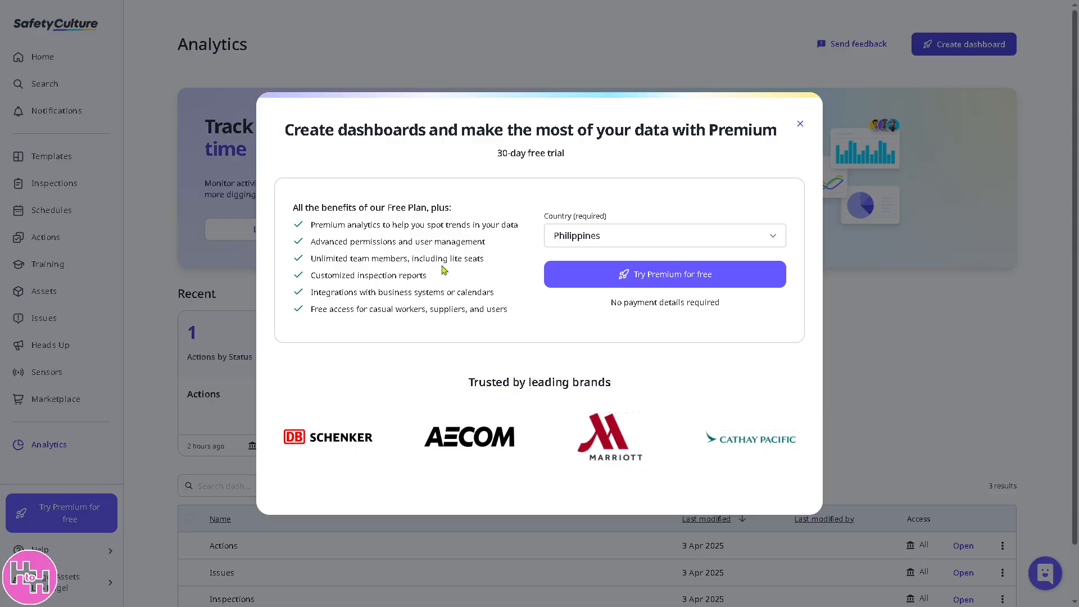
pyautogui.click(799, 124)
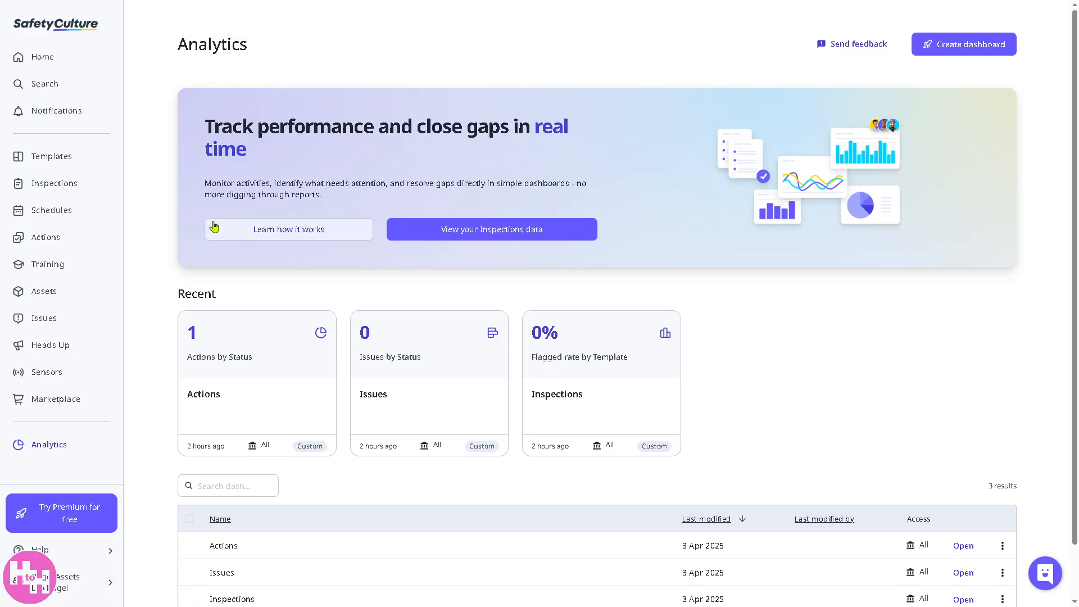
pyautogui.moveTo(157, 212)
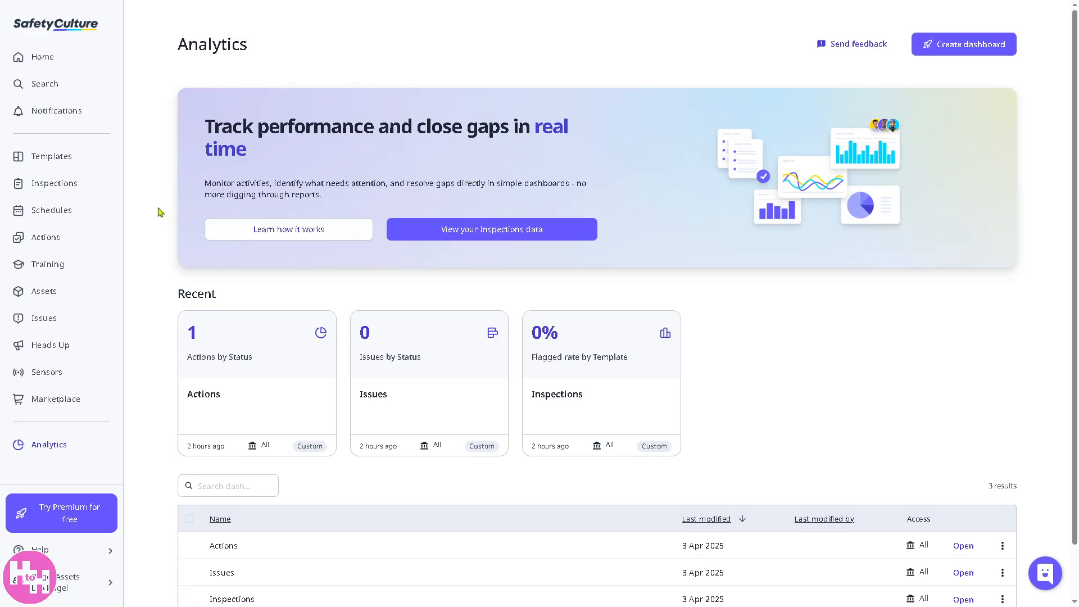
# - Activate the 30-day Premium free trial and close its reminder
pyautogui.click(61, 512)
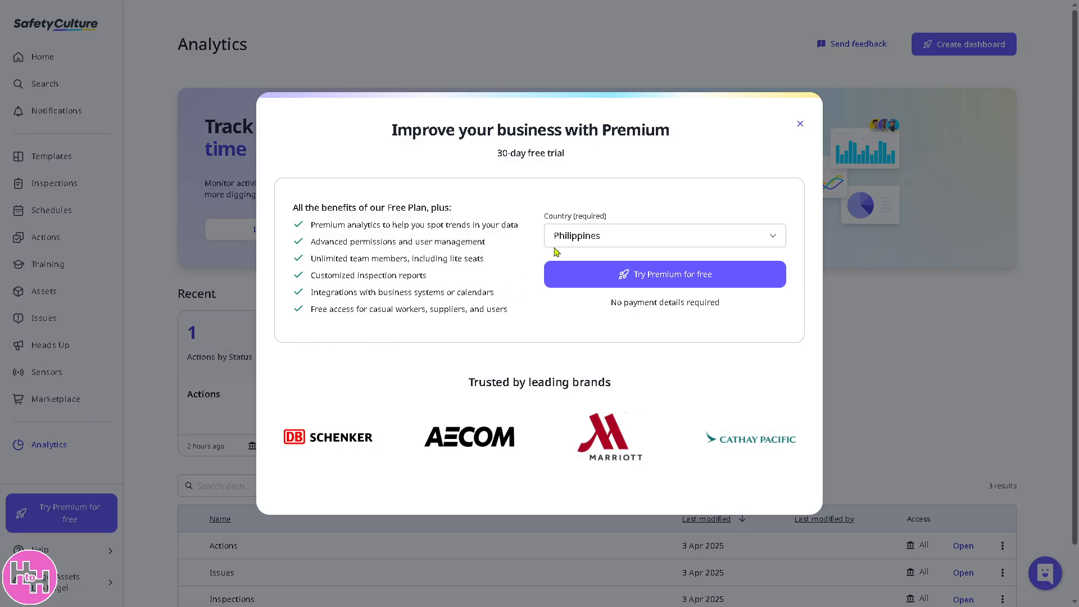
pyautogui.moveTo(602, 324)
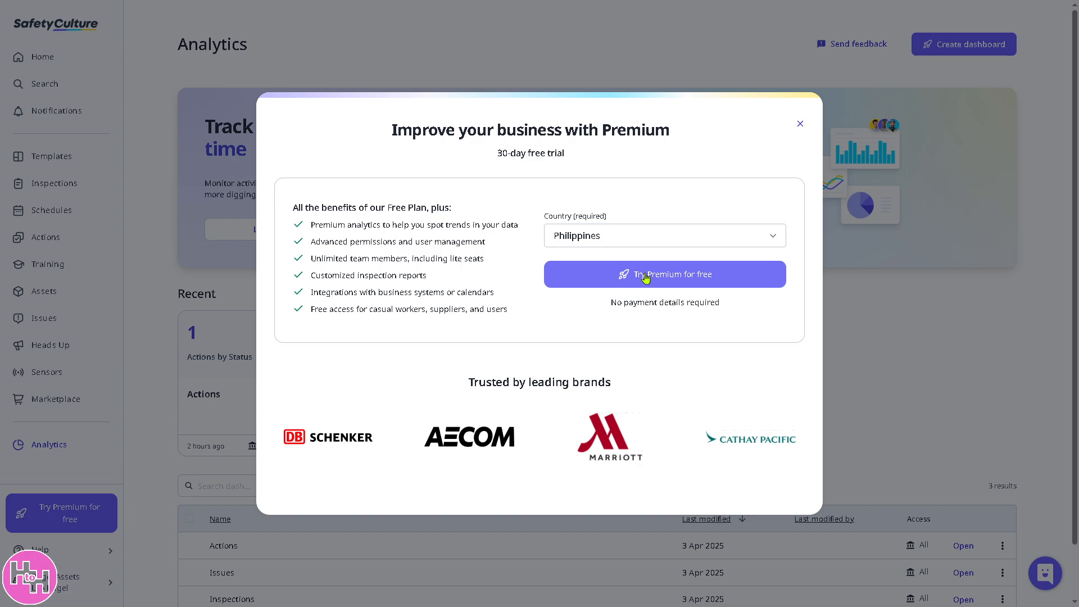
pyautogui.moveTo(801, 124)
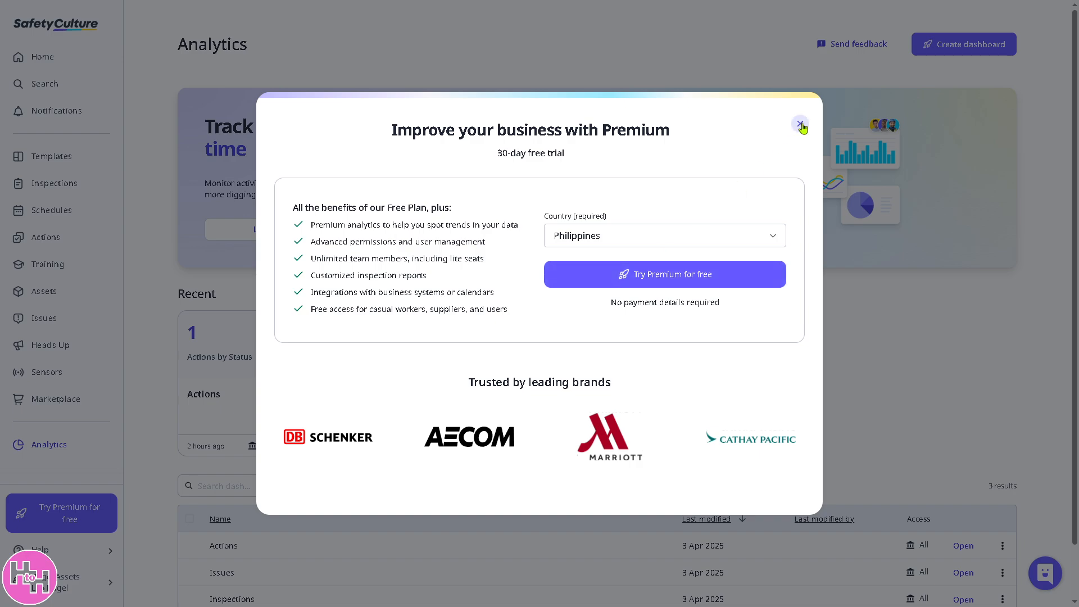
pyautogui.click(801, 126)
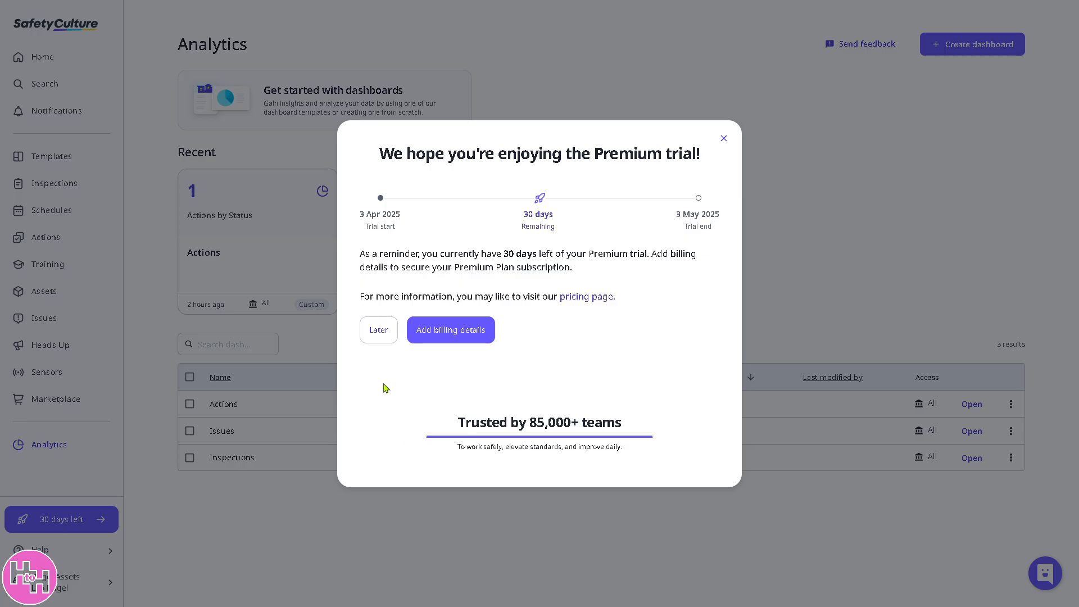
pyautogui.click(723, 138)
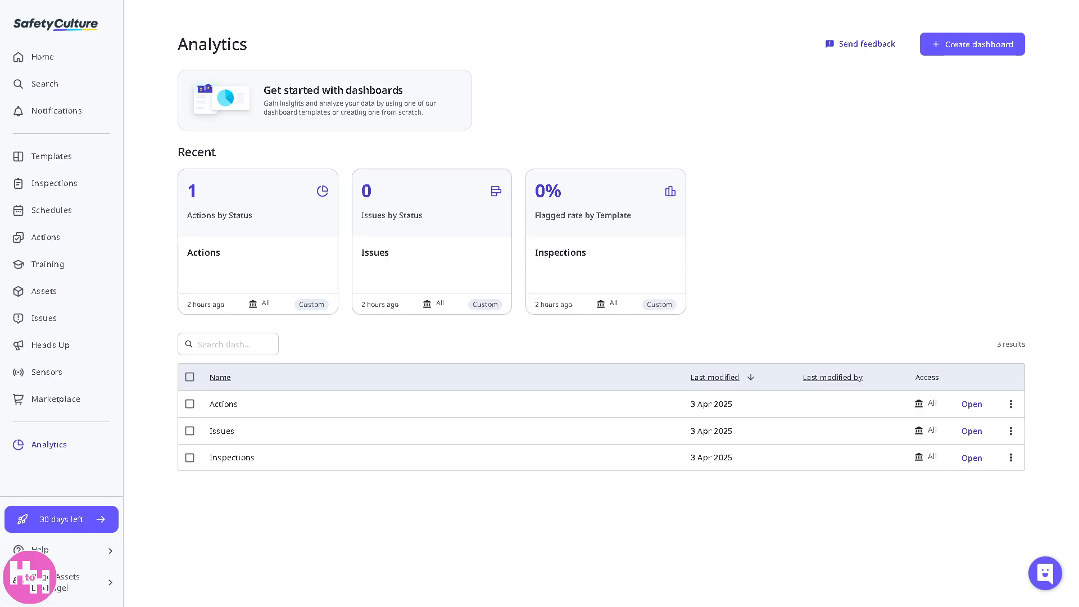